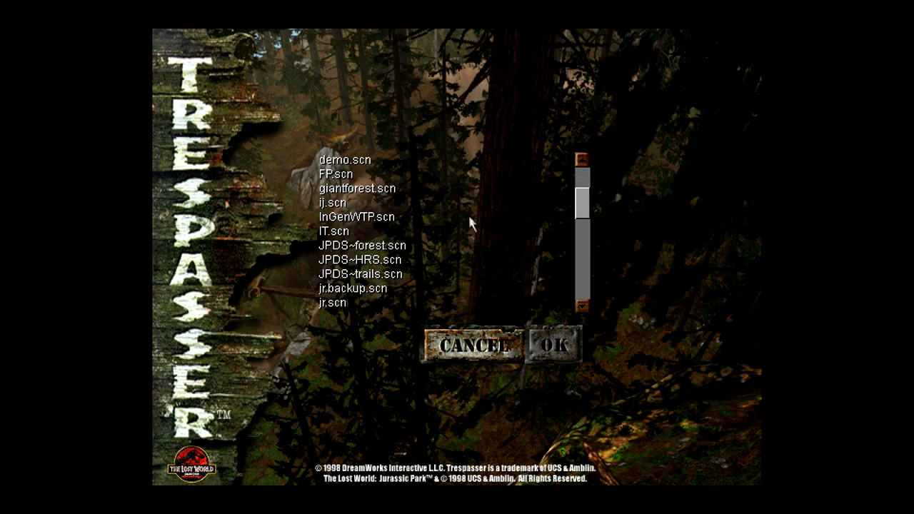
Select jr.scn from the custom level list and start loading it.
scroll(down, 3)
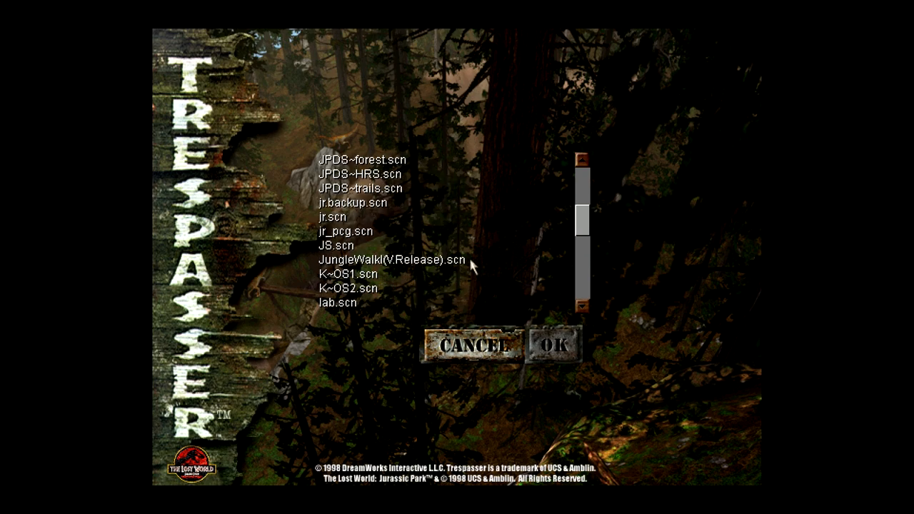
click(335, 217)
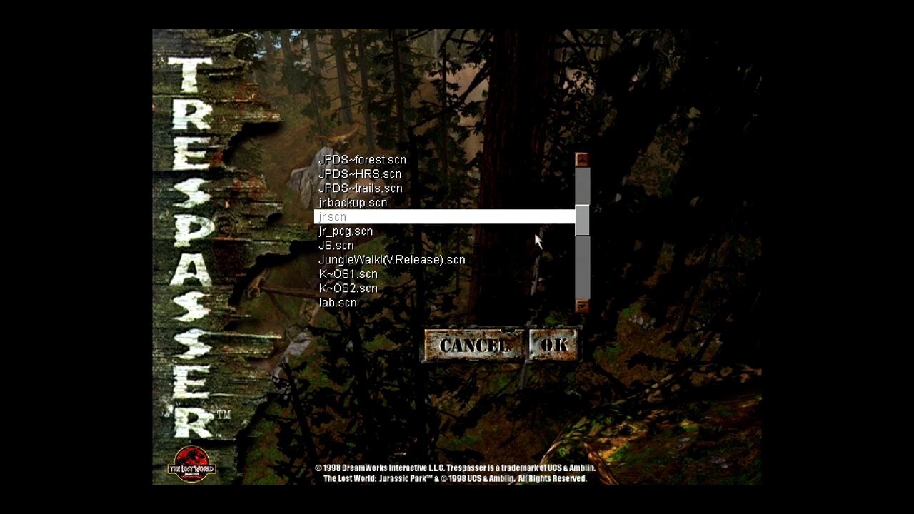
mouse_move(357, 217)
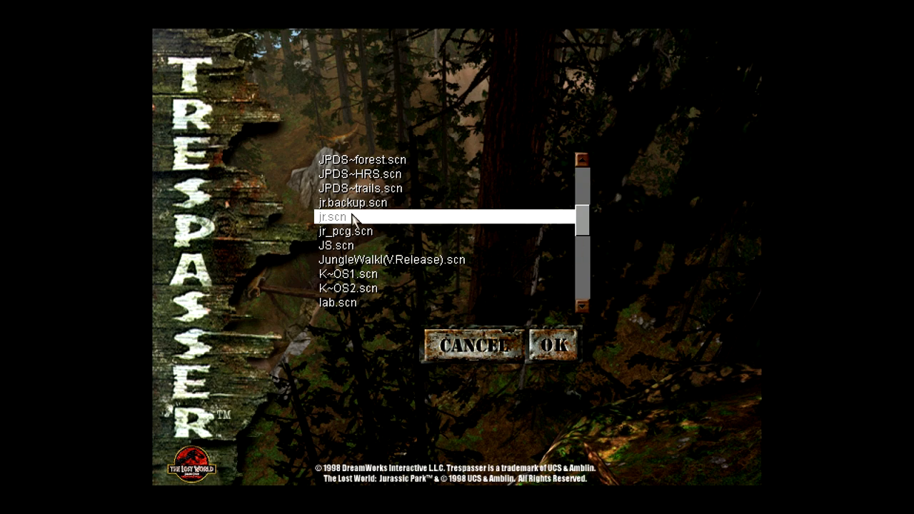
mouse_move(555, 332)
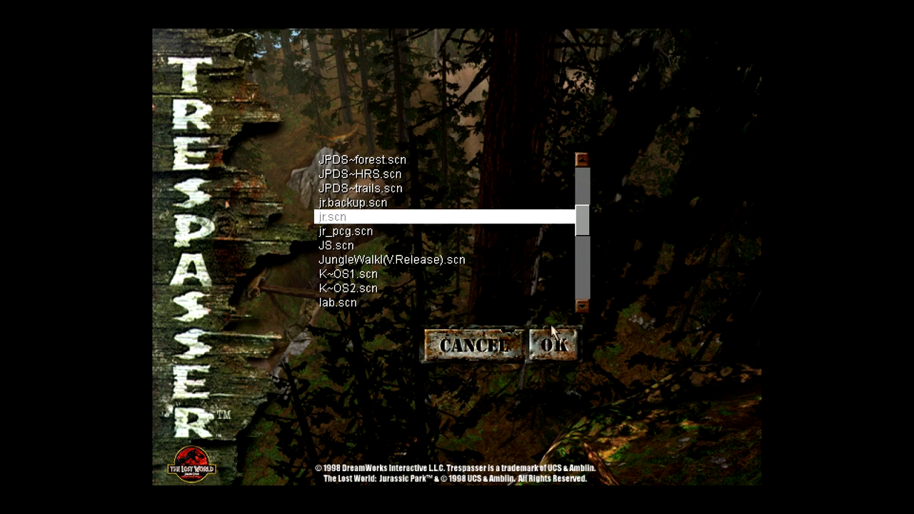
click(554, 344)
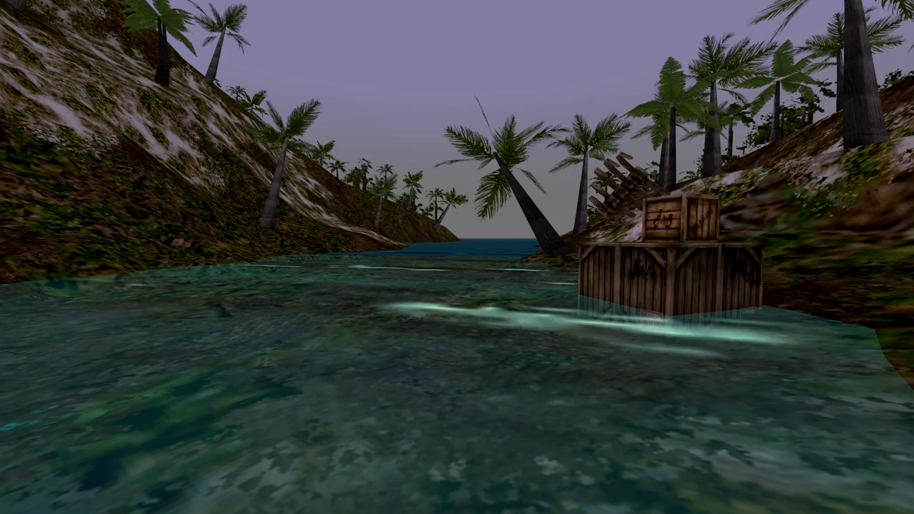
mouse_move(457, 257)
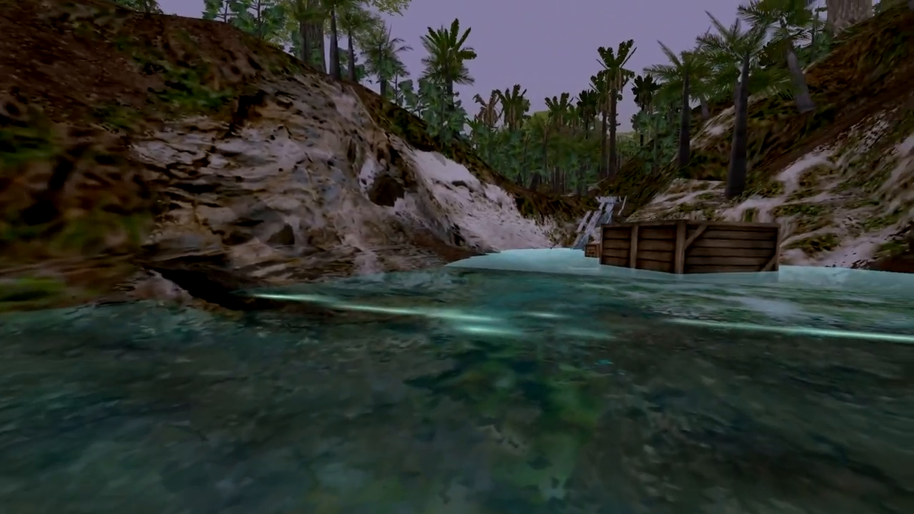
mouse_move(457, 257)
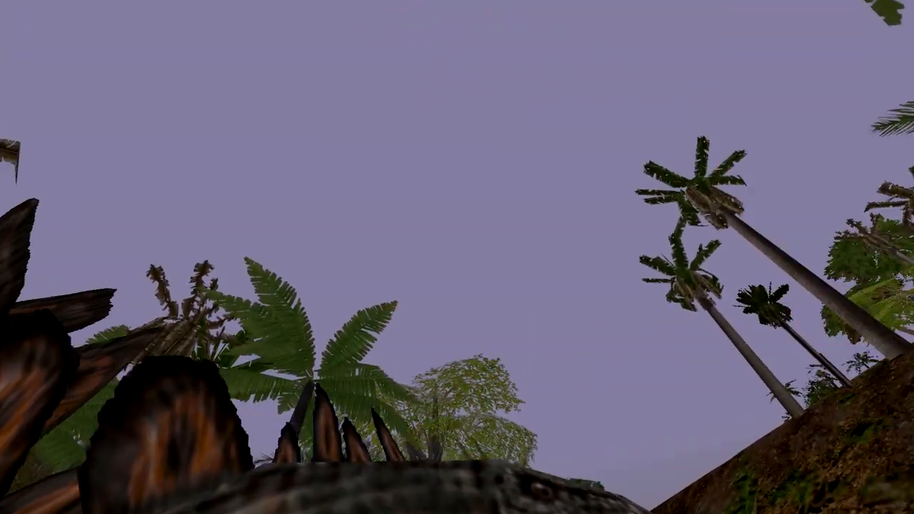
mouse_move(457, 257)
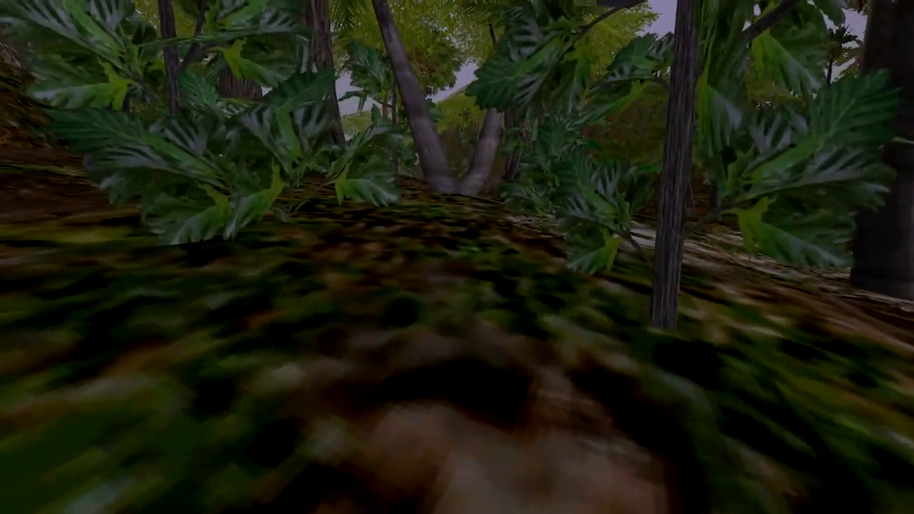
mouse_move(457, 257)
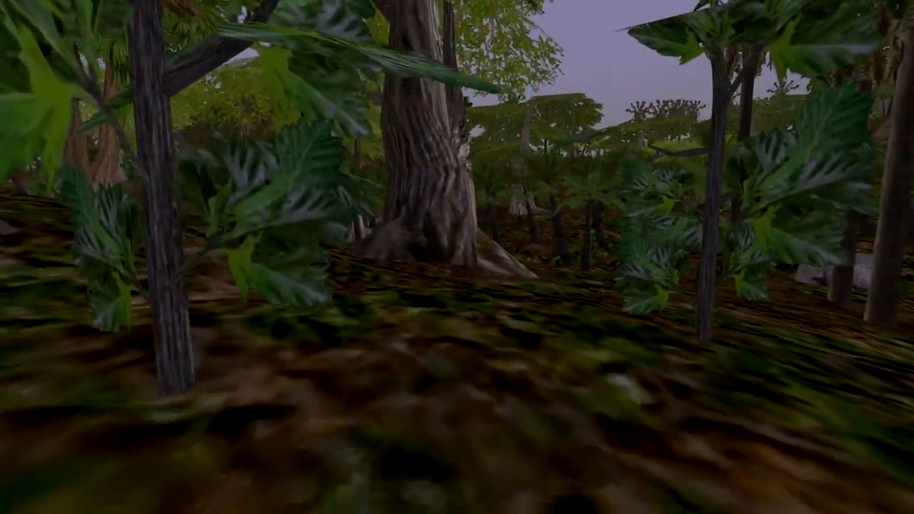
mouse_move(457, 257)
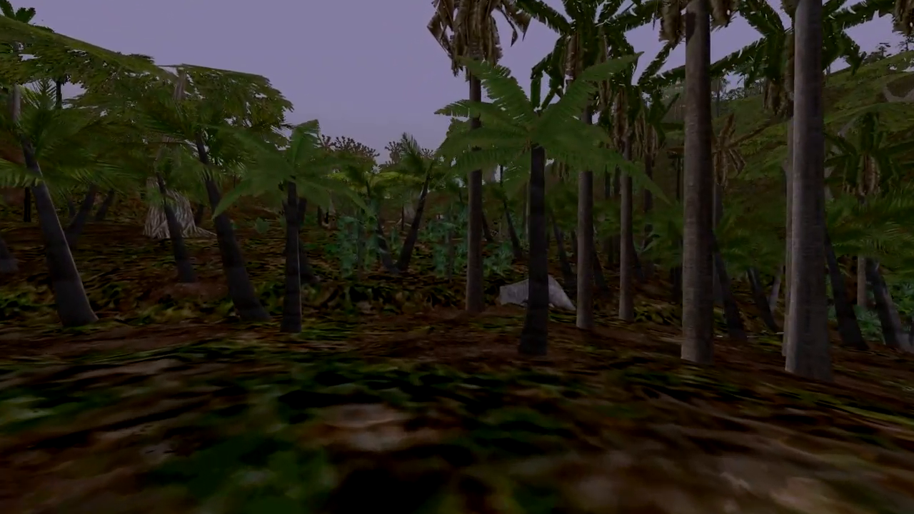
mouse_move(457, 257)
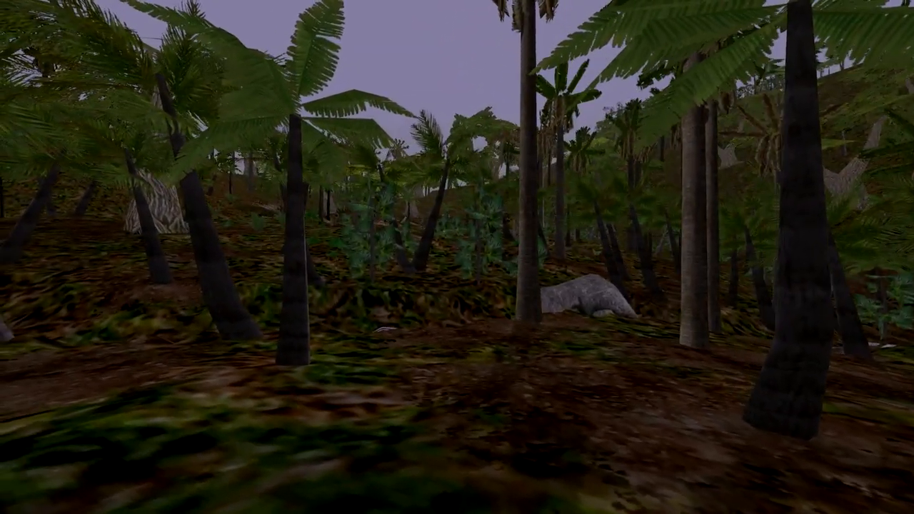
mouse_move(457, 257)
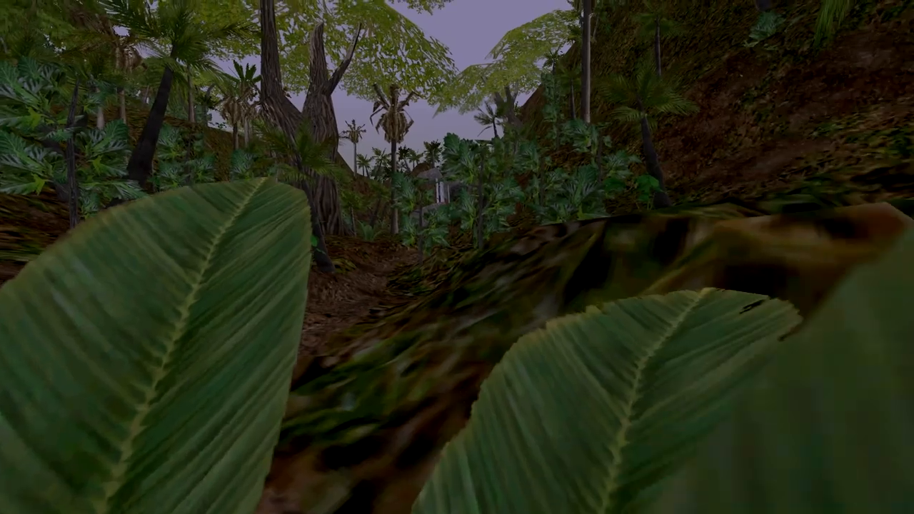
mouse_move(457, 257)
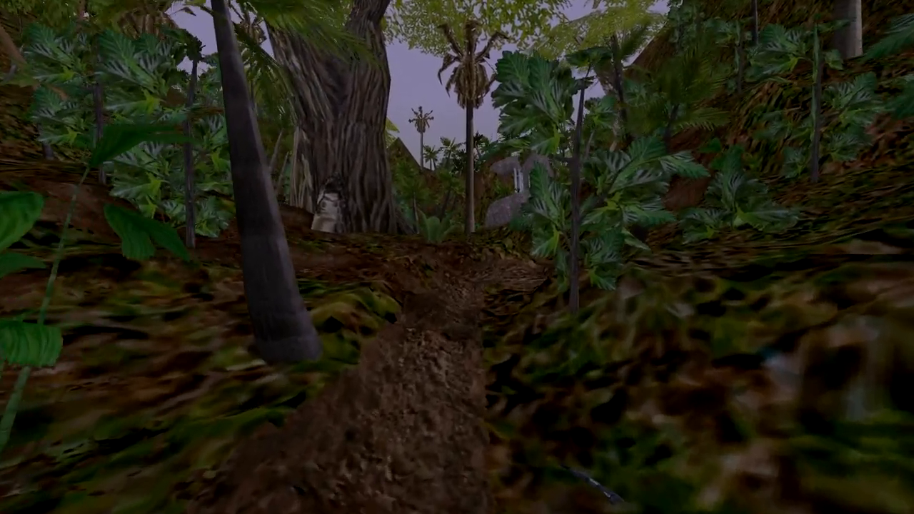
mouse_move(457, 257)
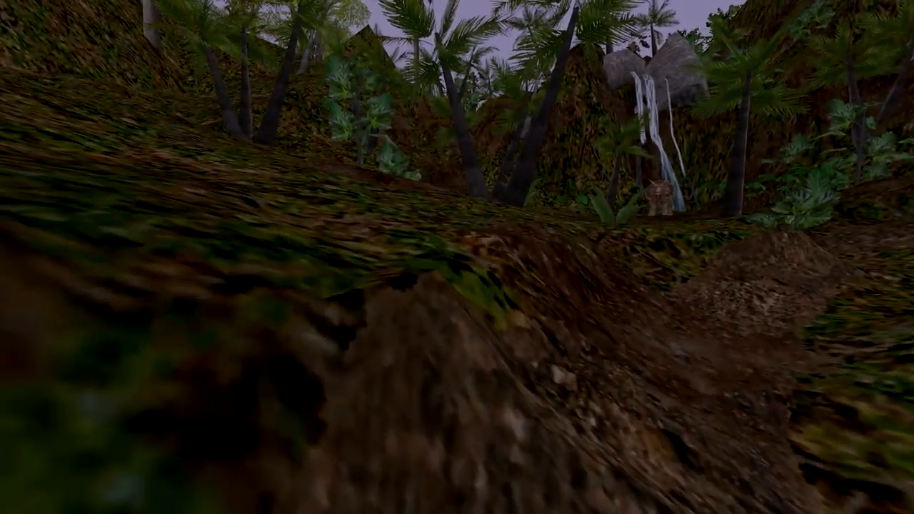
mouse_move(457, 257)
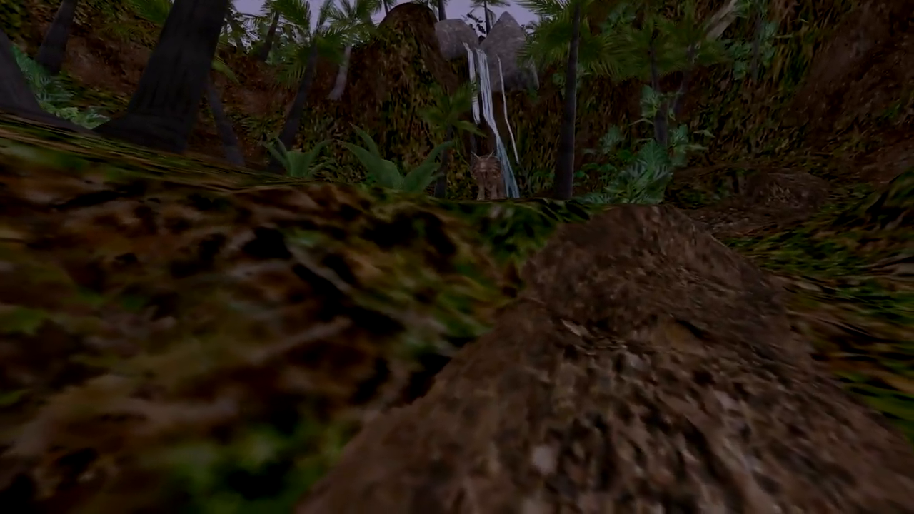
mouse_move(457, 256)
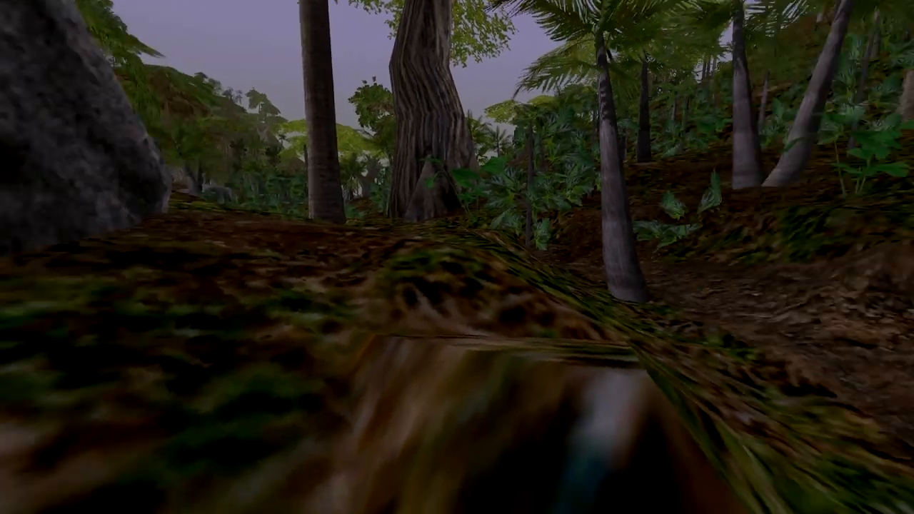
mouse_move(457, 257)
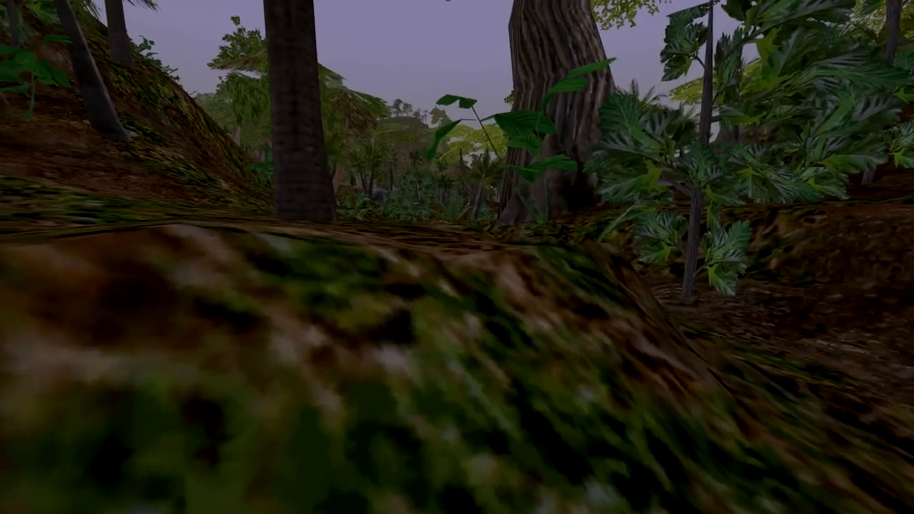
mouse_move(457, 257)
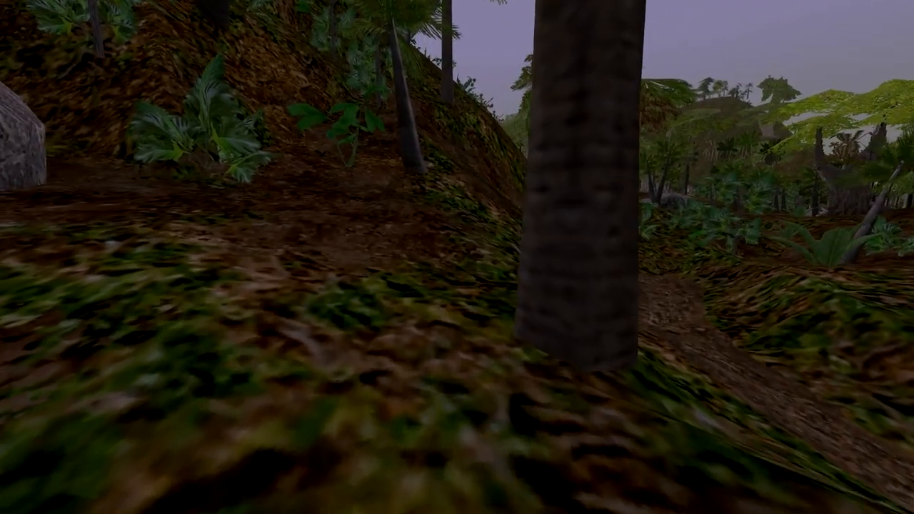
mouse_move(457, 257)
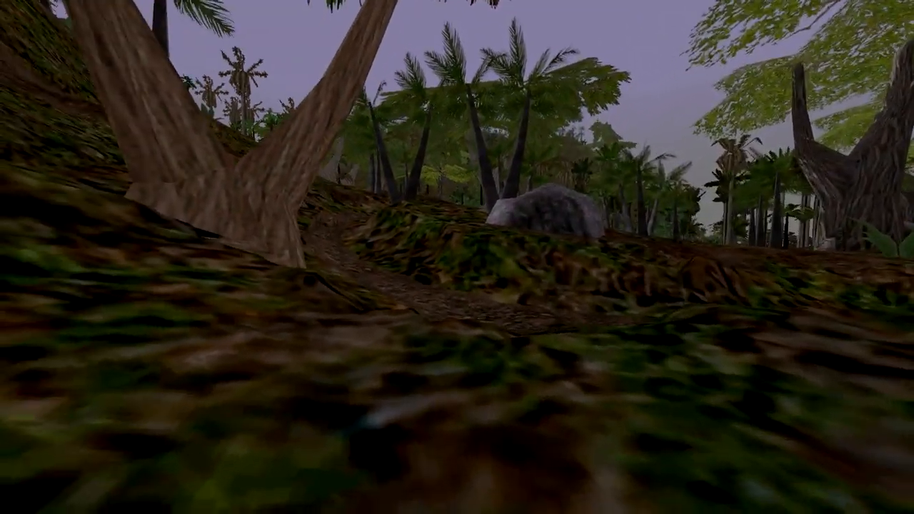
mouse_move(457, 257)
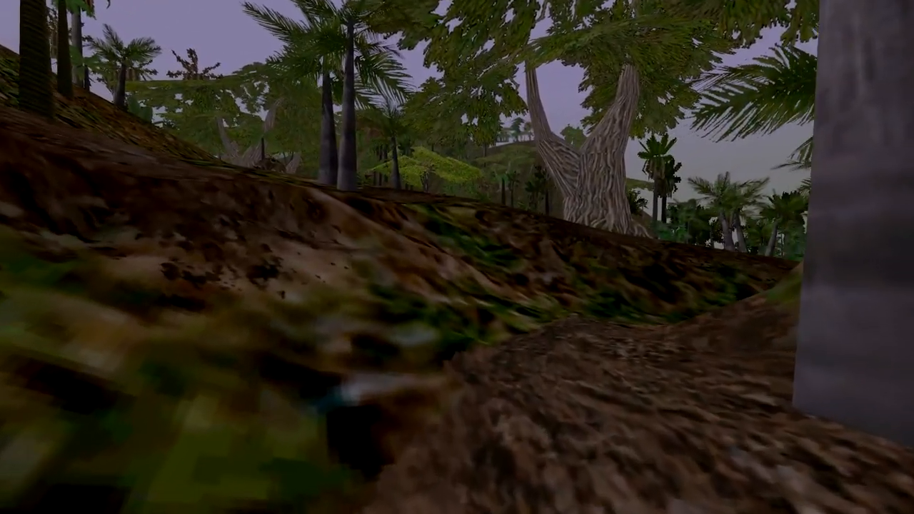
mouse_move(457, 257)
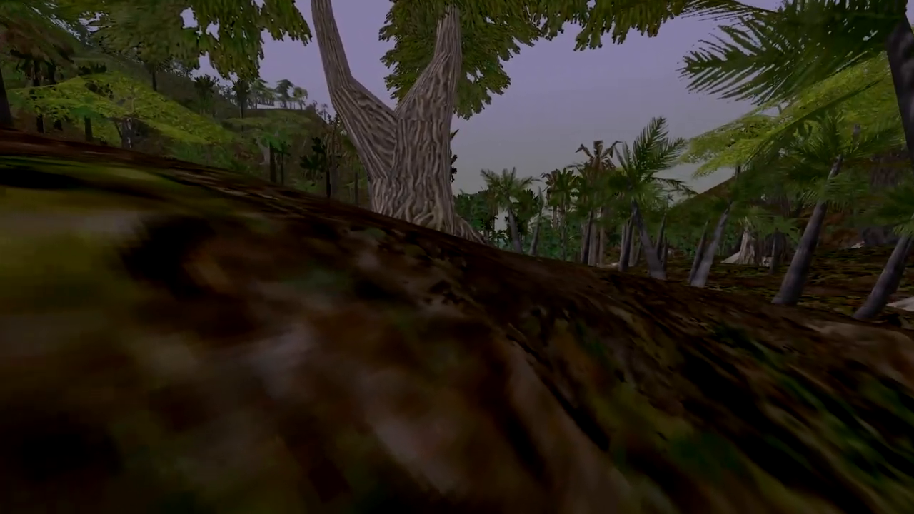
mouse_move(457, 257)
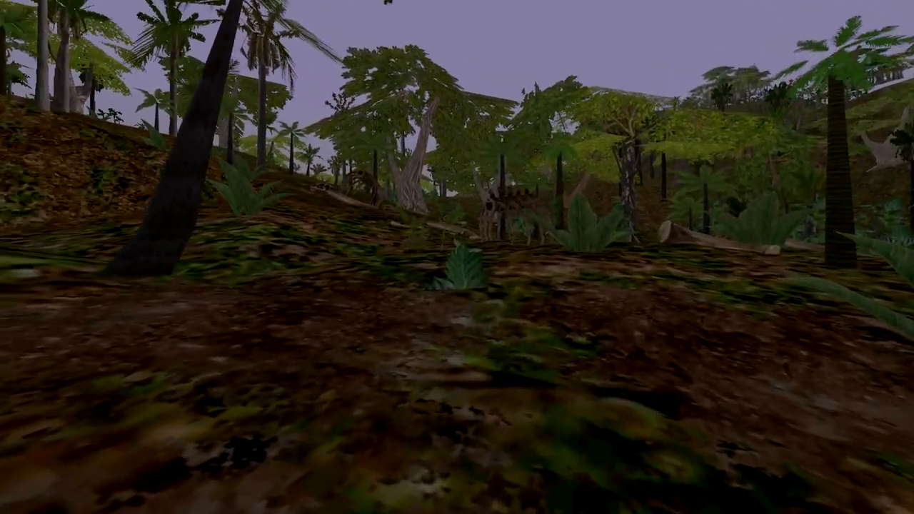
mouse_move(457, 257)
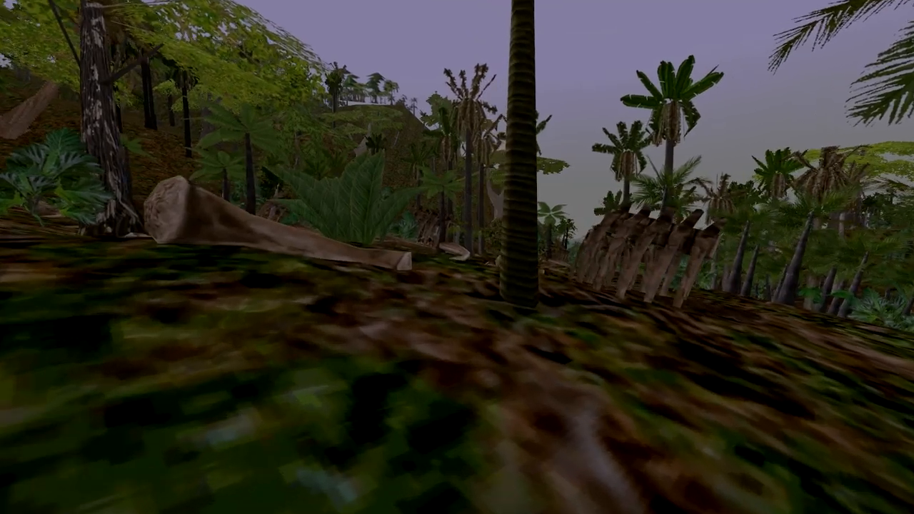
mouse_move(457, 257)
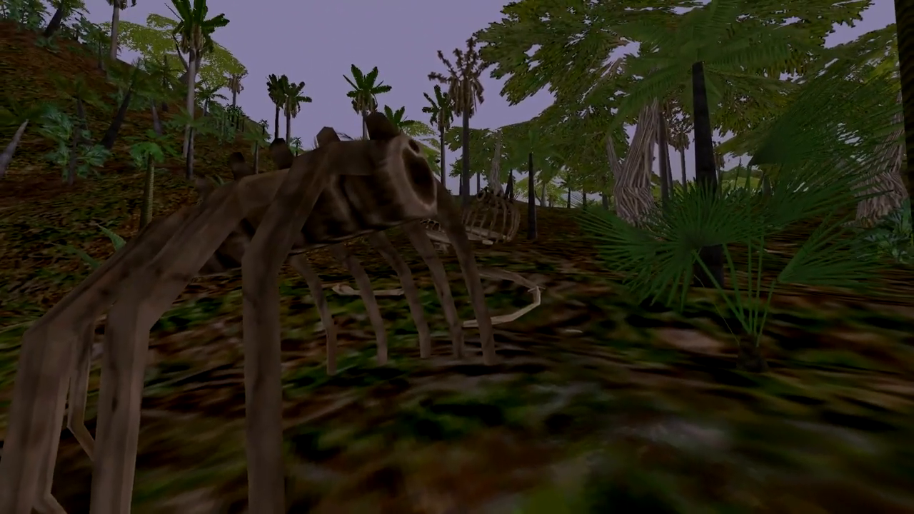
mouse_move(457, 257)
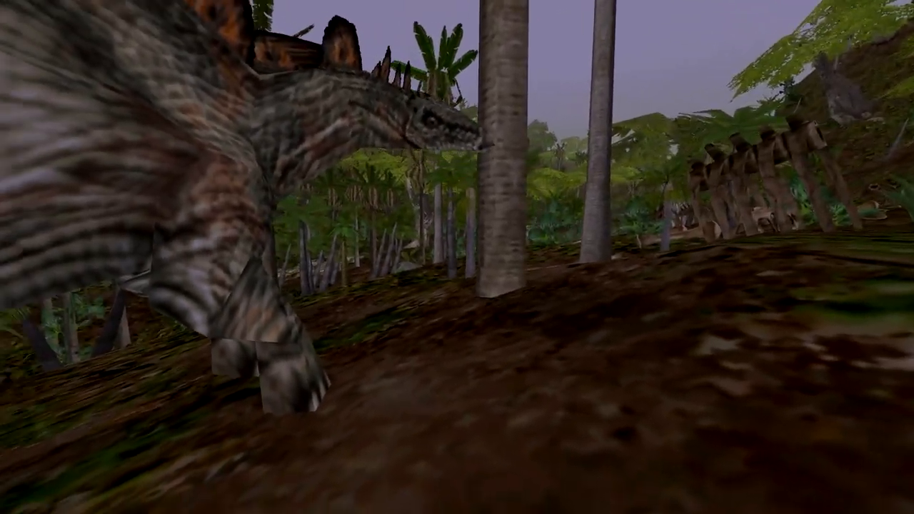
mouse_move(457, 257)
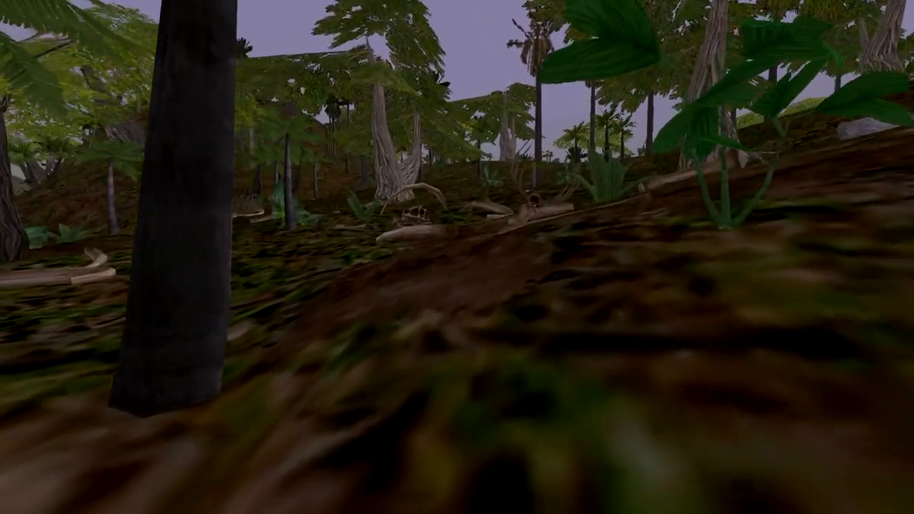
mouse_move(456, 257)
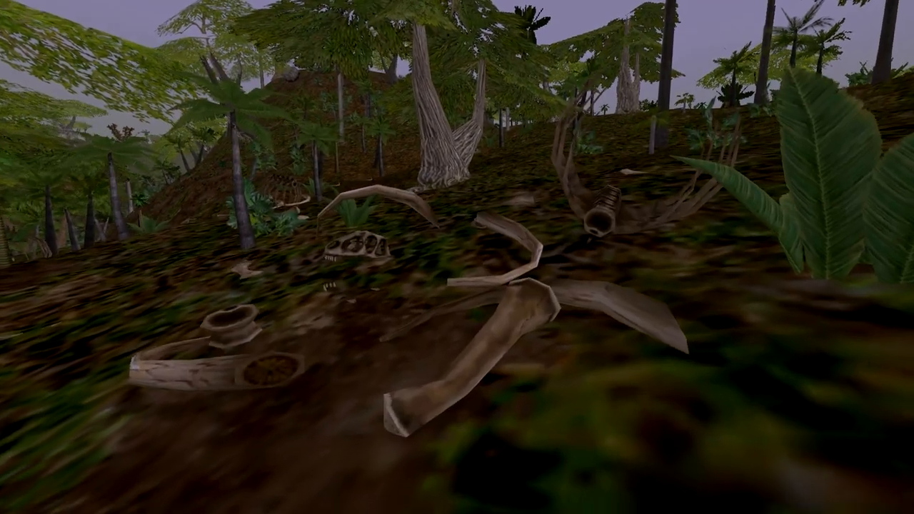
mouse_move(457, 257)
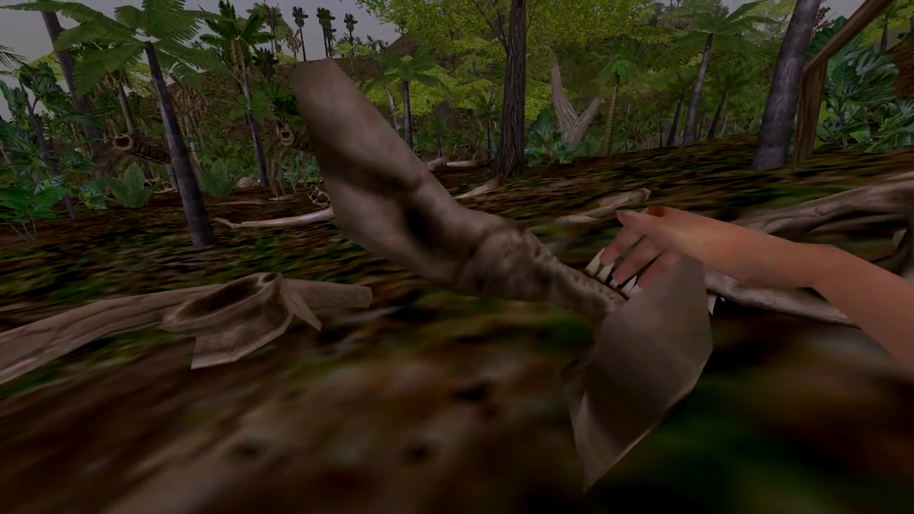
mouse_move(457, 257)
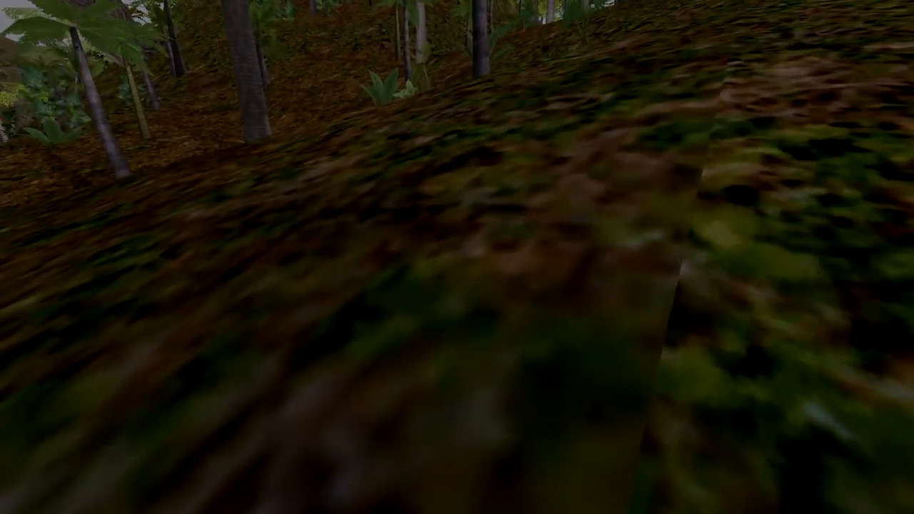
mouse_move(457, 257)
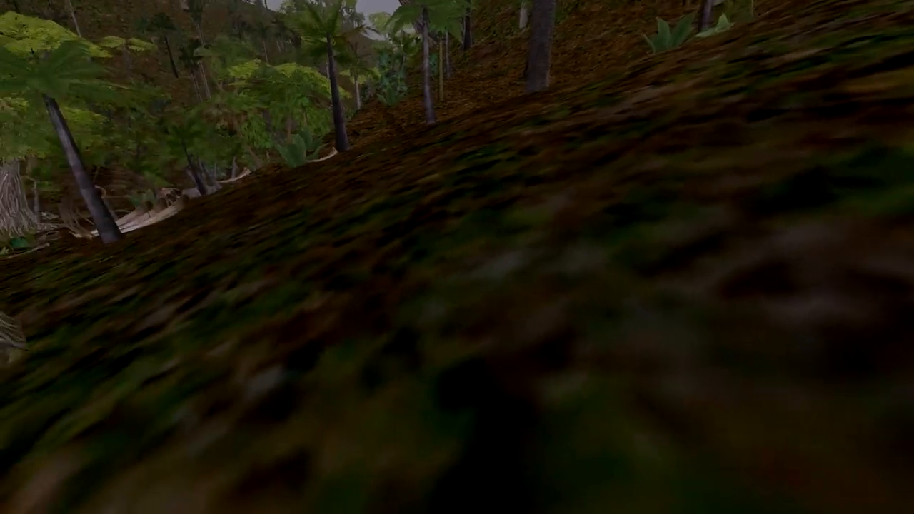
mouse_move(457, 257)
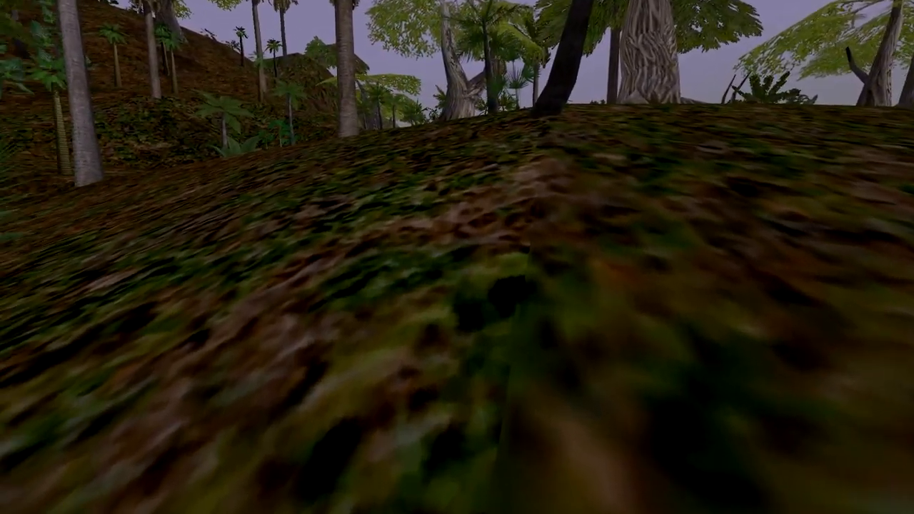
mouse_move(457, 257)
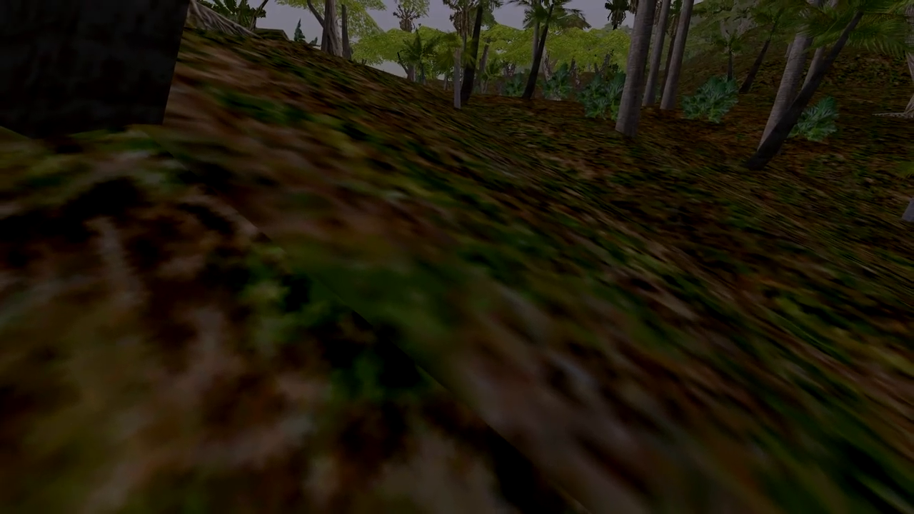
mouse_move(457, 257)
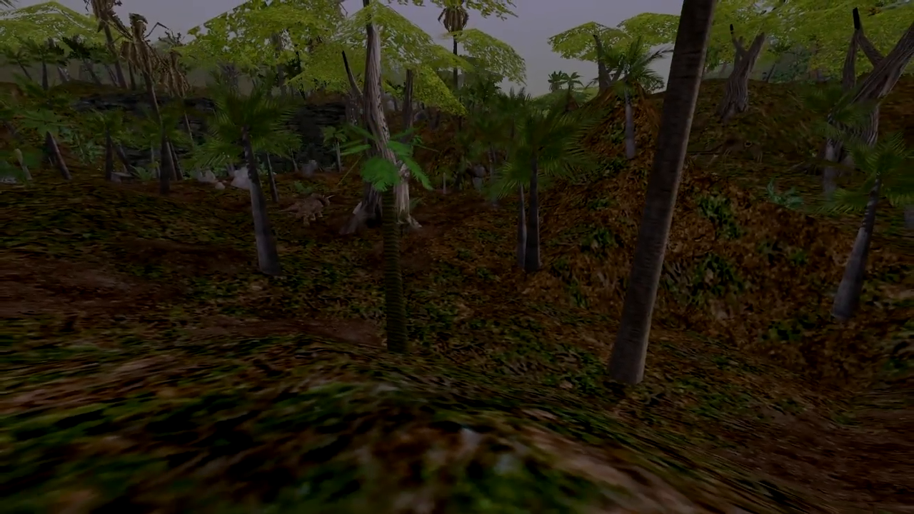
mouse_move(457, 257)
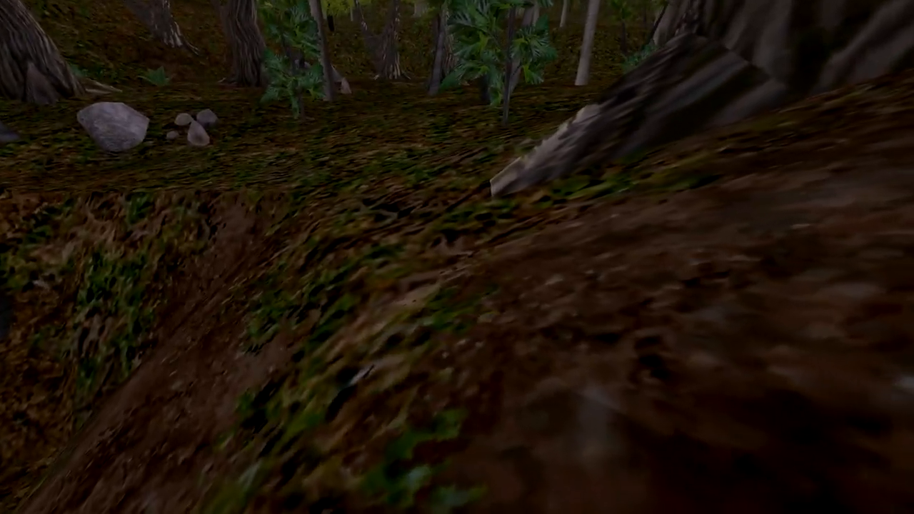
mouse_move(457, 257)
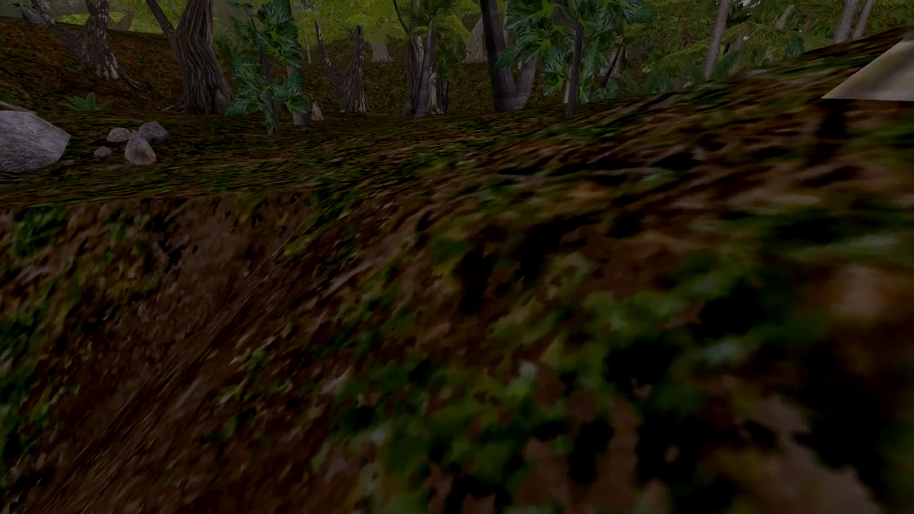
mouse_move(457, 257)
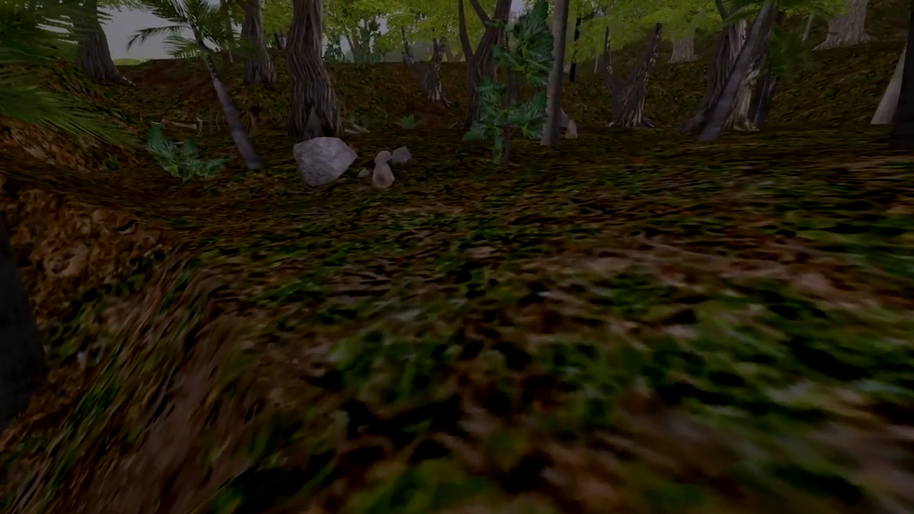
mouse_move(457, 257)
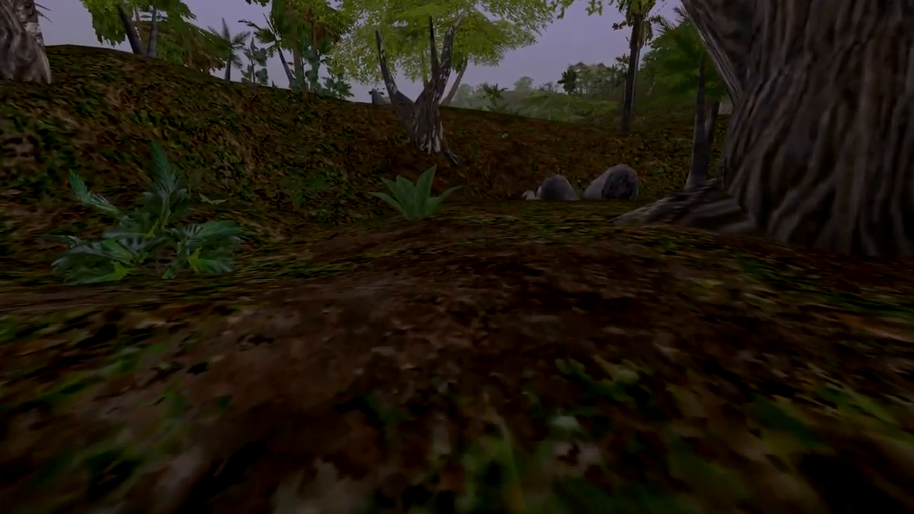
mouse_move(457, 257)
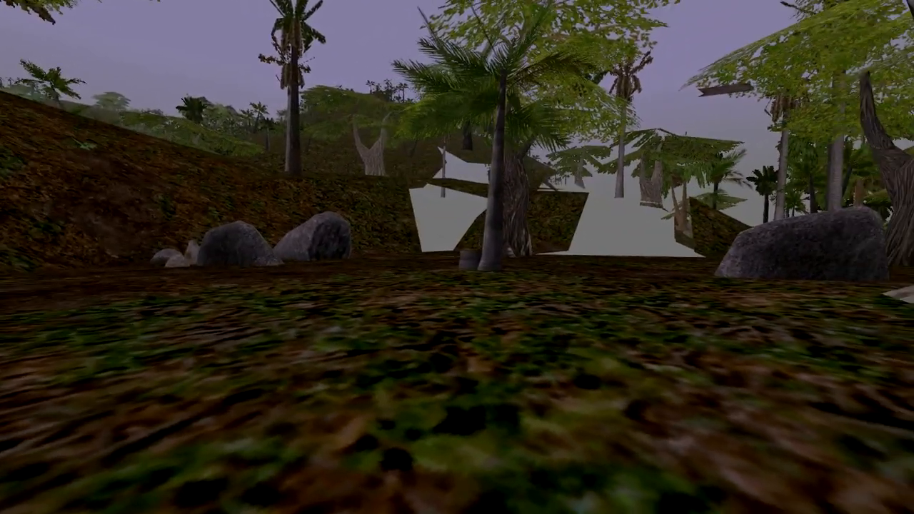
mouse_move(457, 257)
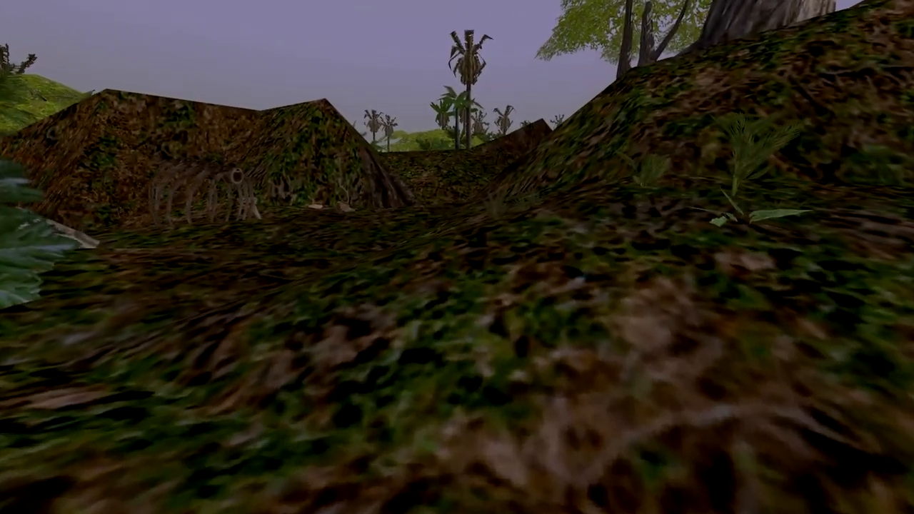
mouse_move(457, 257)
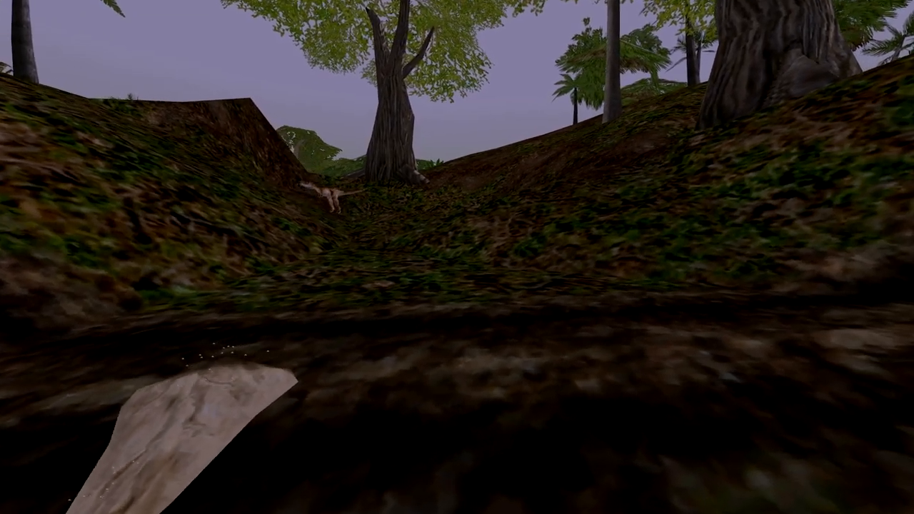
mouse_move(456, 257)
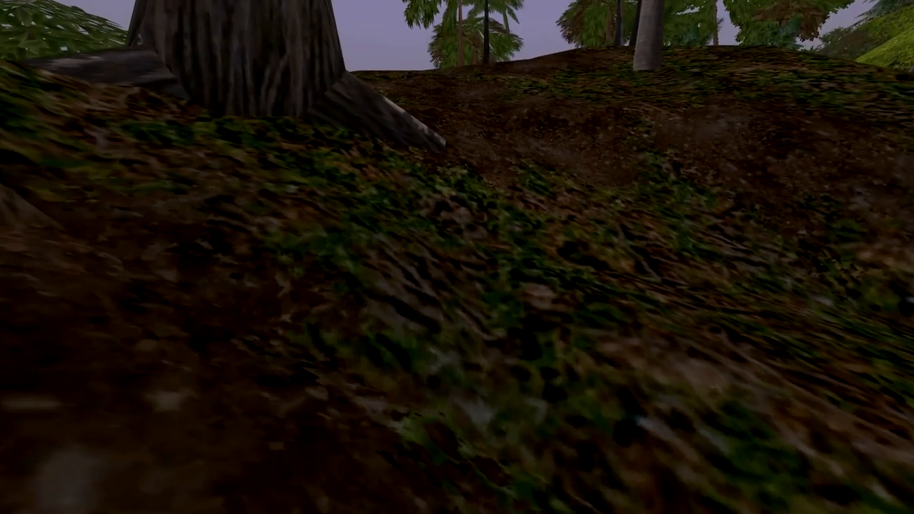
mouse_move(457, 257)
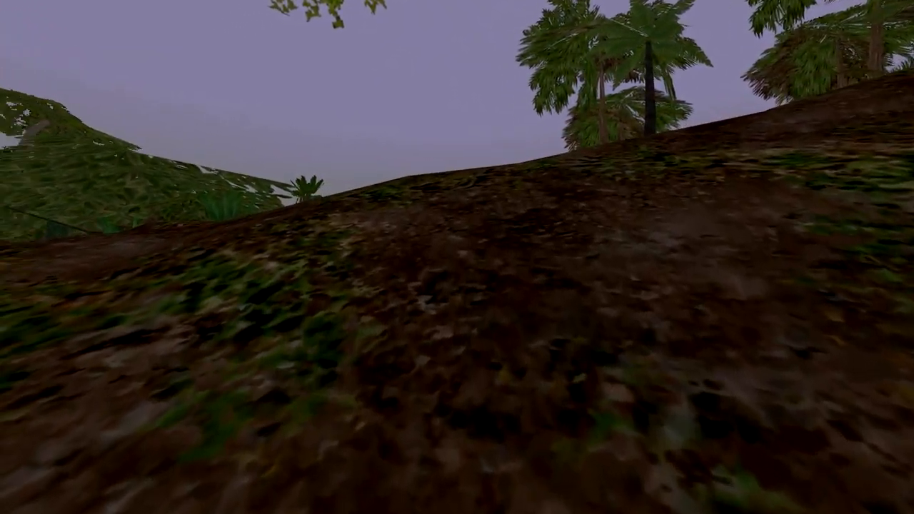
mouse_move(457, 257)
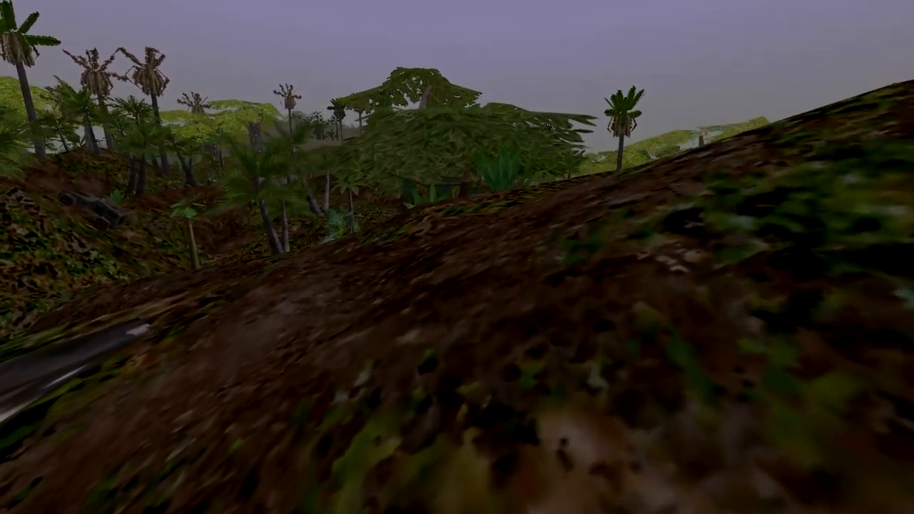
mouse_move(457, 257)
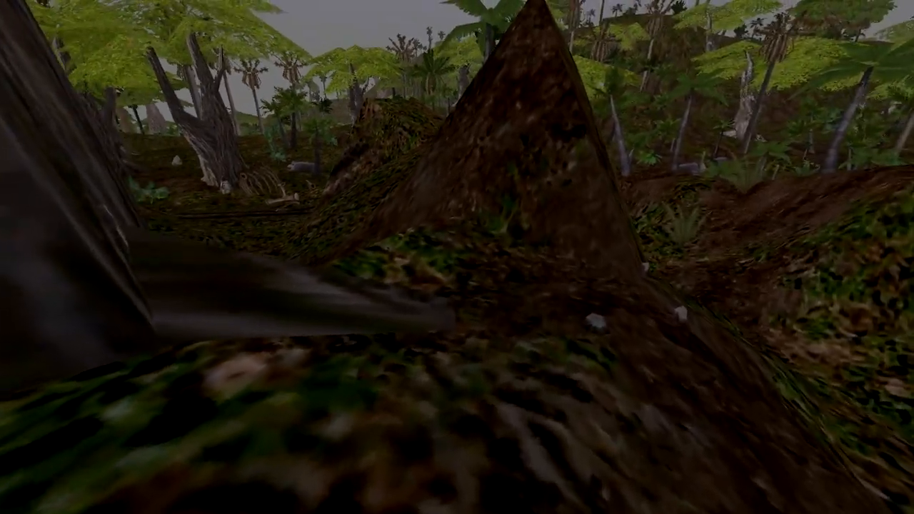
mouse_move(456, 256)
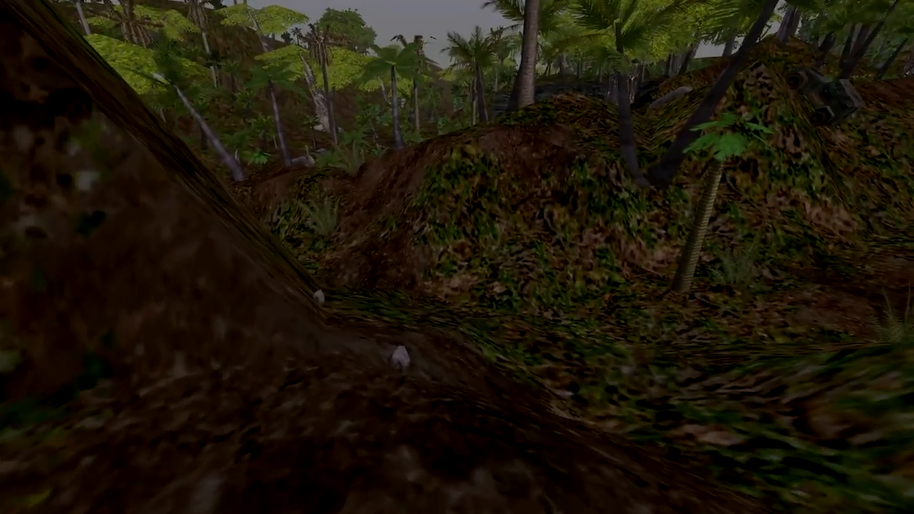
mouse_move(457, 257)
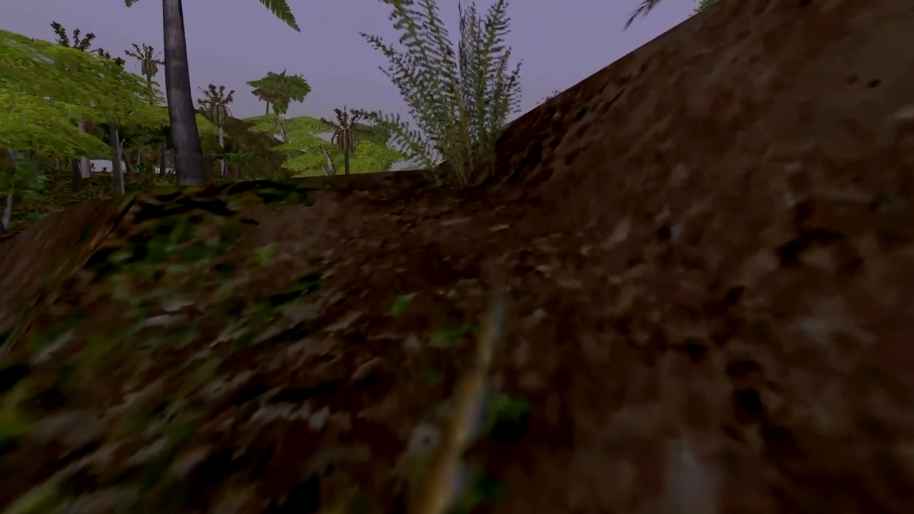
mouse_move(457, 257)
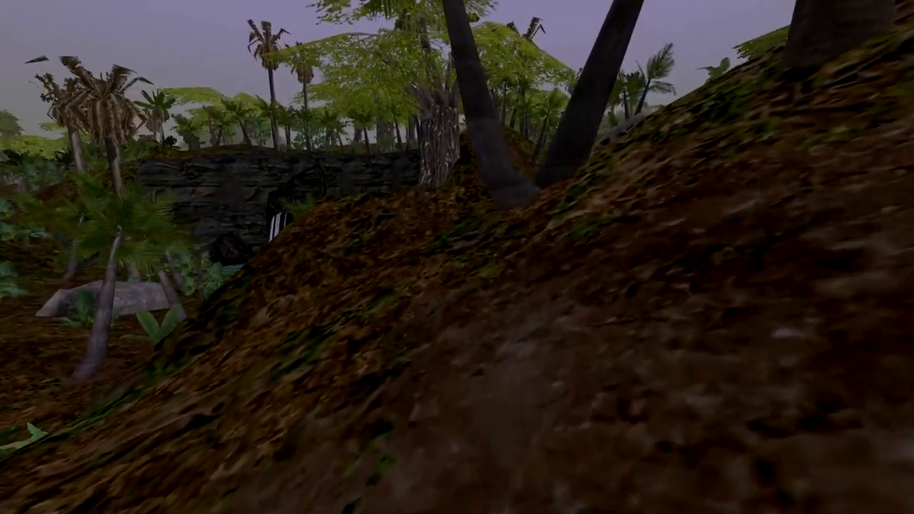
mouse_move(457, 257)
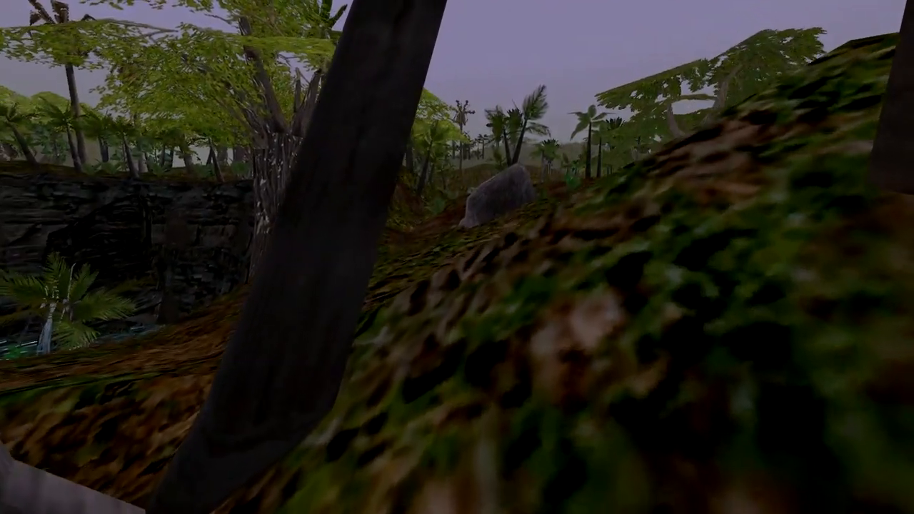
mouse_move(457, 257)
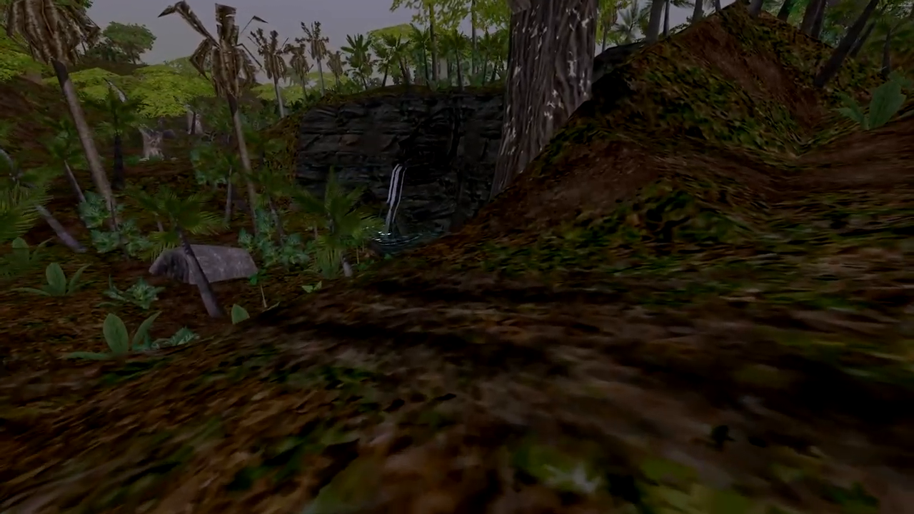
mouse_move(457, 257)
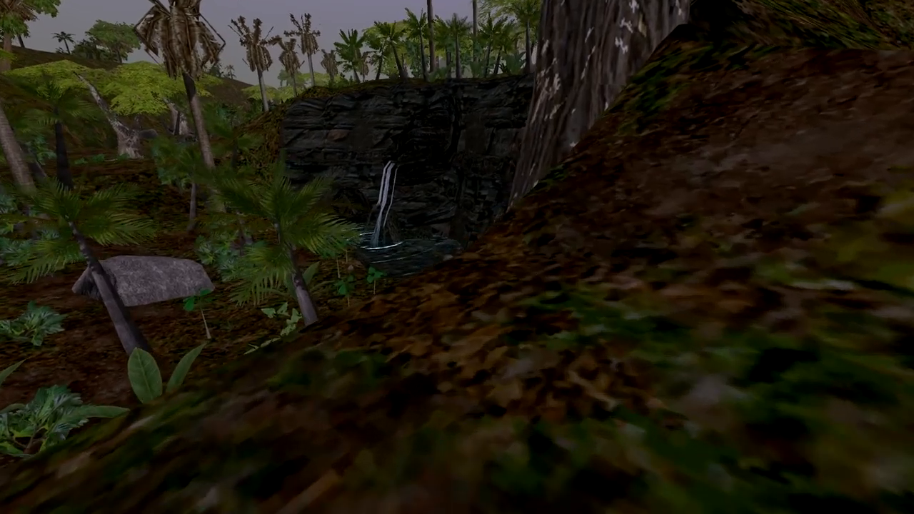
mouse_move(457, 257)
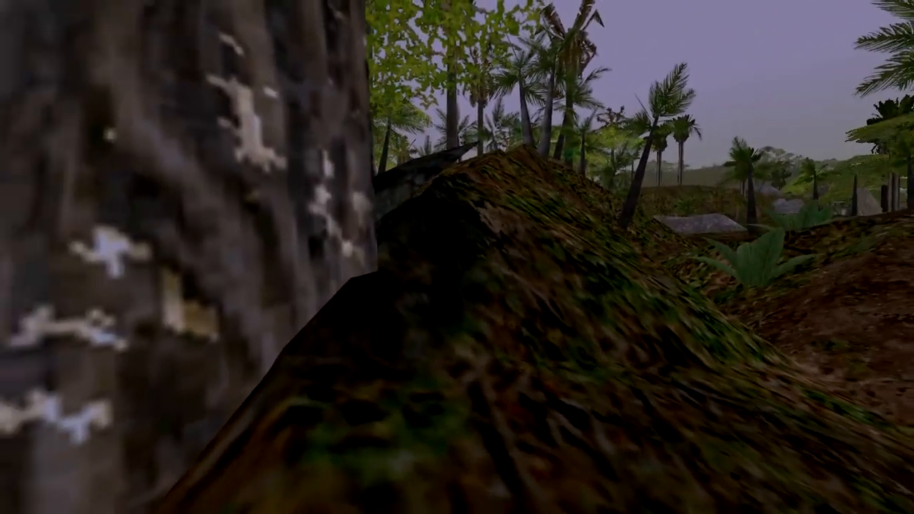
mouse_move(457, 257)
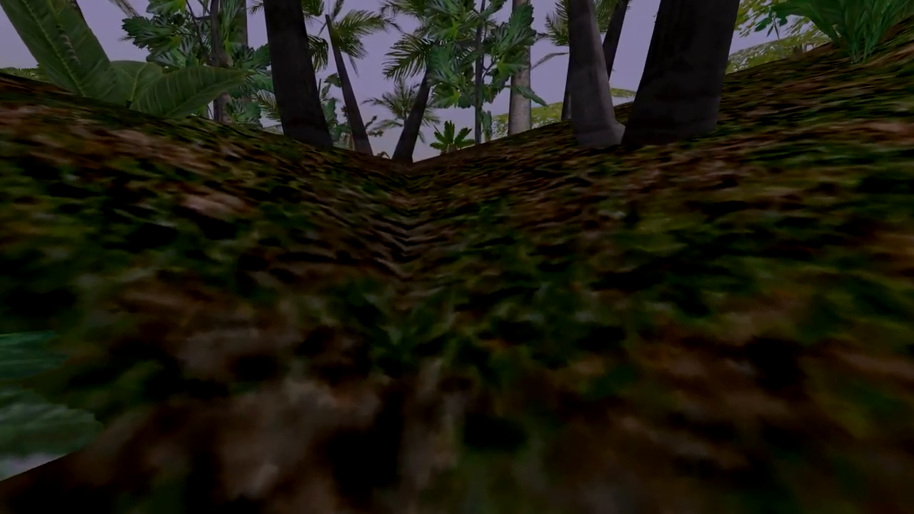
mouse_move(457, 257)
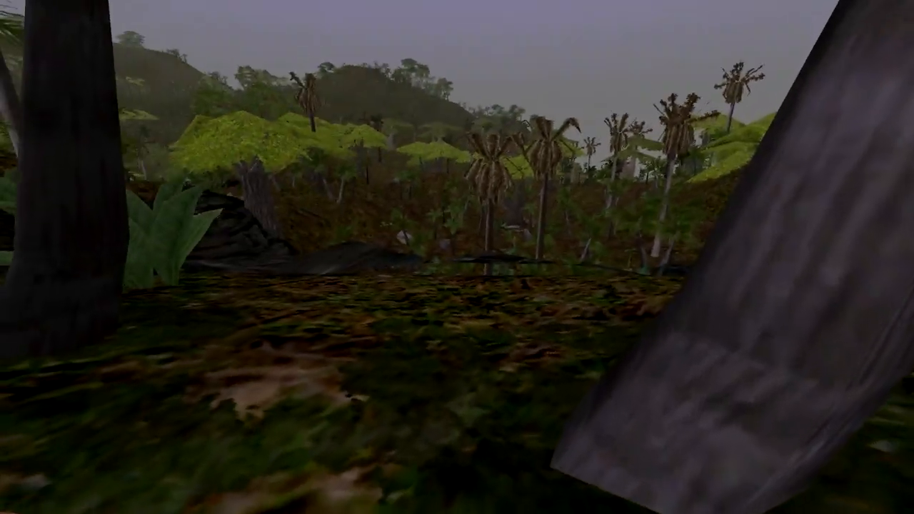
mouse_move(457, 257)
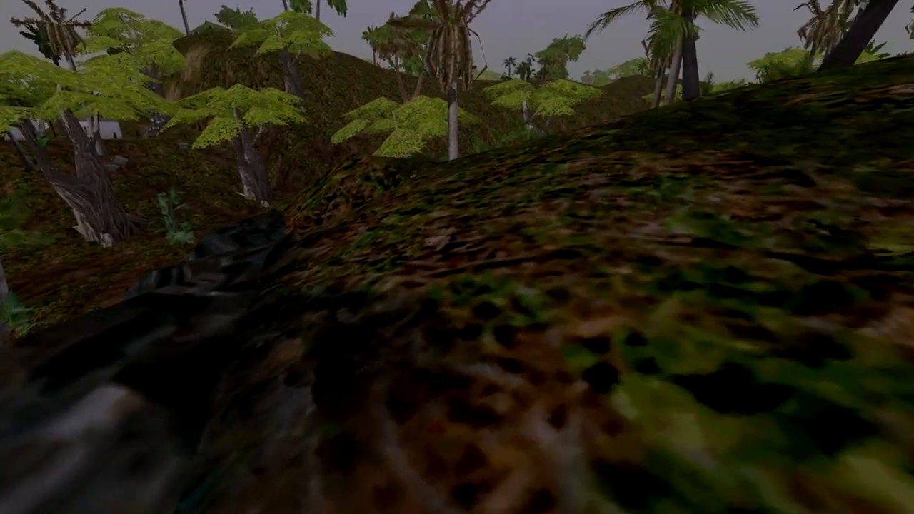
mouse_move(457, 257)
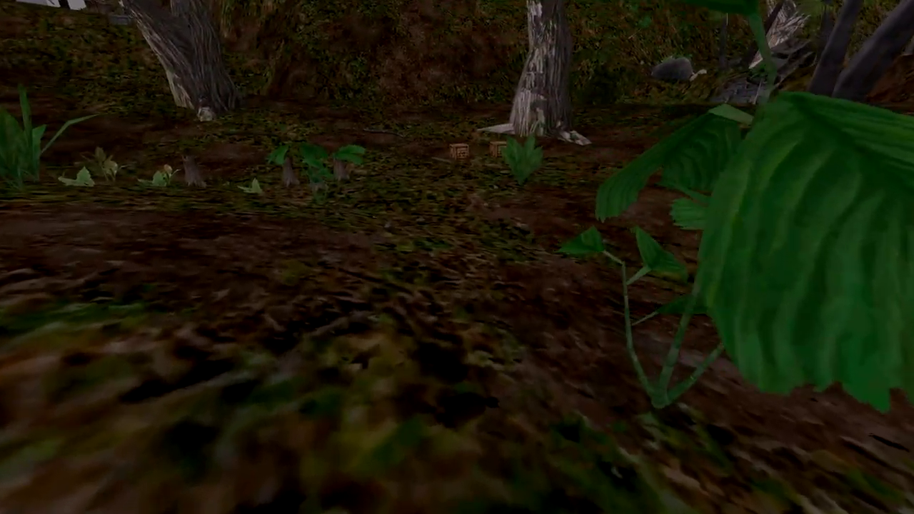
mouse_move(457, 257)
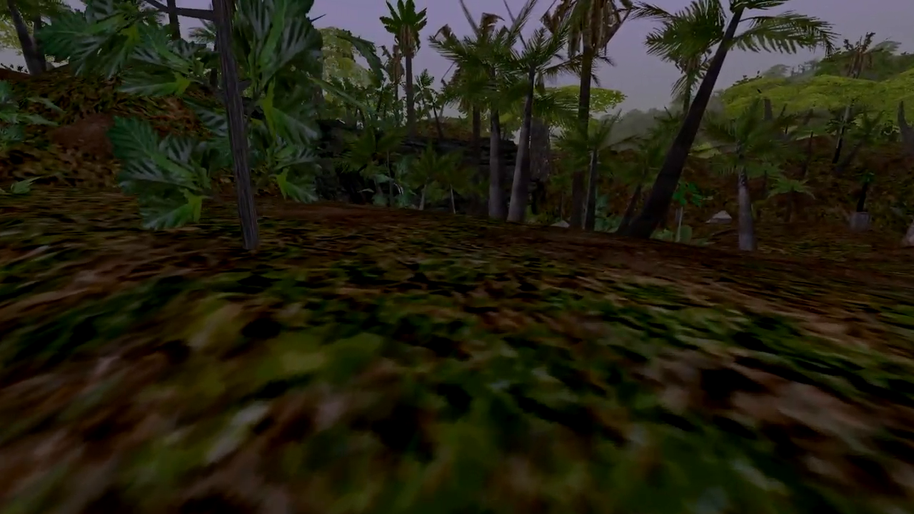
mouse_move(457, 257)
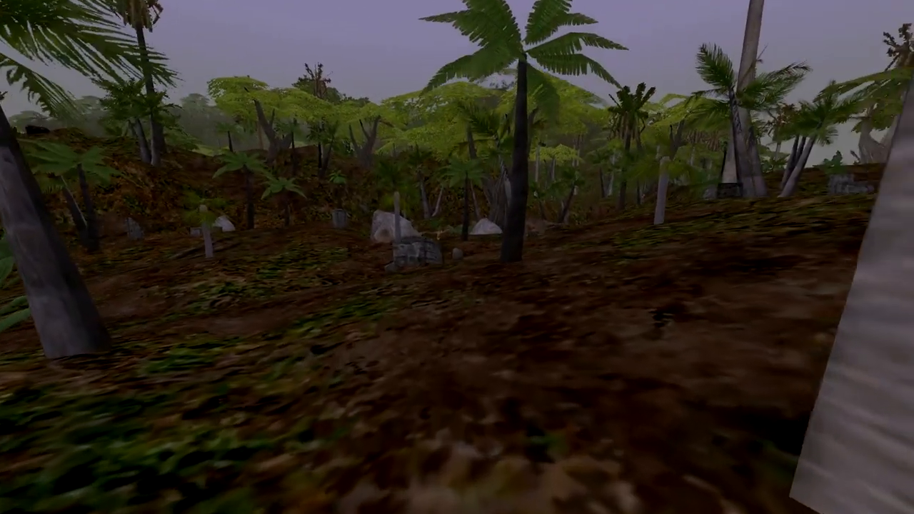
mouse_move(457, 257)
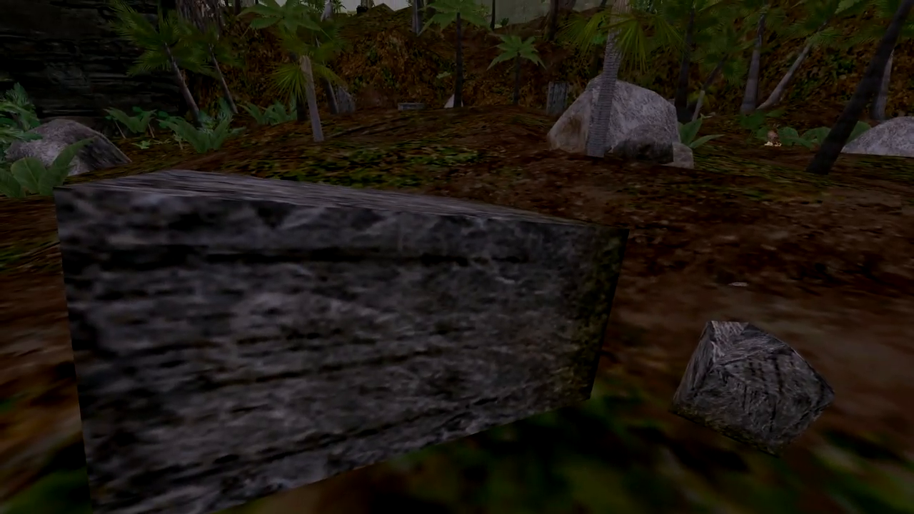
mouse_move(457, 257)
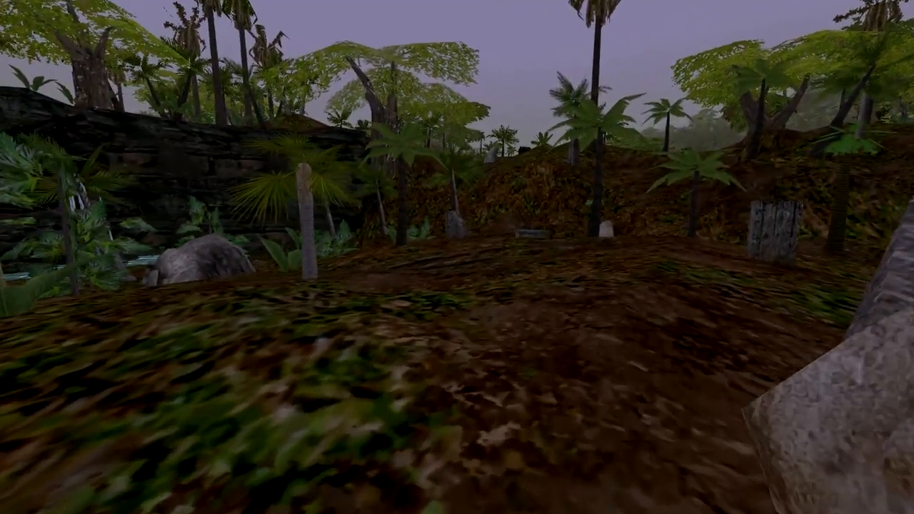
mouse_move(457, 257)
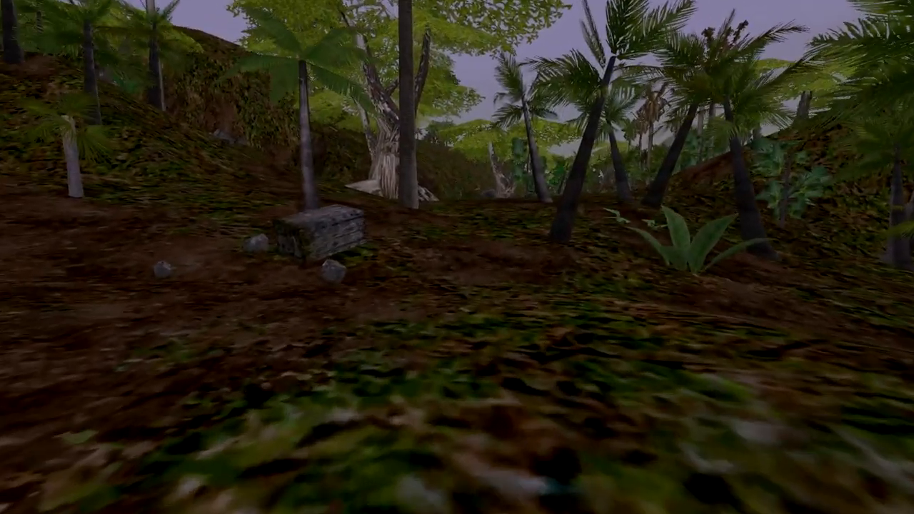
mouse_move(456, 257)
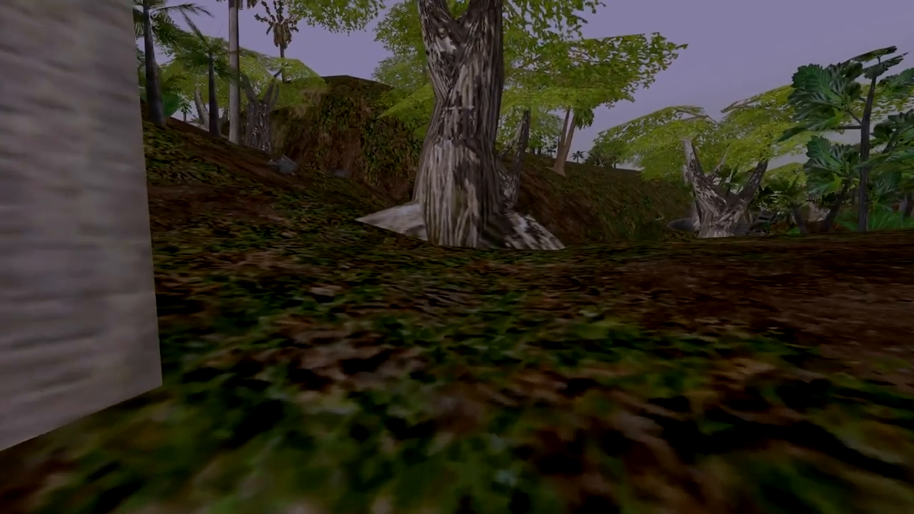
mouse_move(457, 257)
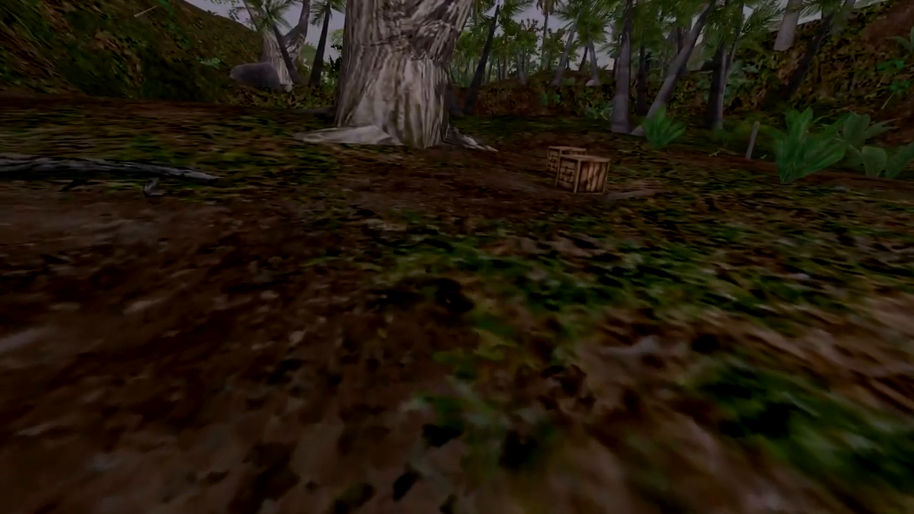
mouse_move(457, 257)
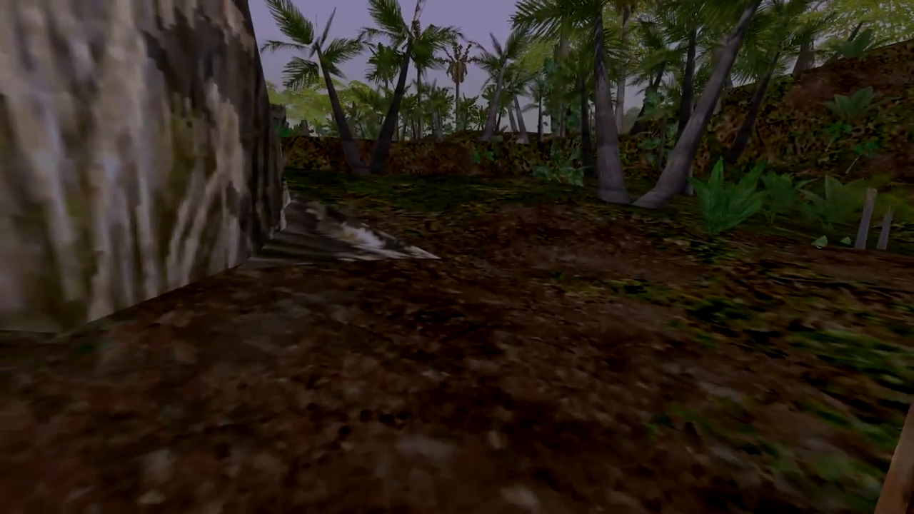
mouse_move(457, 257)
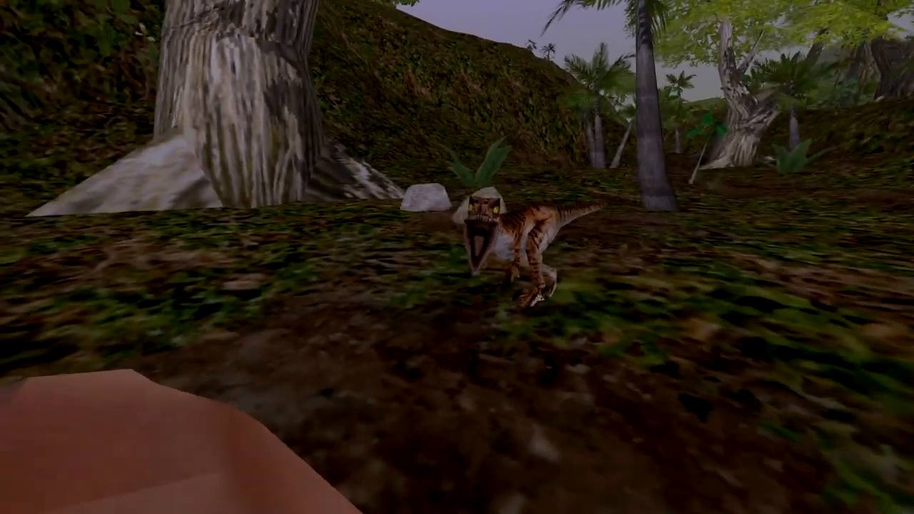
mouse_move(457, 257)
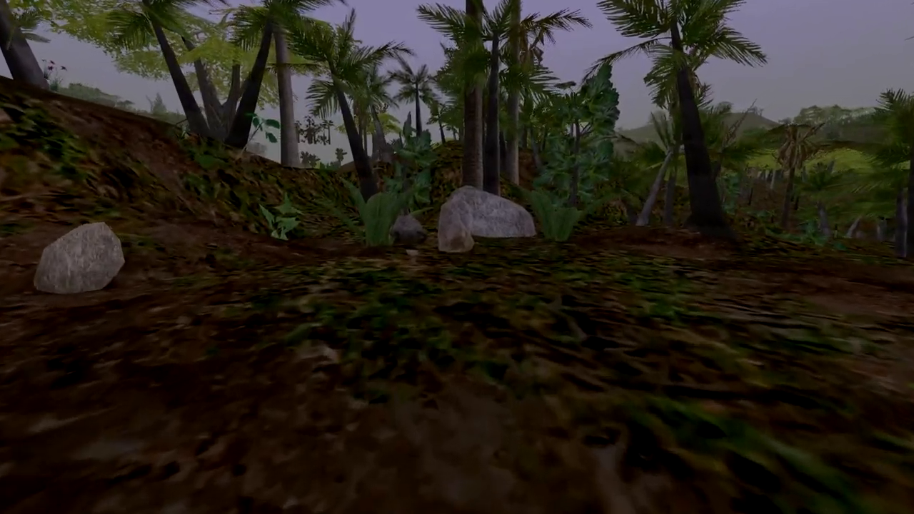
mouse_move(457, 257)
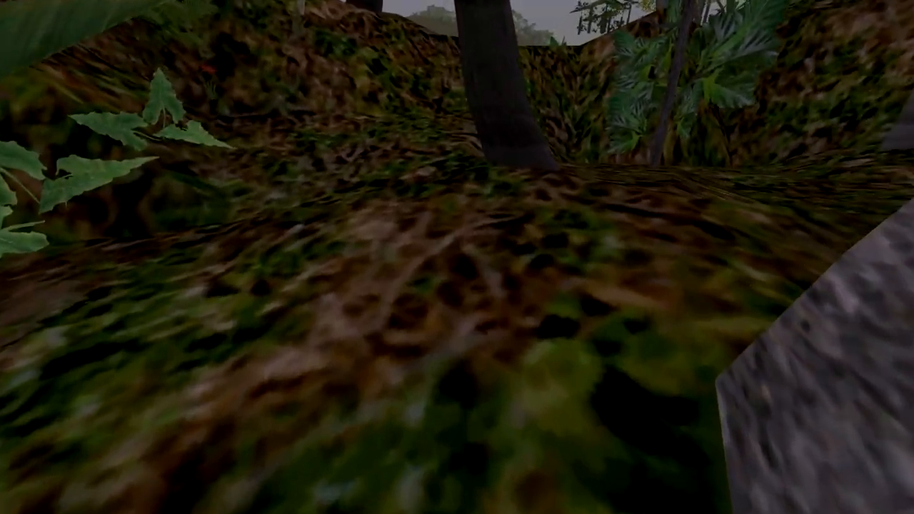
mouse_move(457, 257)
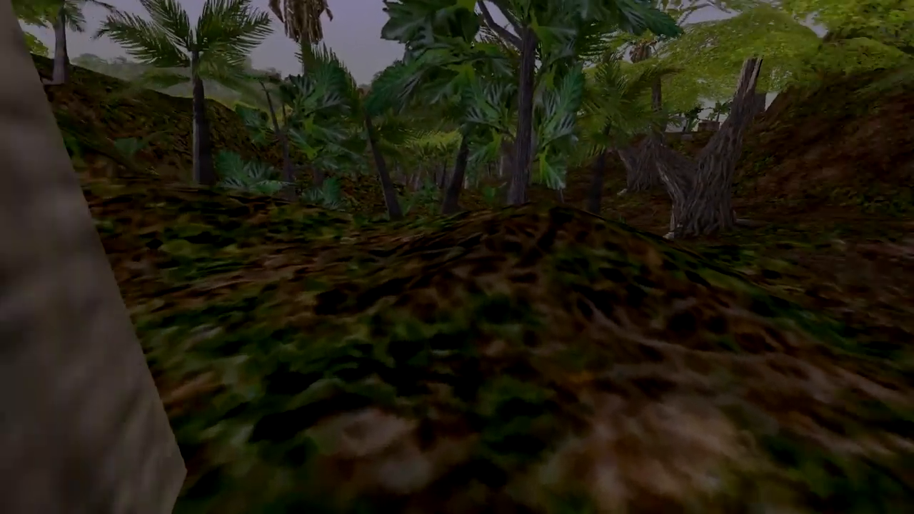
mouse_move(457, 257)
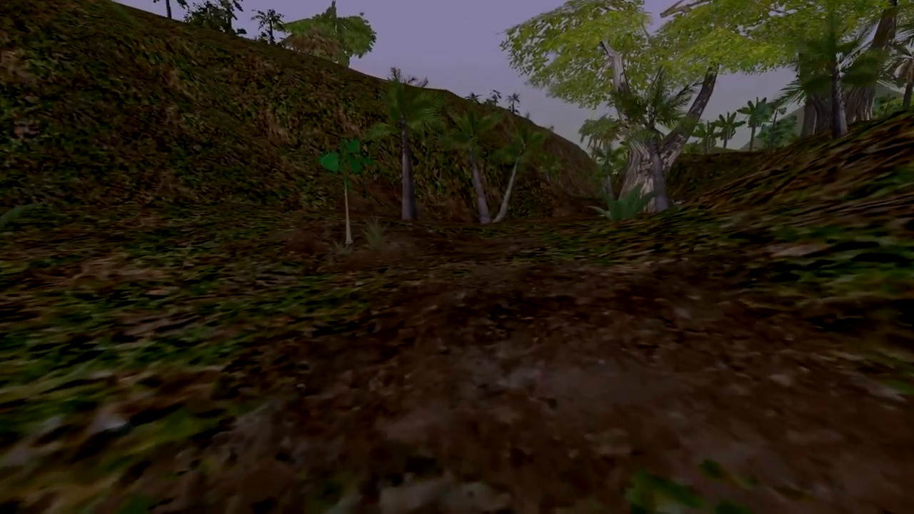
mouse_move(457, 257)
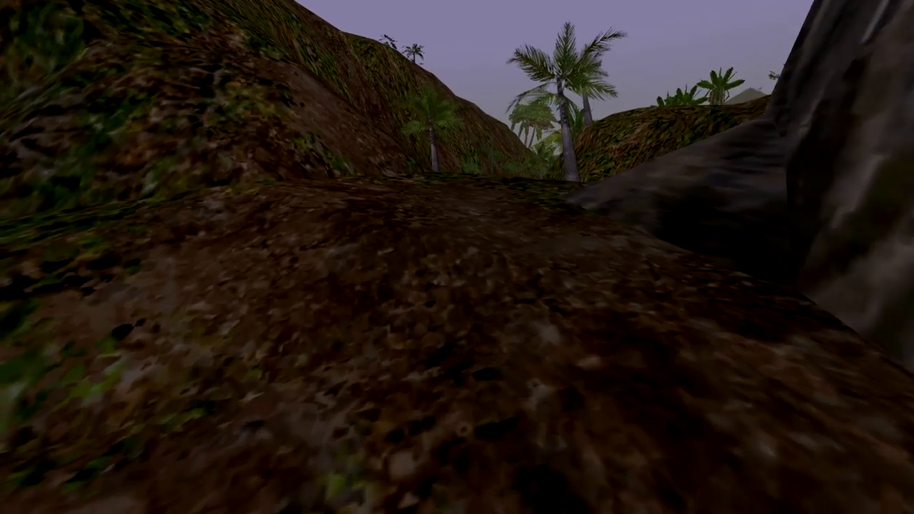
mouse_move(456, 257)
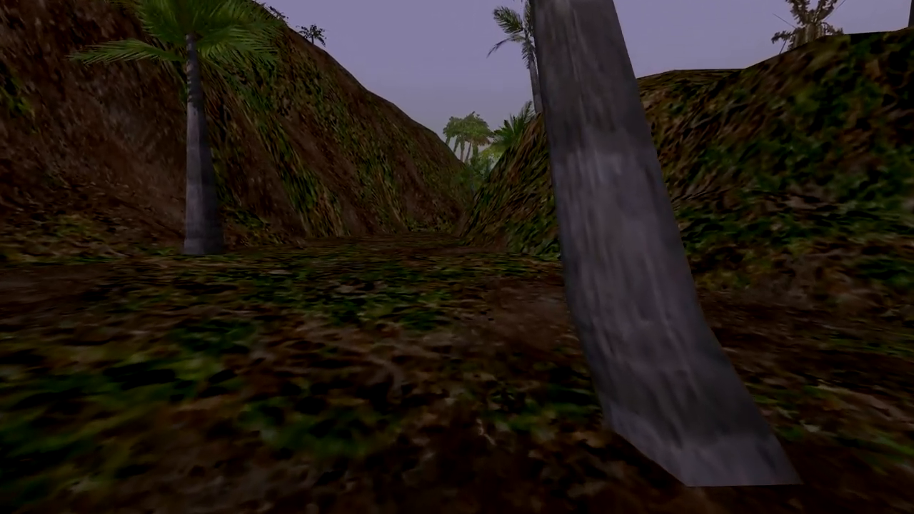
mouse_move(457, 257)
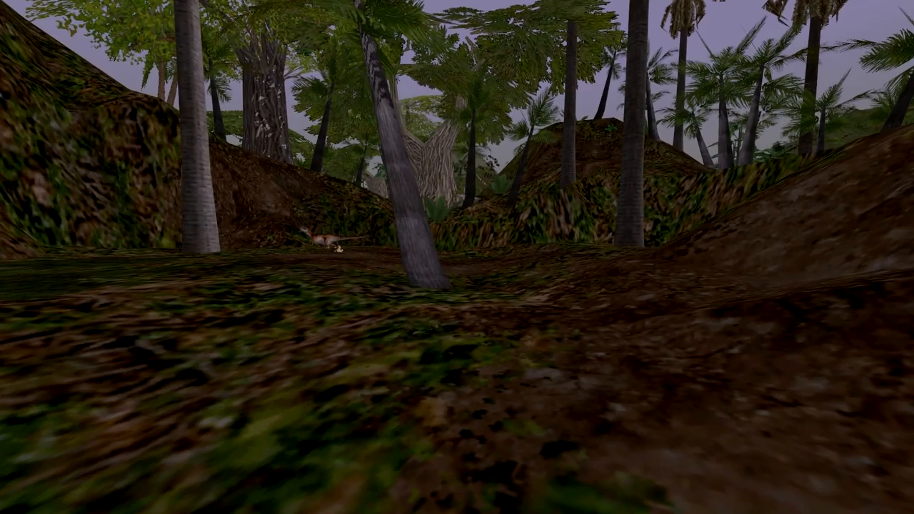
mouse_move(457, 257)
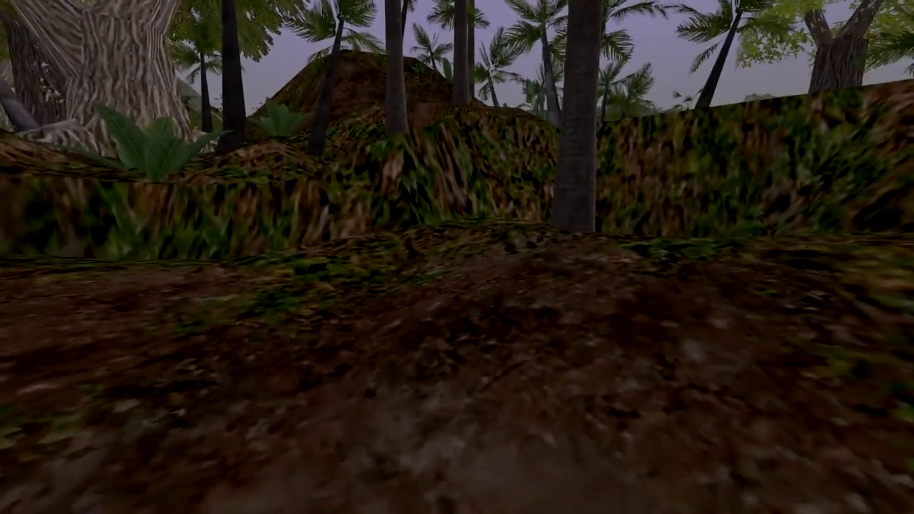
mouse_move(457, 257)
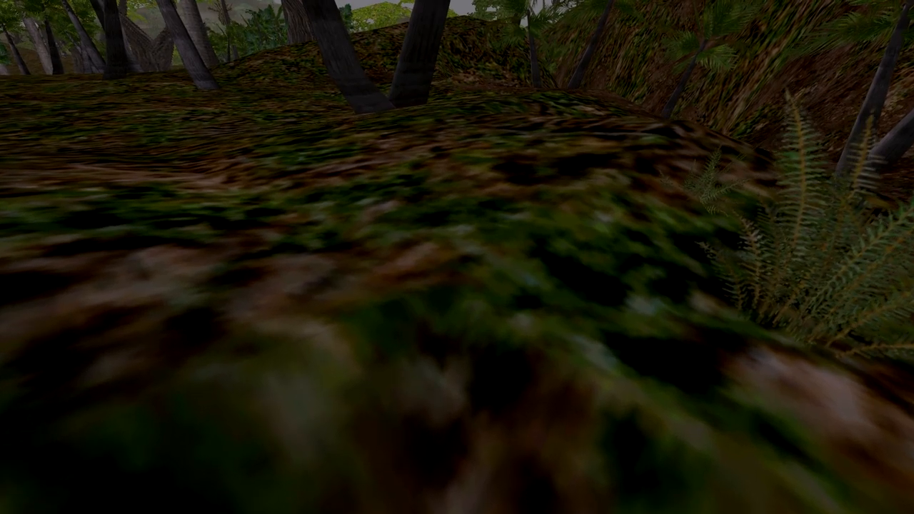
mouse_move(457, 257)
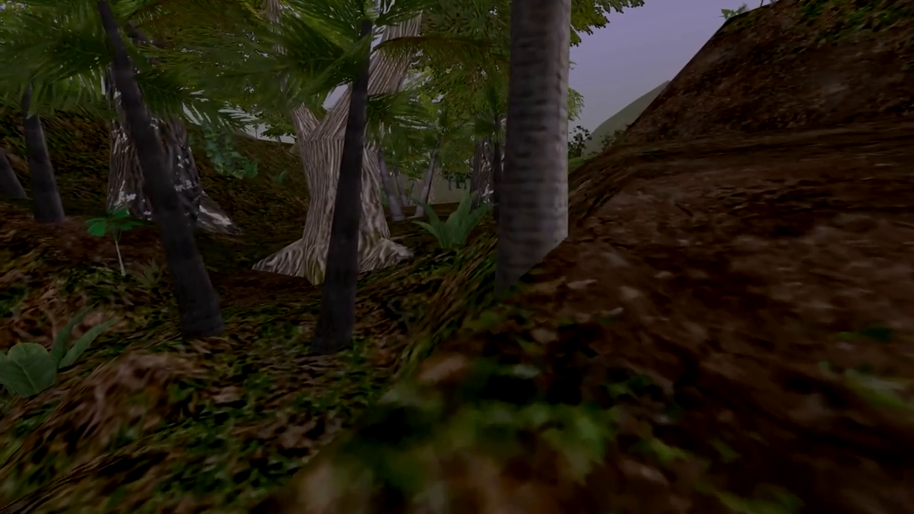
mouse_move(457, 257)
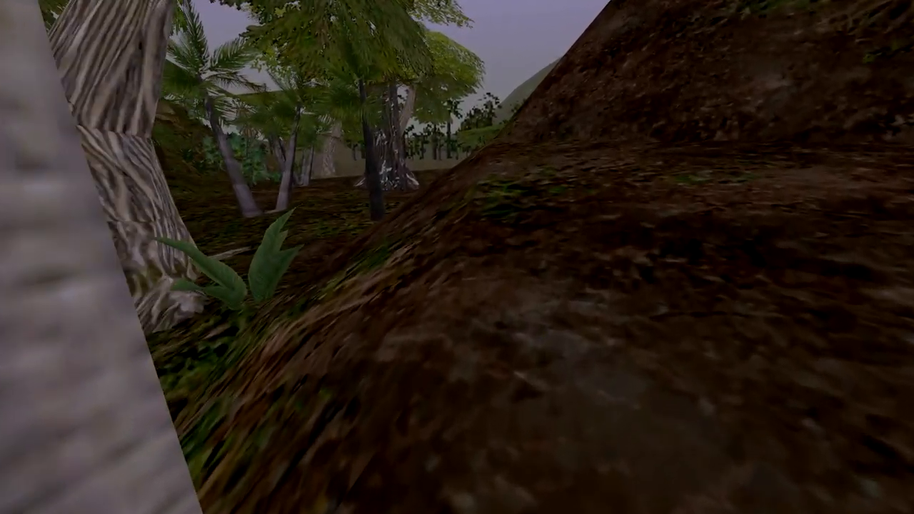
mouse_move(457, 257)
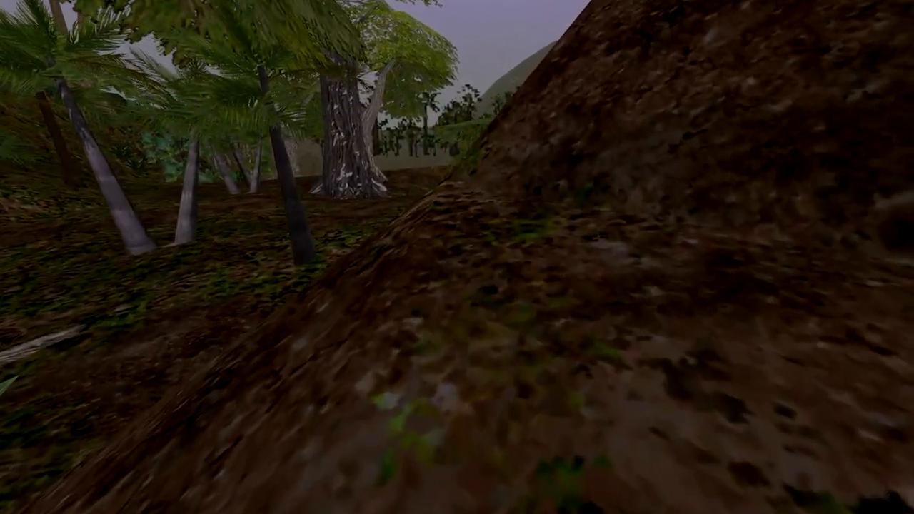
mouse_move(457, 257)
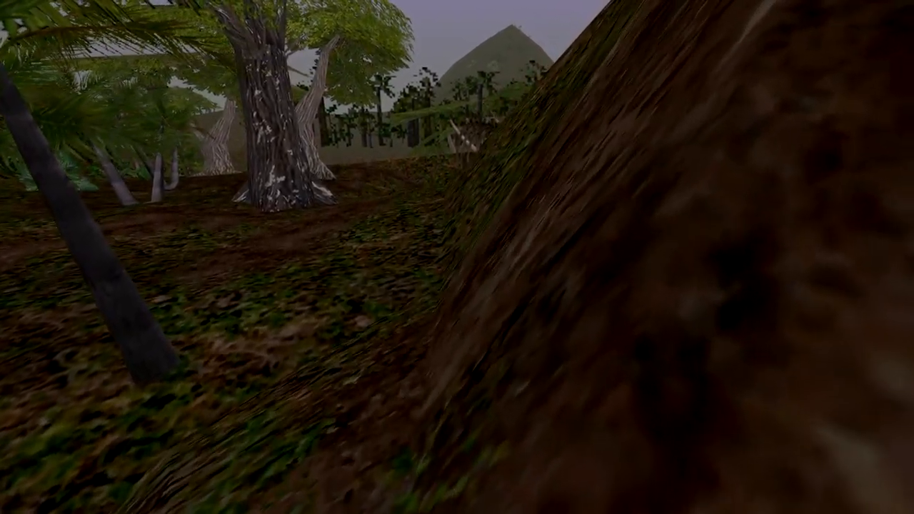
mouse_move(457, 257)
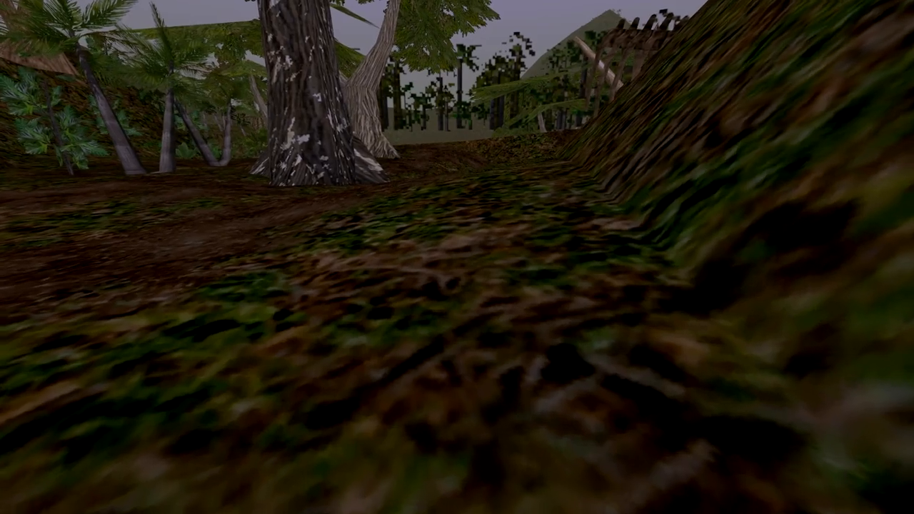
mouse_move(457, 257)
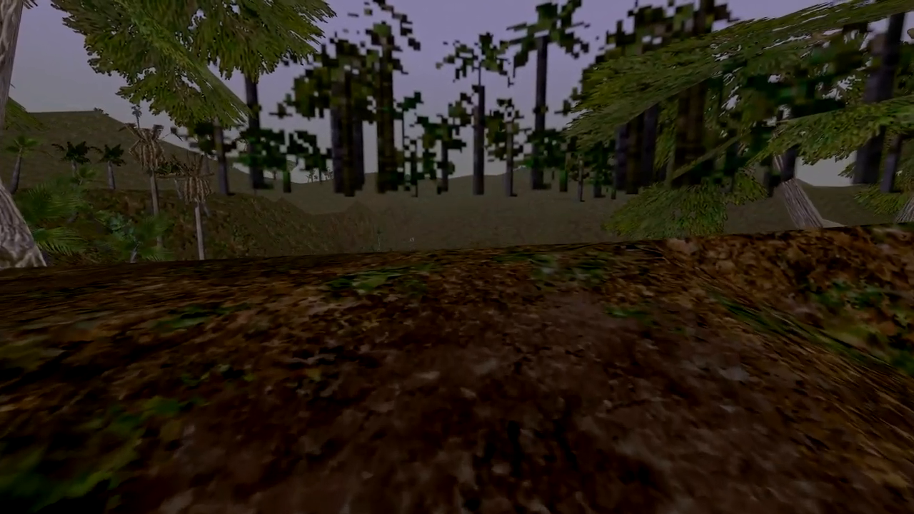
mouse_move(457, 257)
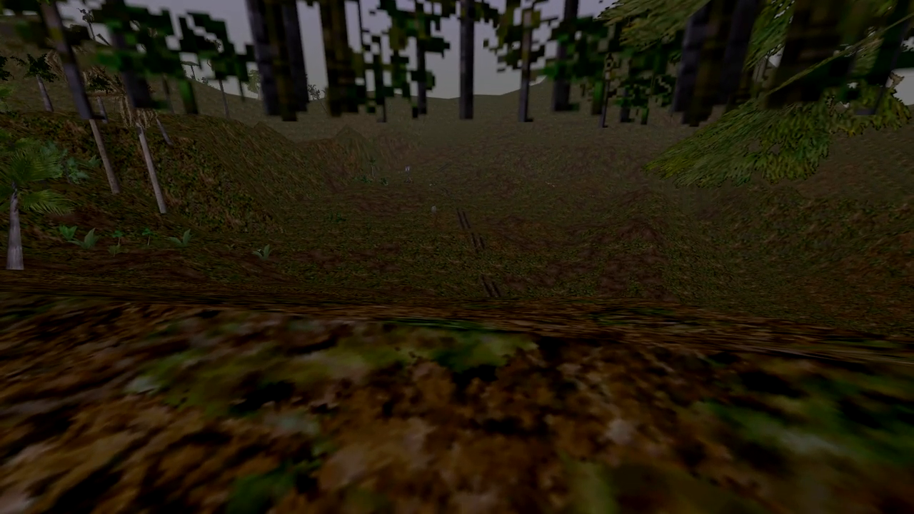
mouse_move(457, 257)
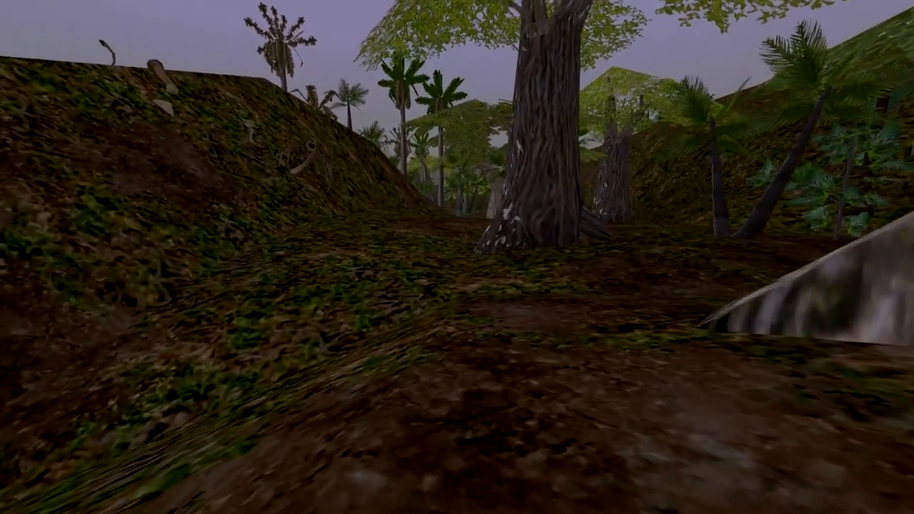
mouse_move(457, 257)
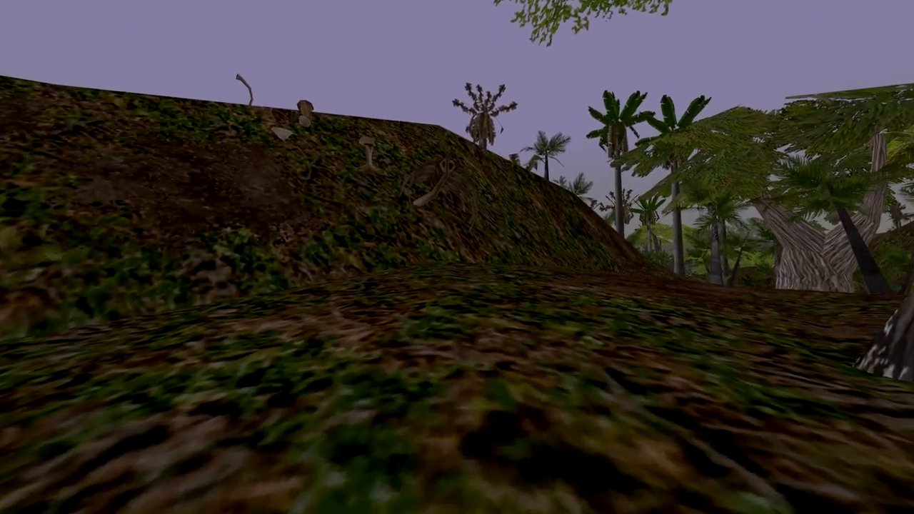
mouse_move(456, 257)
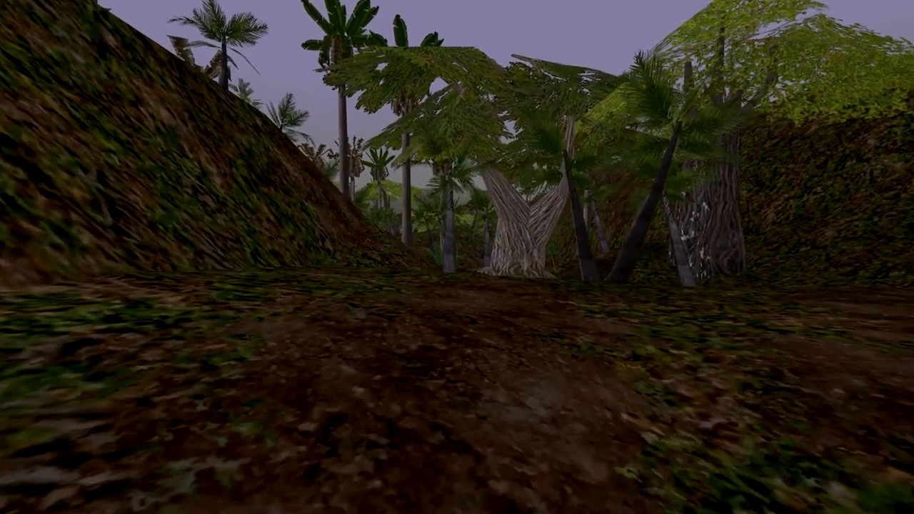
mouse_move(457, 257)
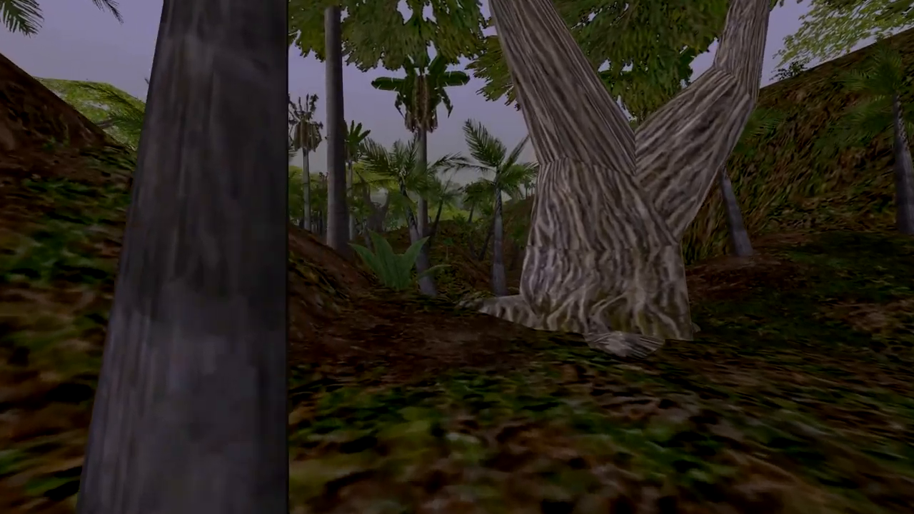
mouse_move(457, 257)
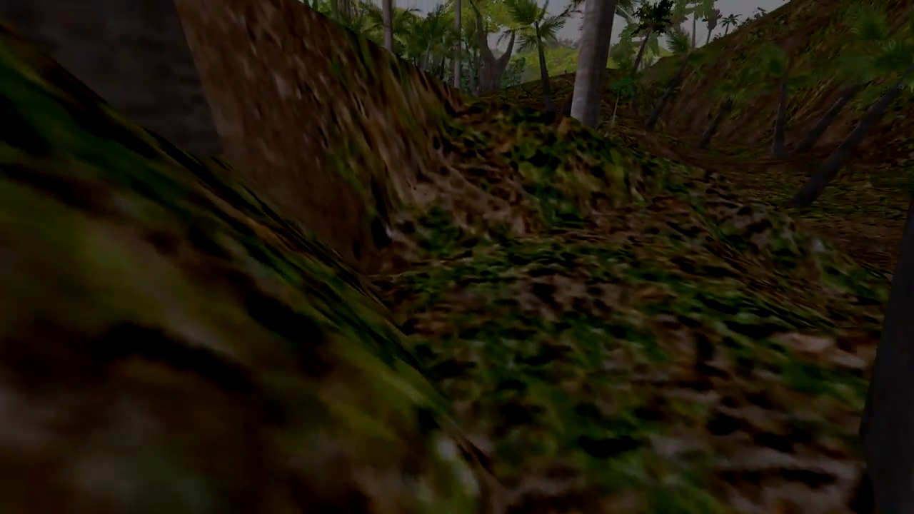
mouse_move(457, 257)
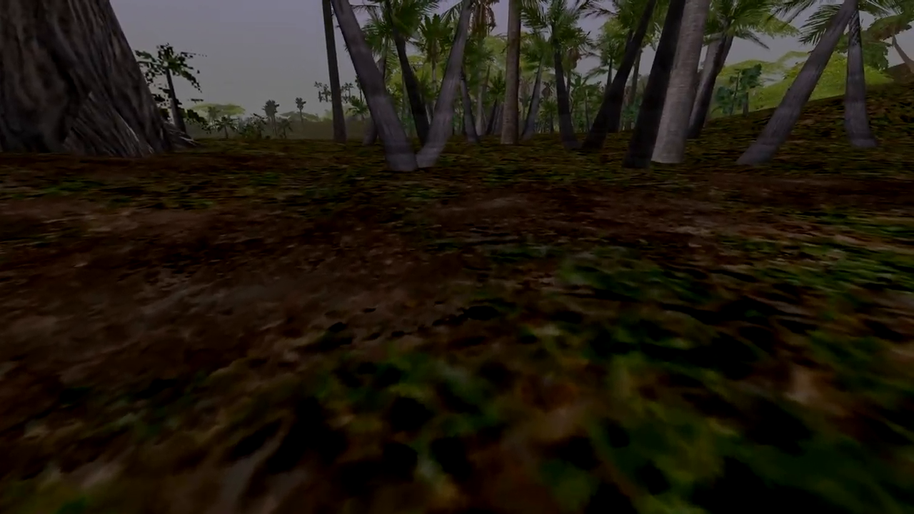
mouse_move(457, 257)
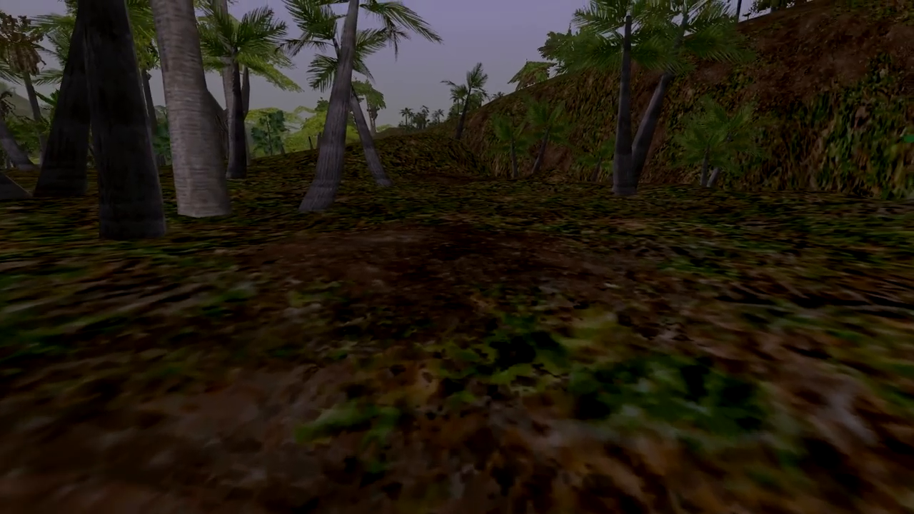
mouse_move(457, 257)
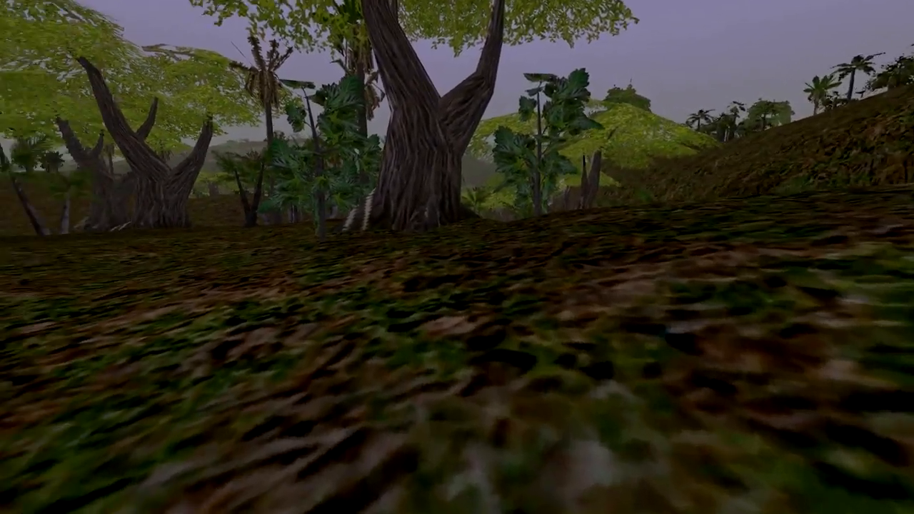
mouse_move(457, 256)
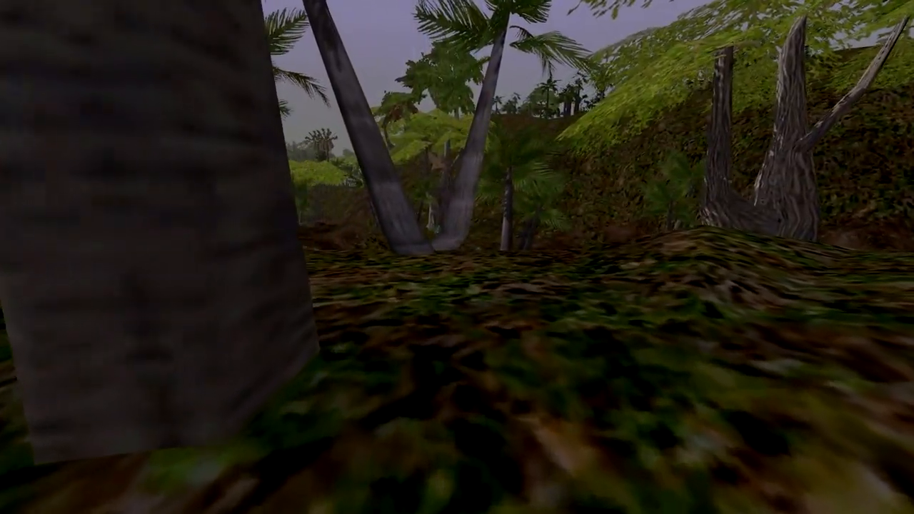
mouse_move(456, 257)
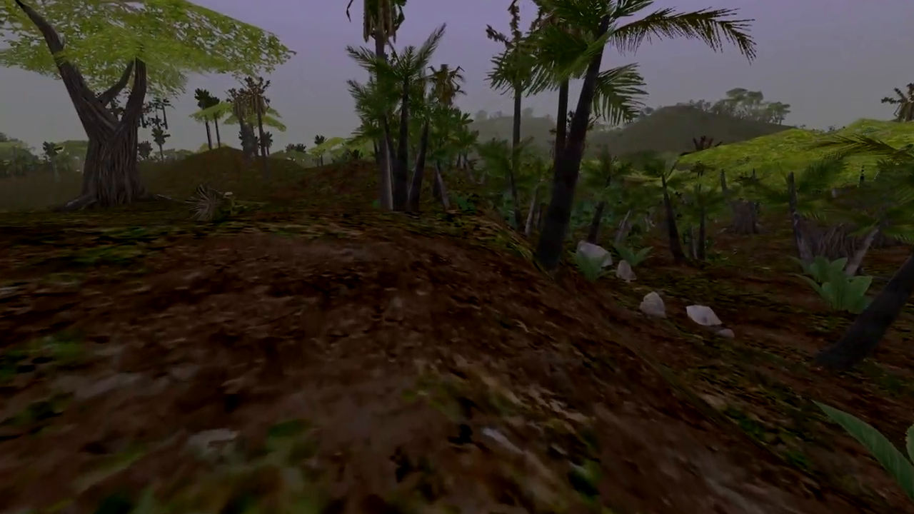
mouse_move(457, 257)
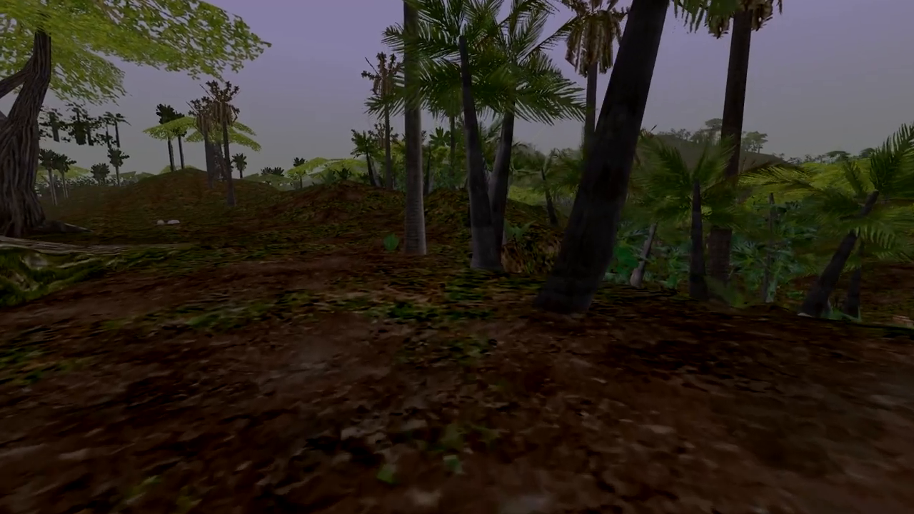
mouse_move(457, 257)
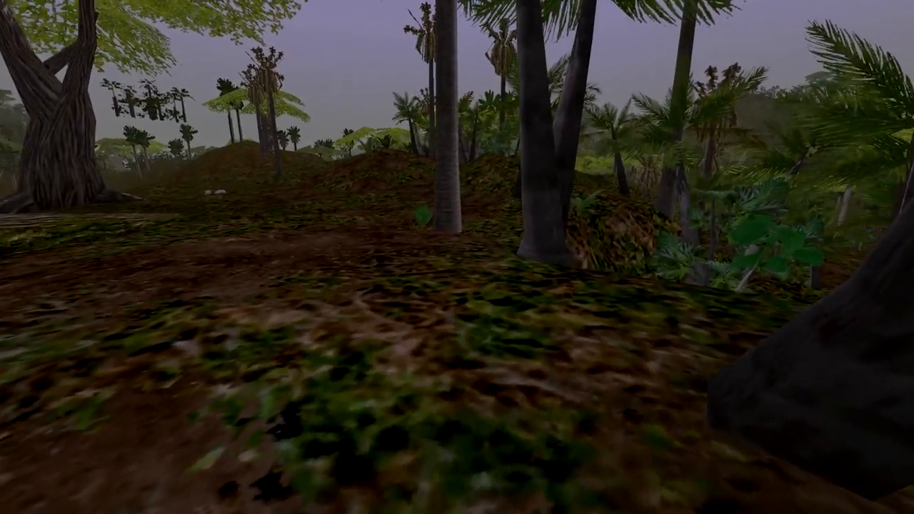
mouse_move(457, 257)
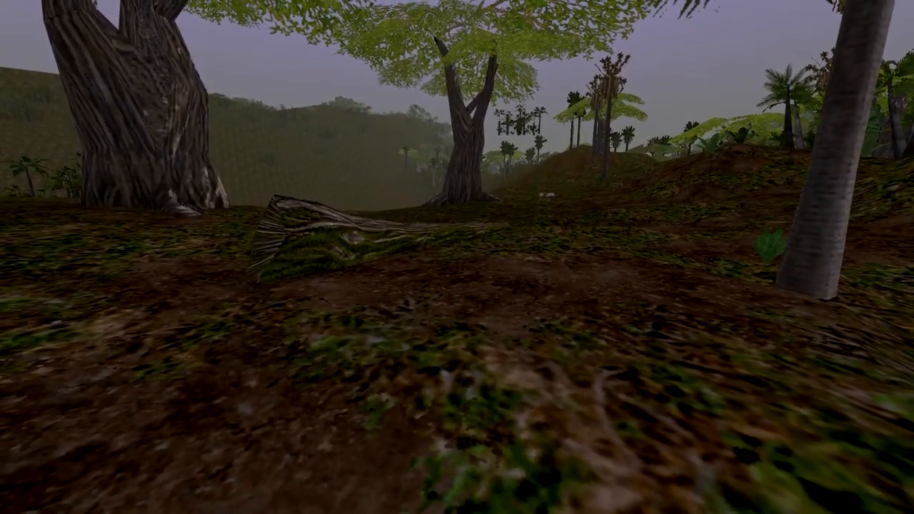
mouse_move(457, 257)
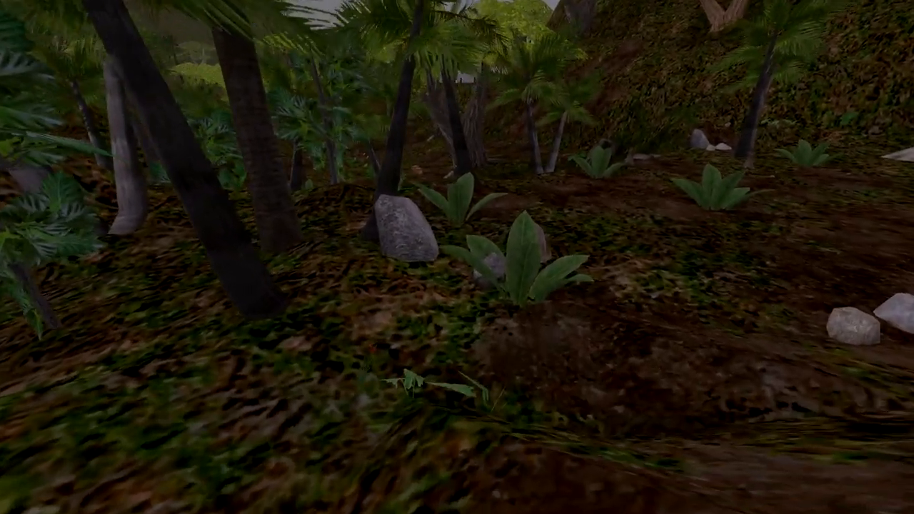
mouse_move(457, 257)
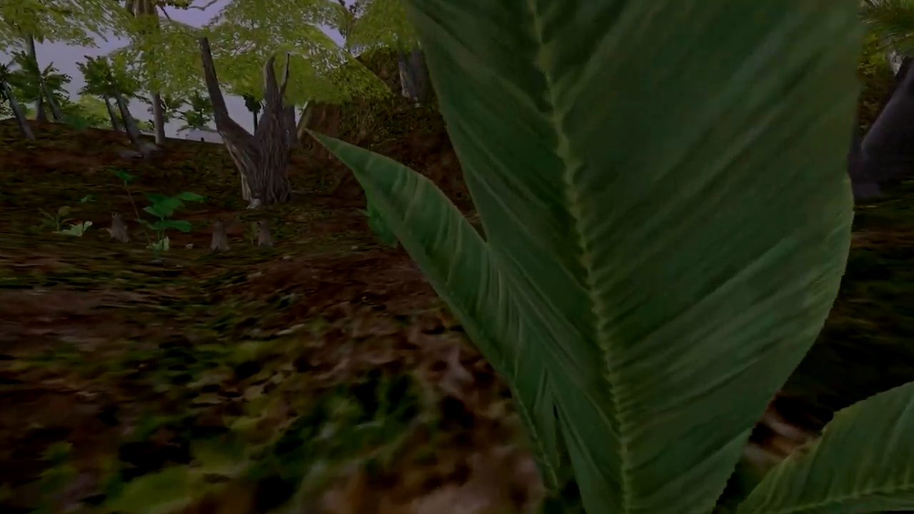
mouse_move(457, 257)
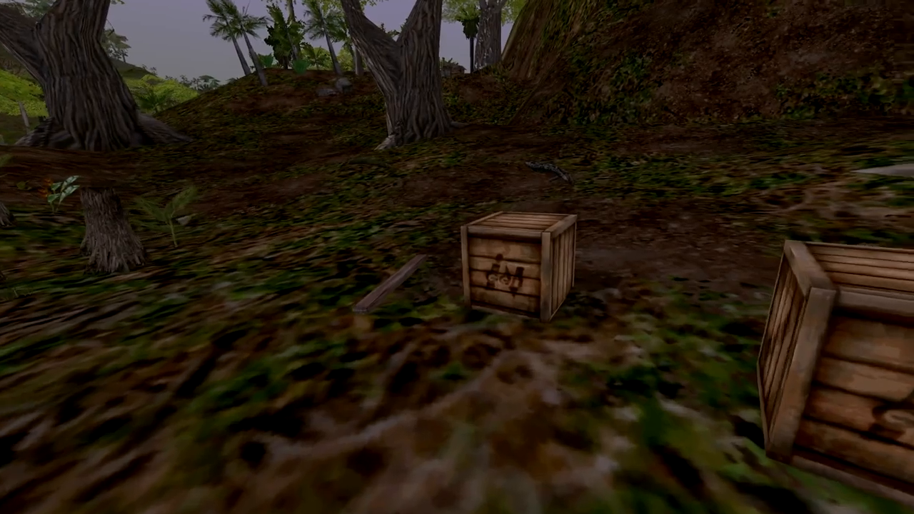
mouse_move(457, 257)
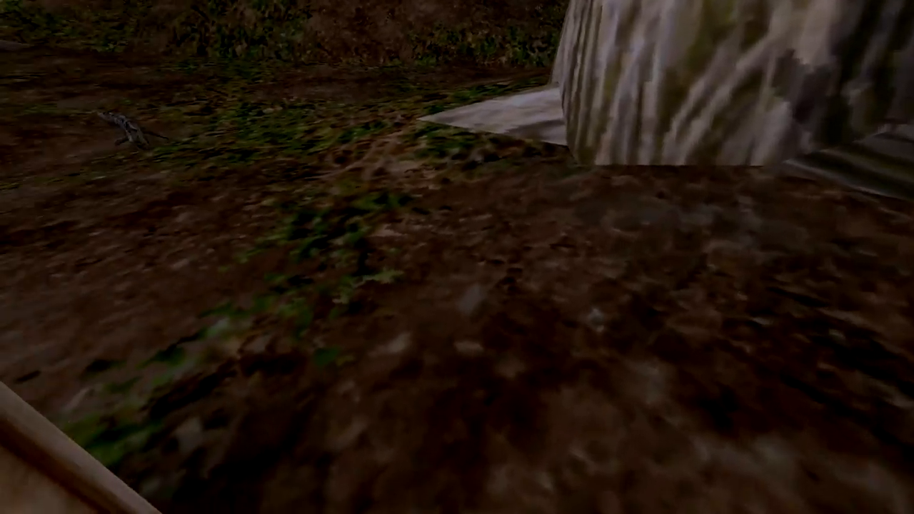
mouse_move(456, 257)
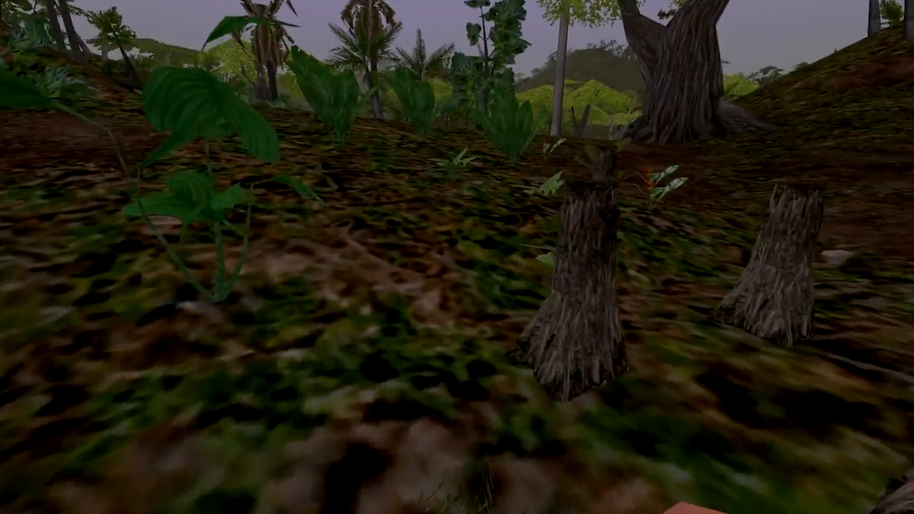
mouse_move(457, 257)
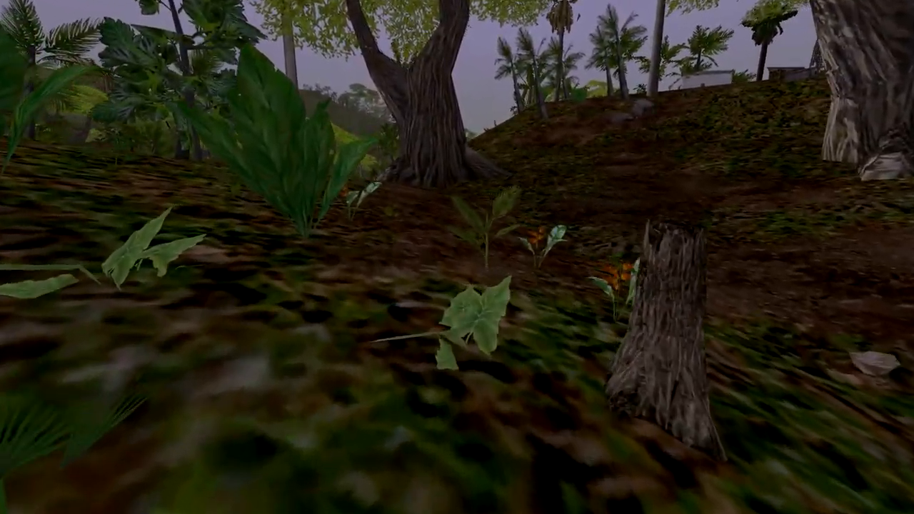
mouse_move(456, 257)
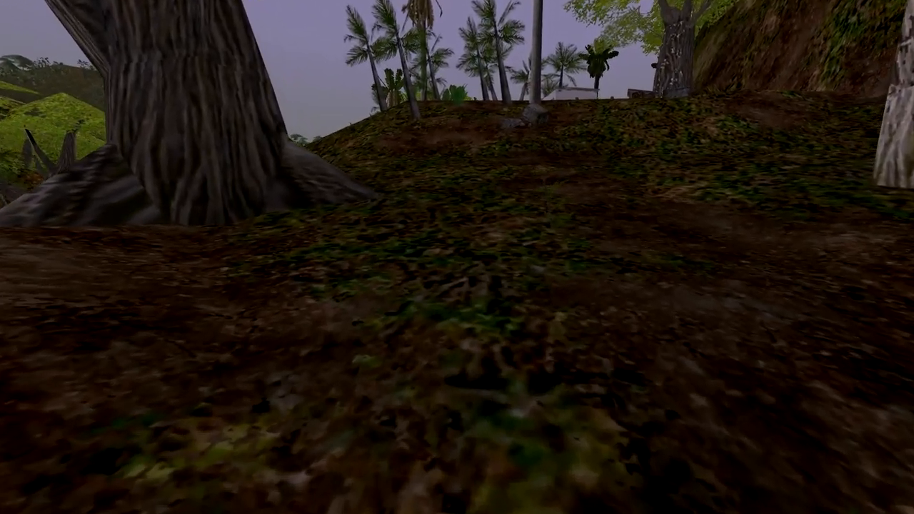
mouse_move(456, 257)
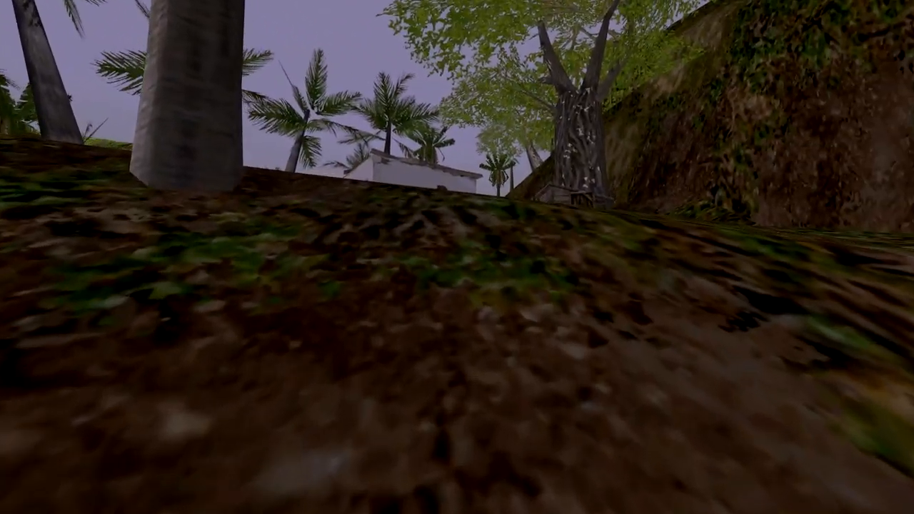
mouse_move(457, 257)
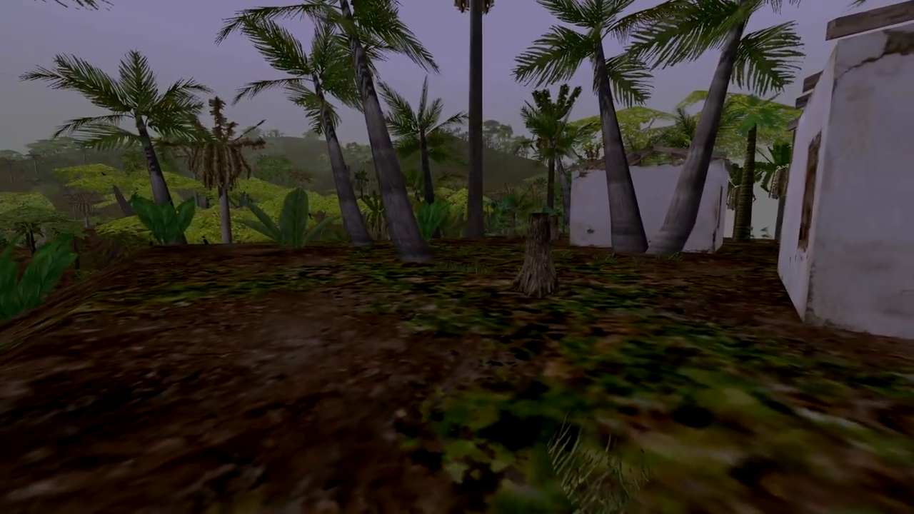
mouse_move(457, 257)
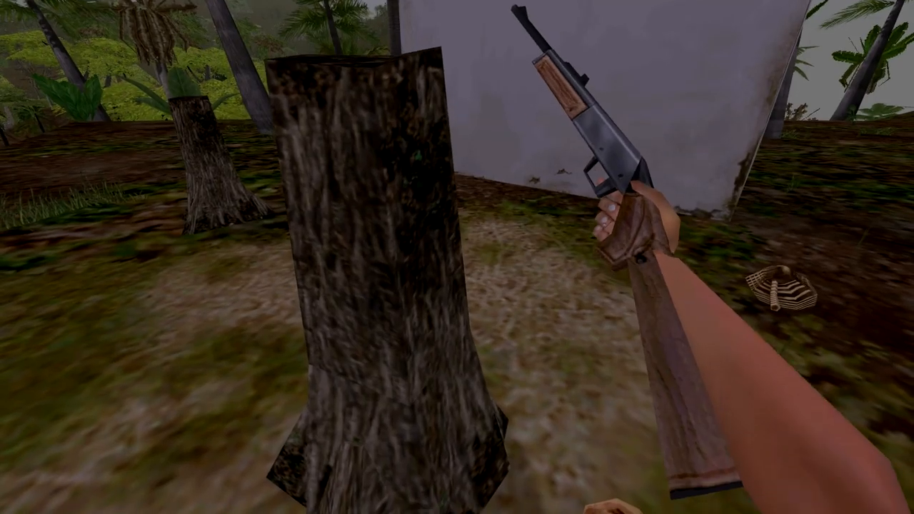
mouse_move(456, 257)
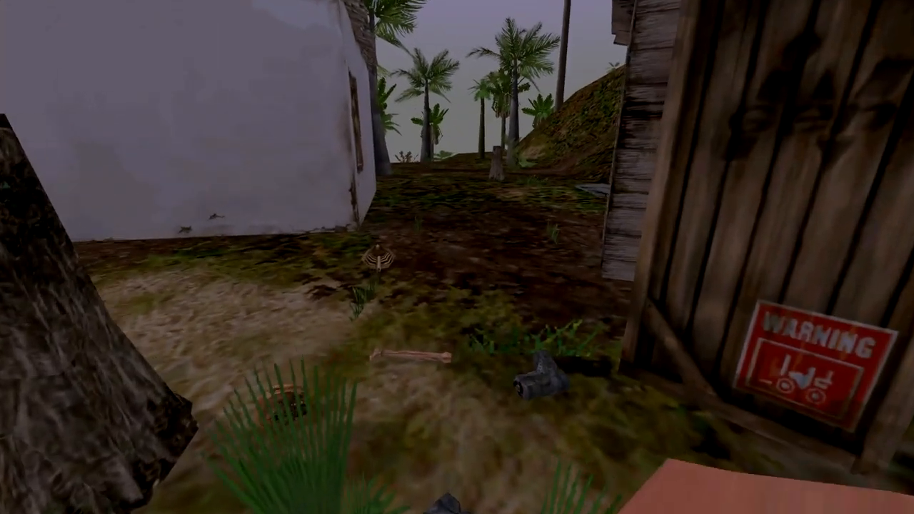
mouse_move(457, 257)
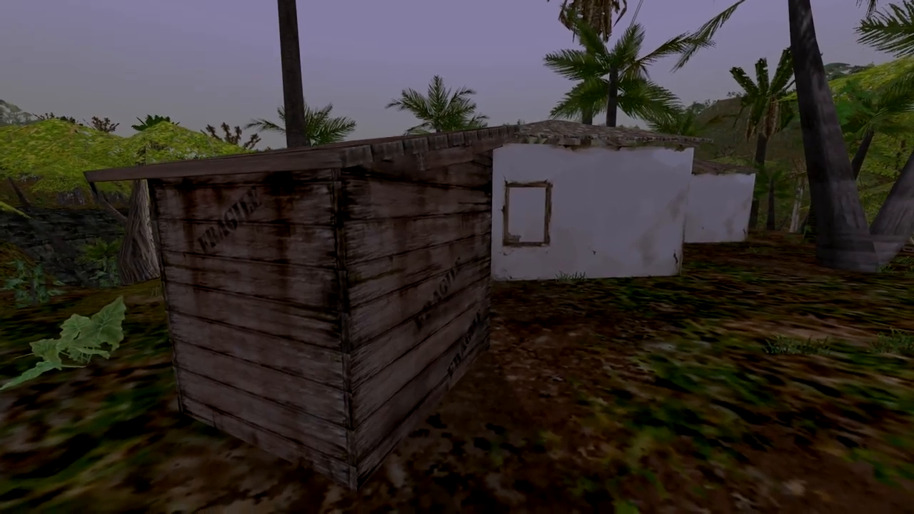
mouse_move(457, 257)
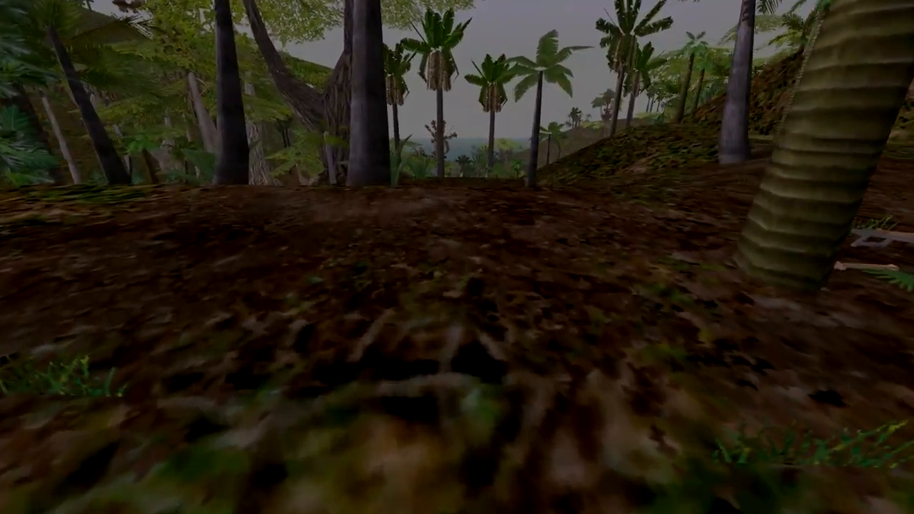
mouse_move(457, 257)
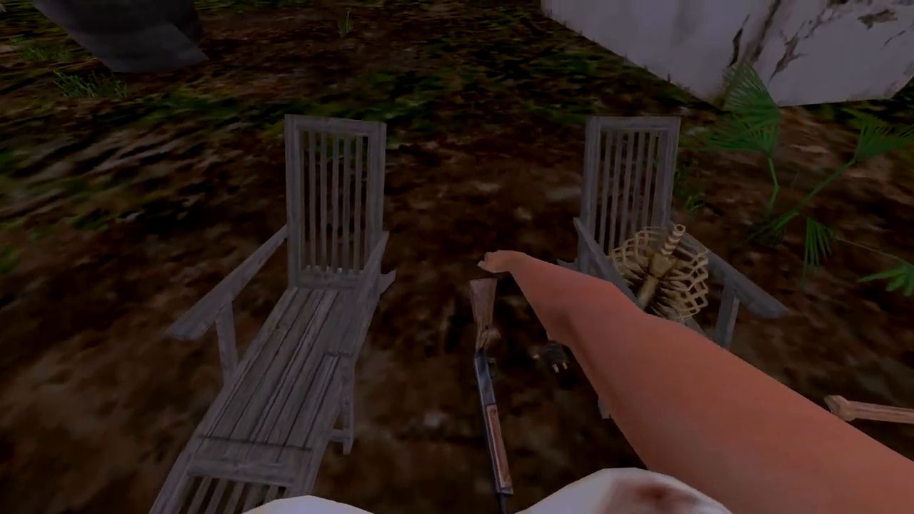
mouse_move(457, 257)
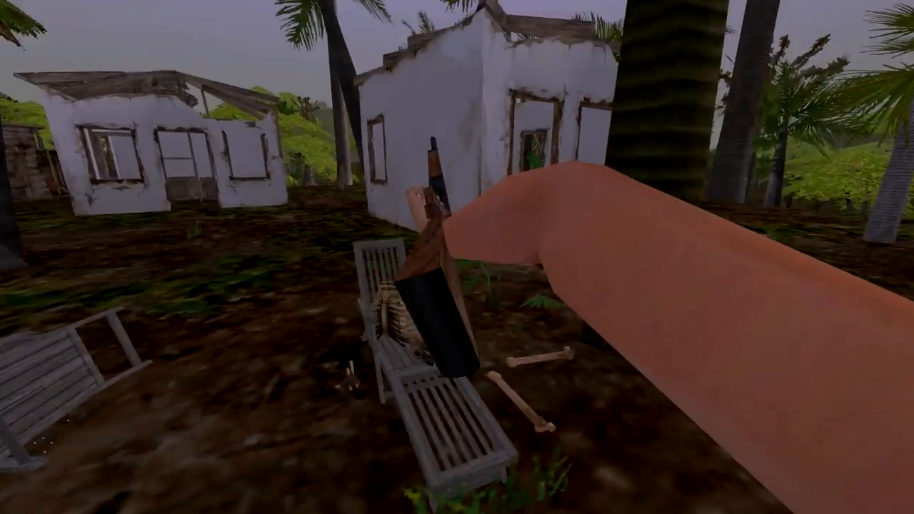
mouse_move(457, 257)
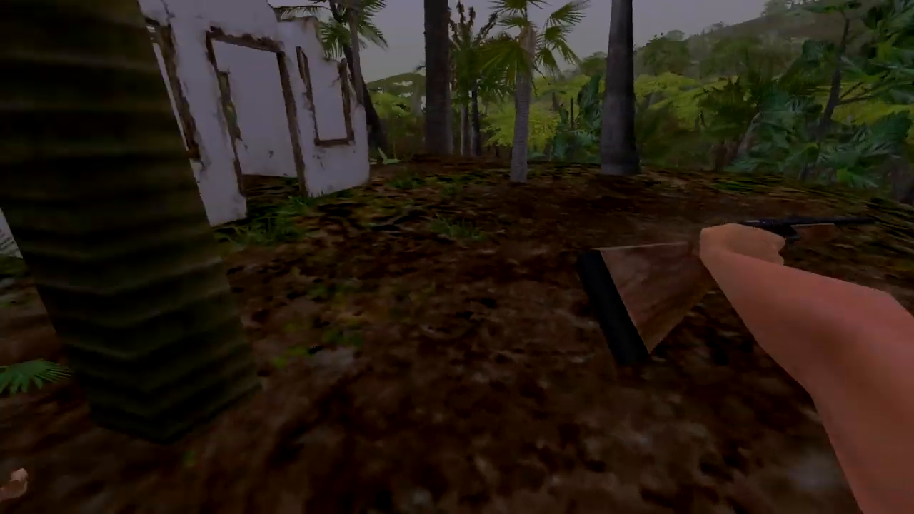
mouse_move(457, 257)
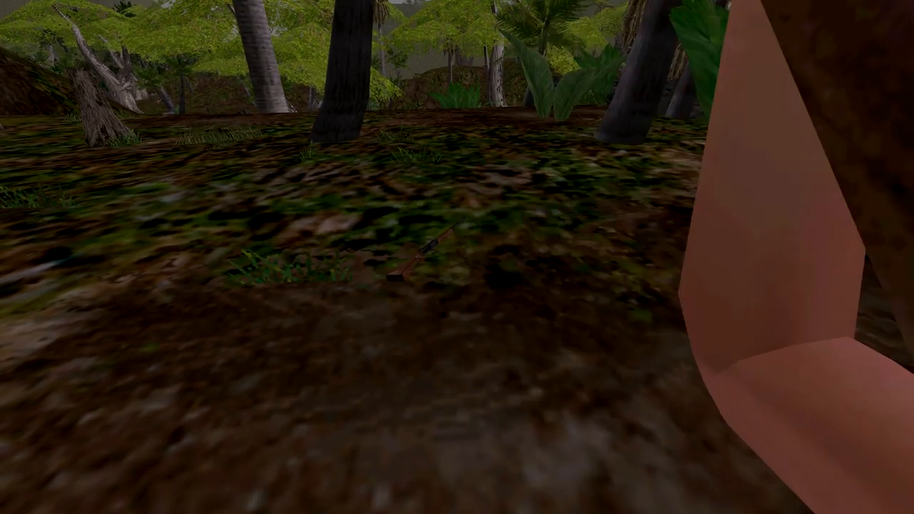
mouse_move(457, 257)
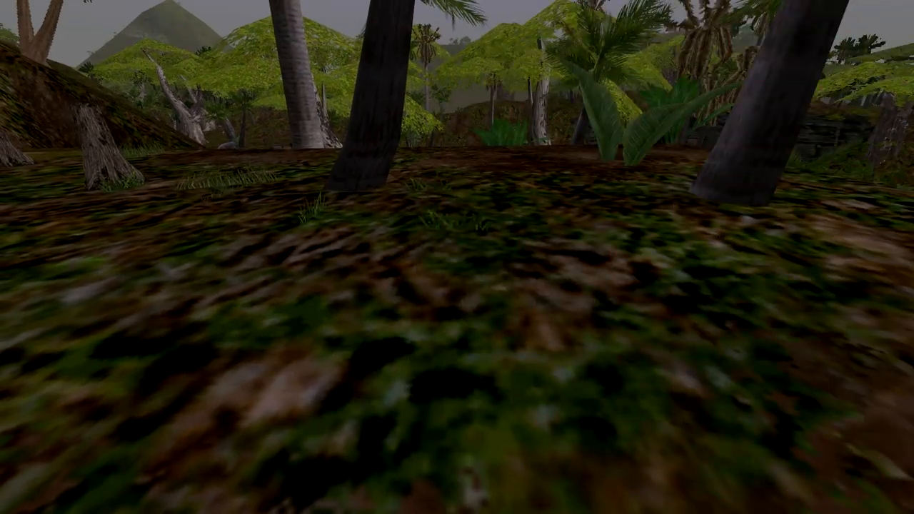
mouse_move(456, 257)
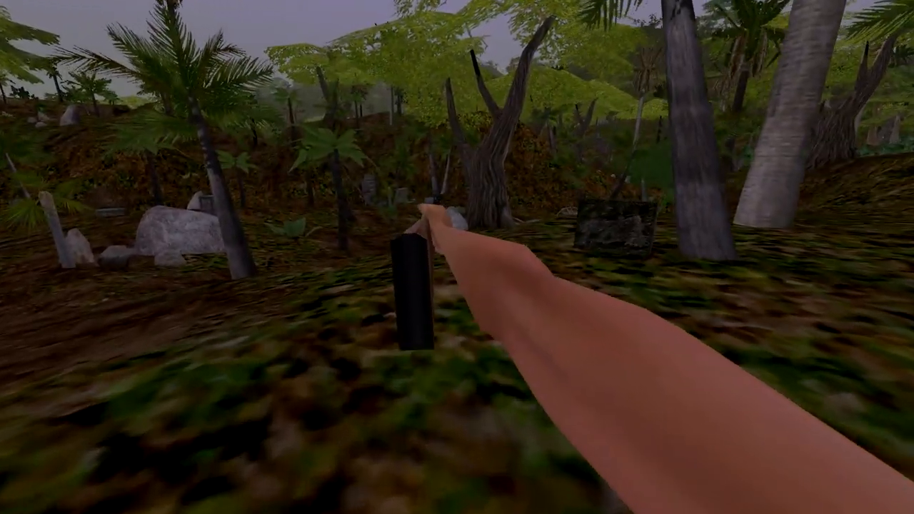
mouse_move(457, 257)
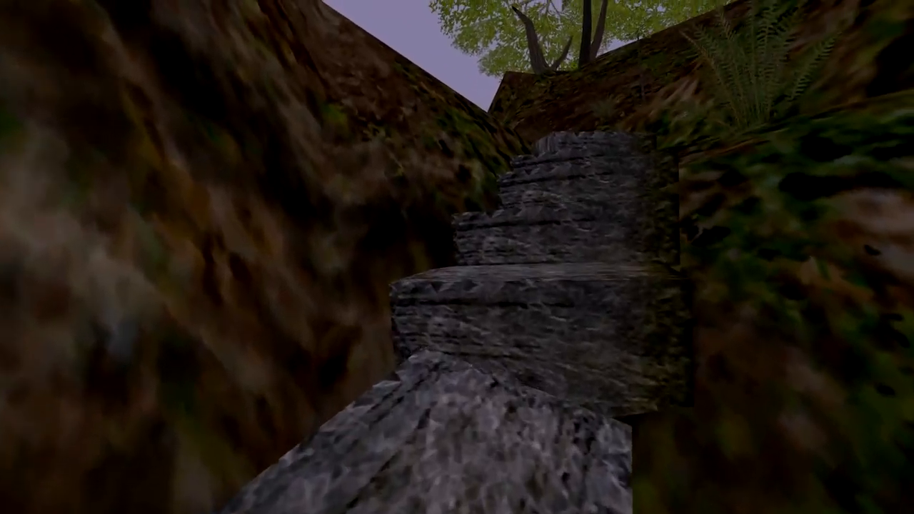
mouse_move(457, 257)
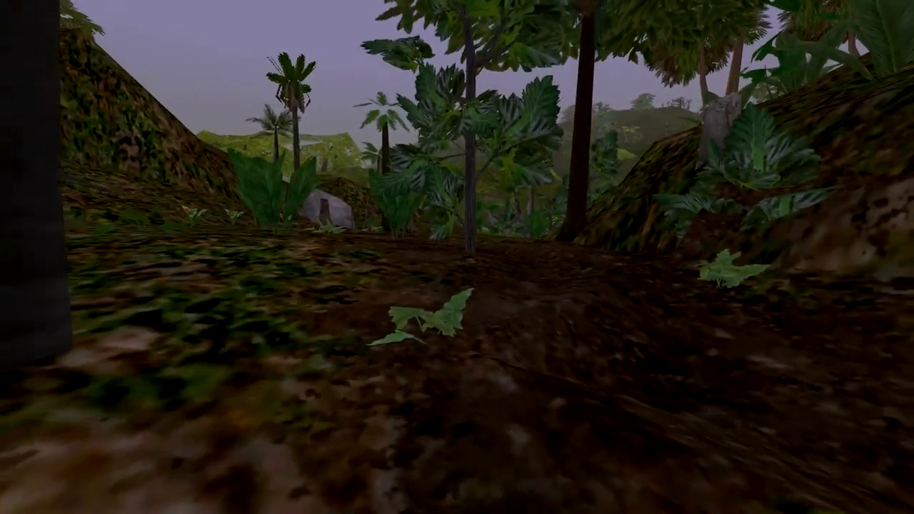
mouse_move(457, 257)
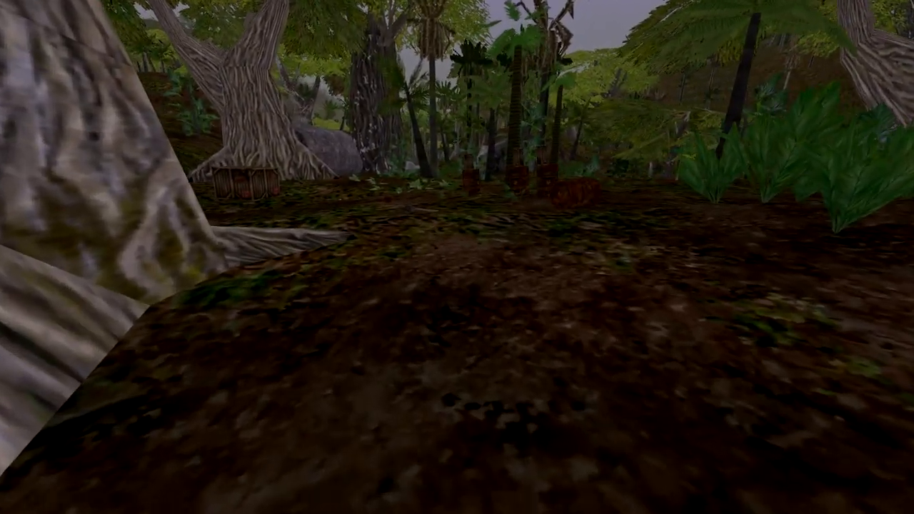
mouse_move(457, 257)
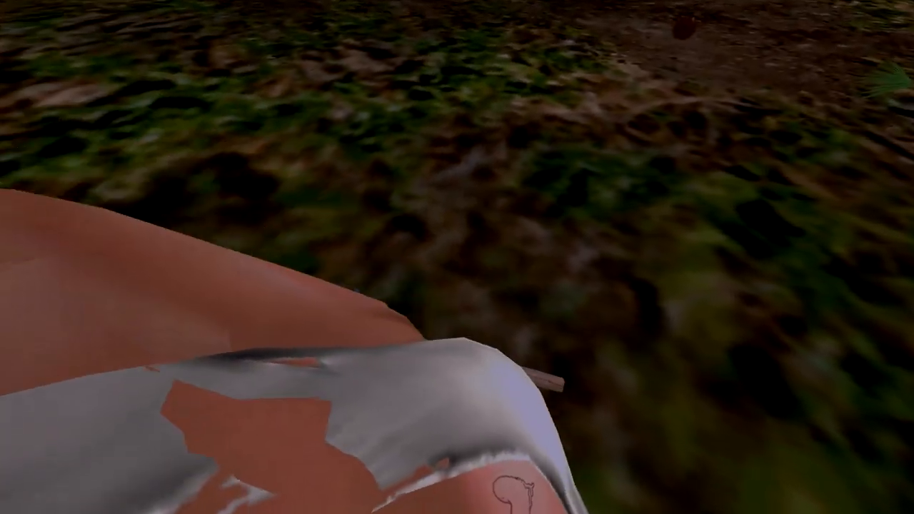
mouse_move(457, 257)
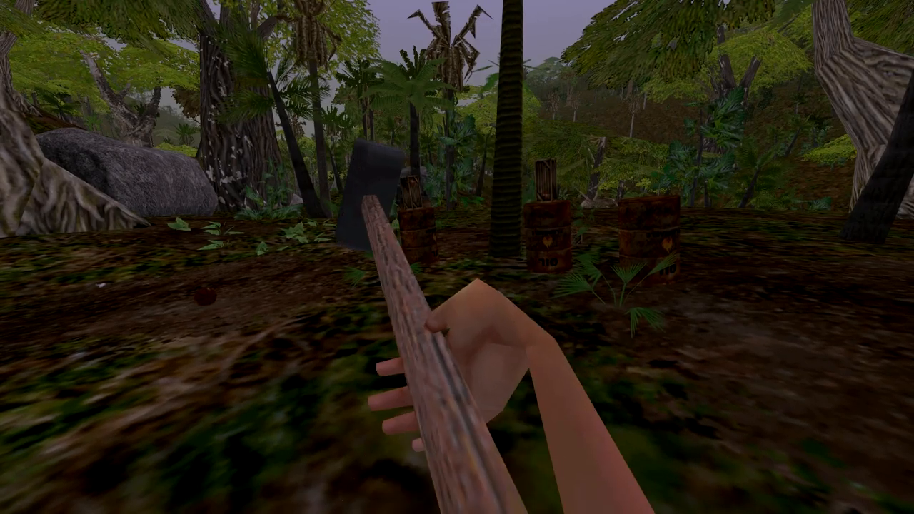
mouse_move(457, 257)
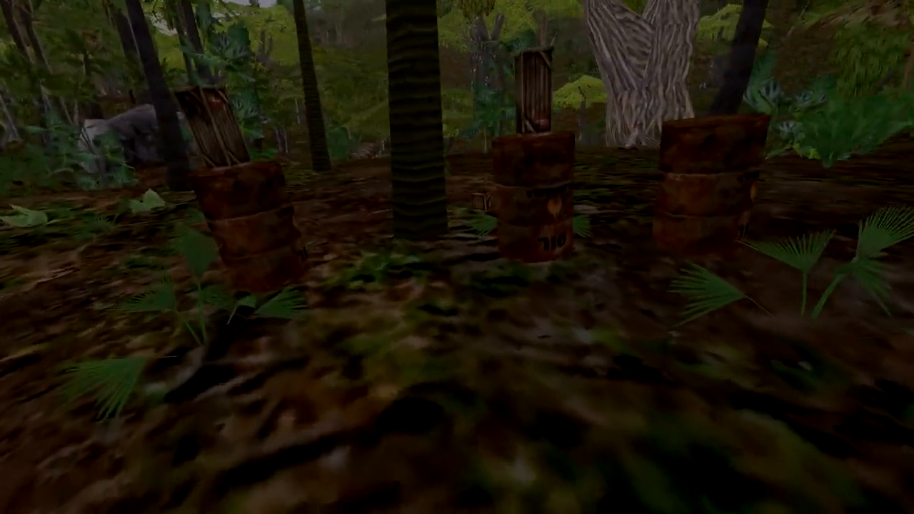
mouse_move(457, 257)
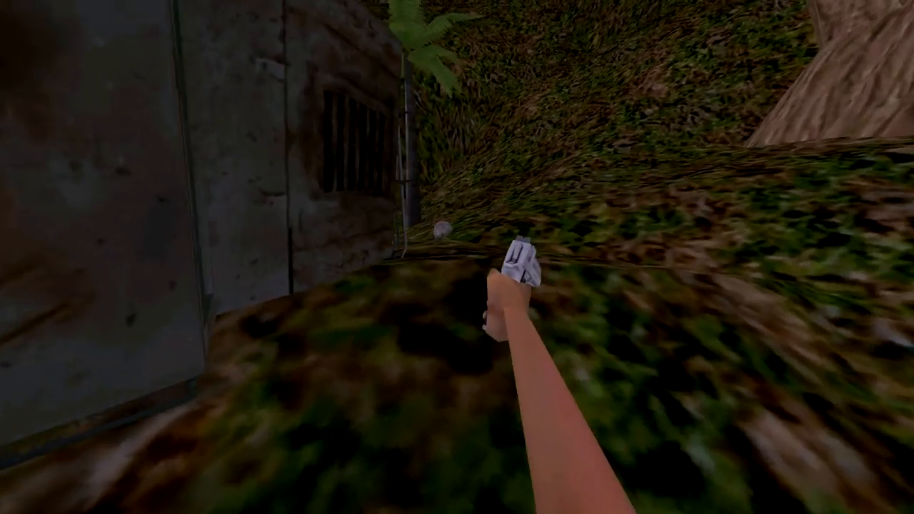
mouse_move(457, 257)
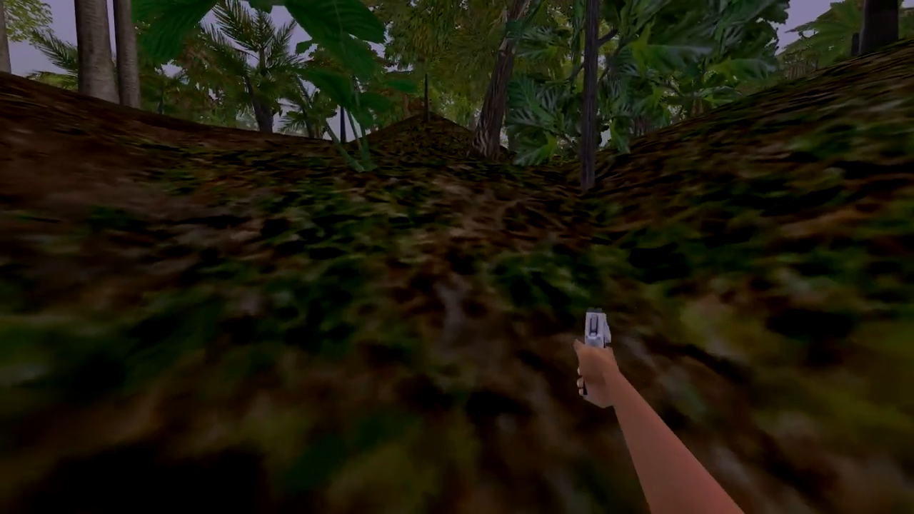
mouse_move(457, 257)
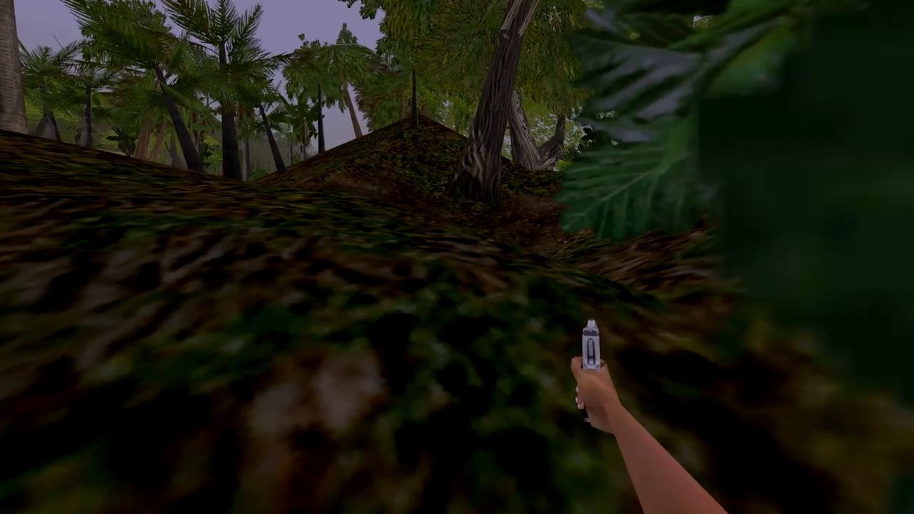
mouse_move(457, 257)
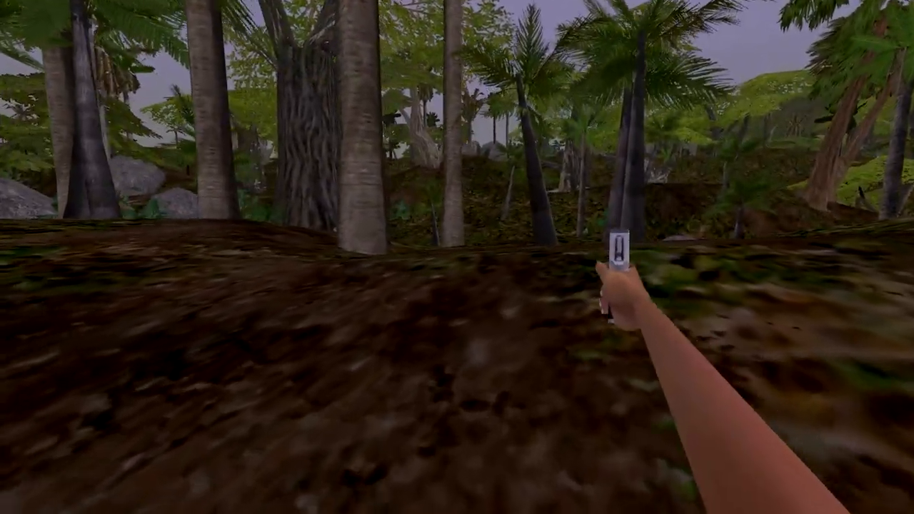
mouse_move(457, 257)
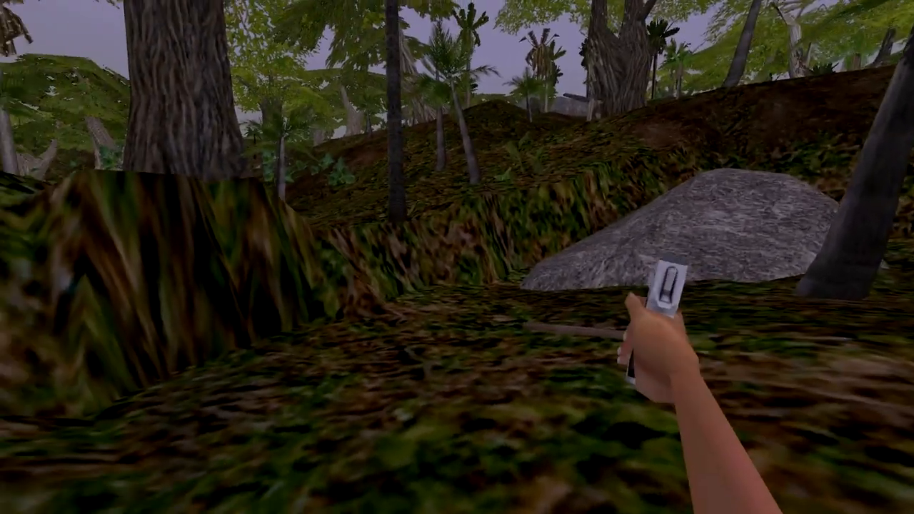
mouse_move(456, 257)
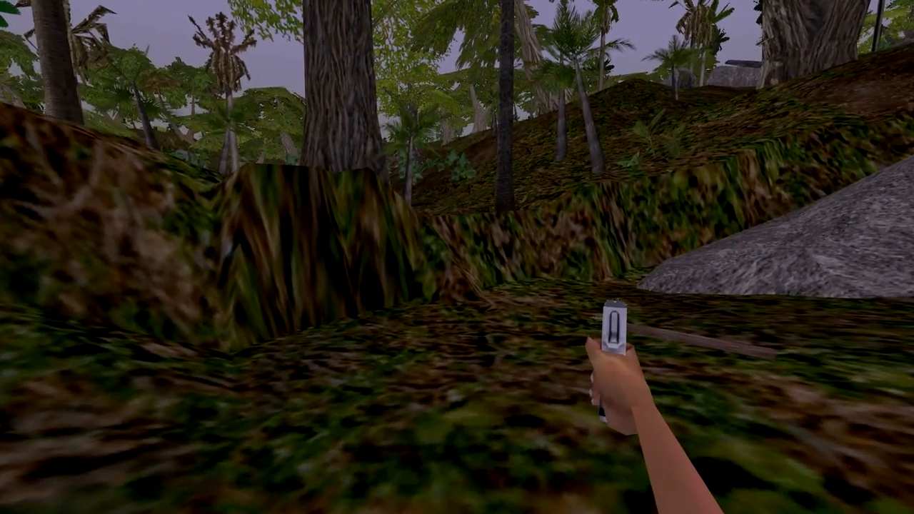
mouse_move(457, 257)
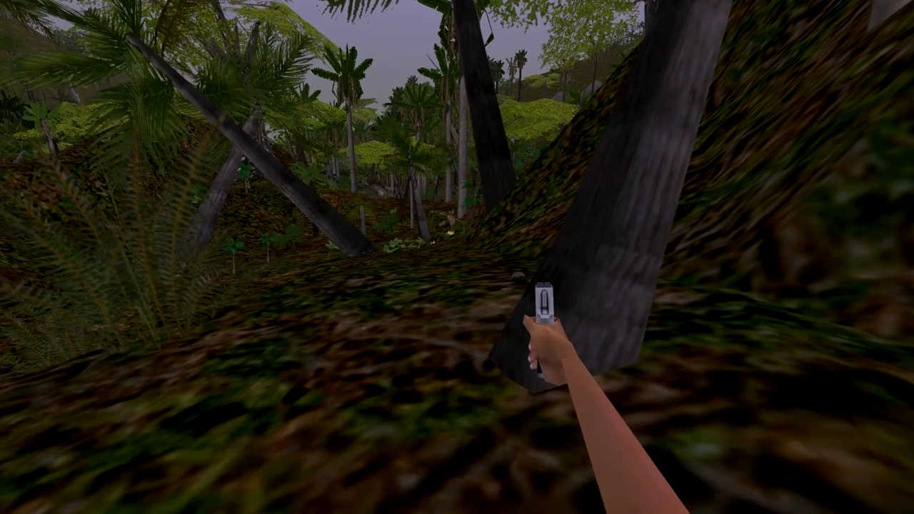
mouse_move(456, 257)
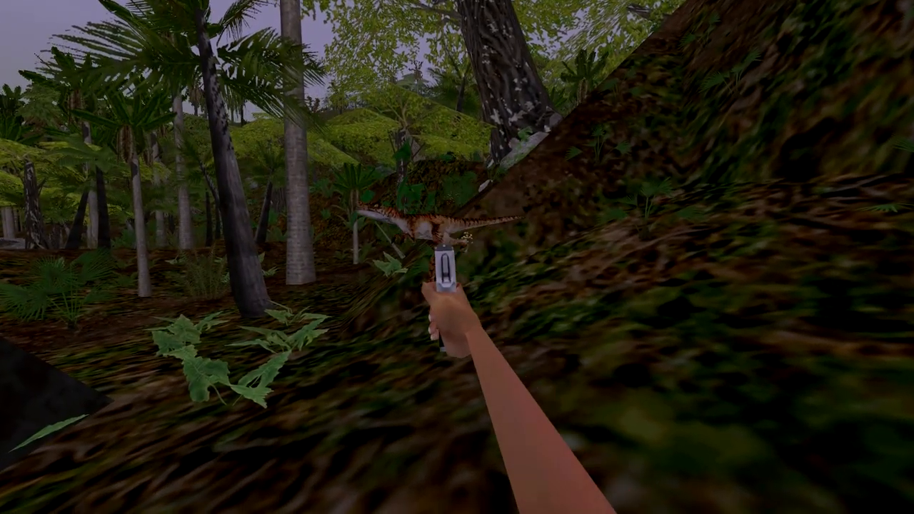
mouse_move(457, 257)
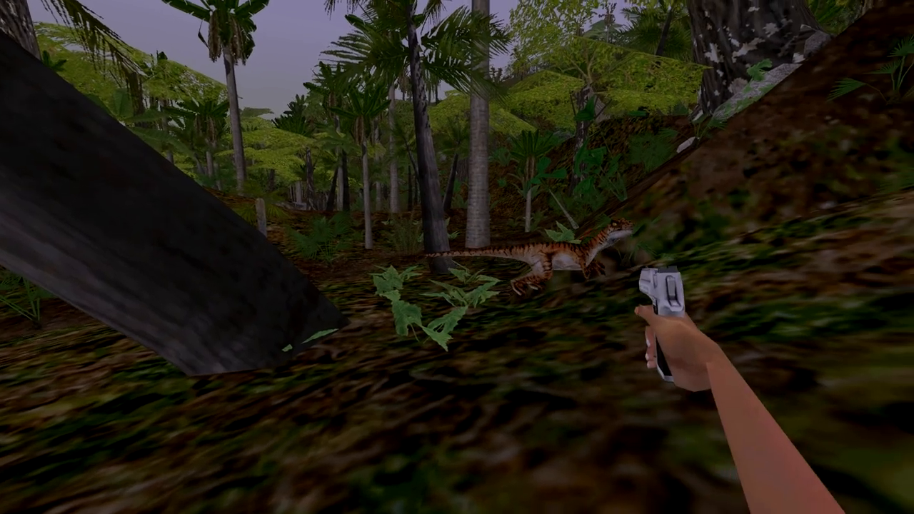
mouse_move(457, 257)
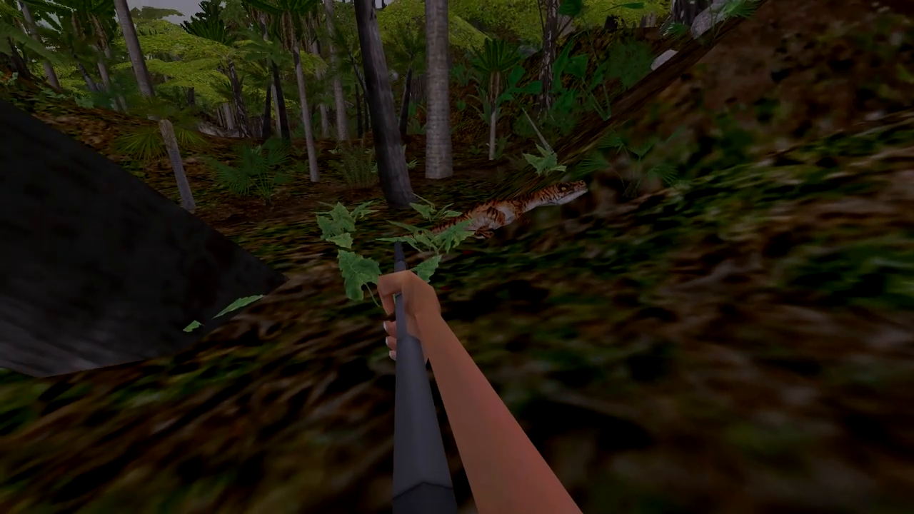
mouse_move(457, 257)
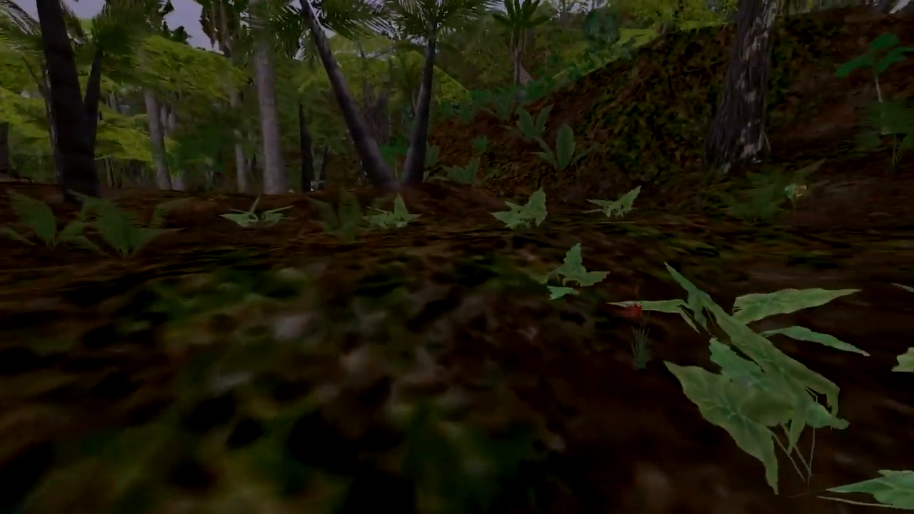
mouse_move(457, 257)
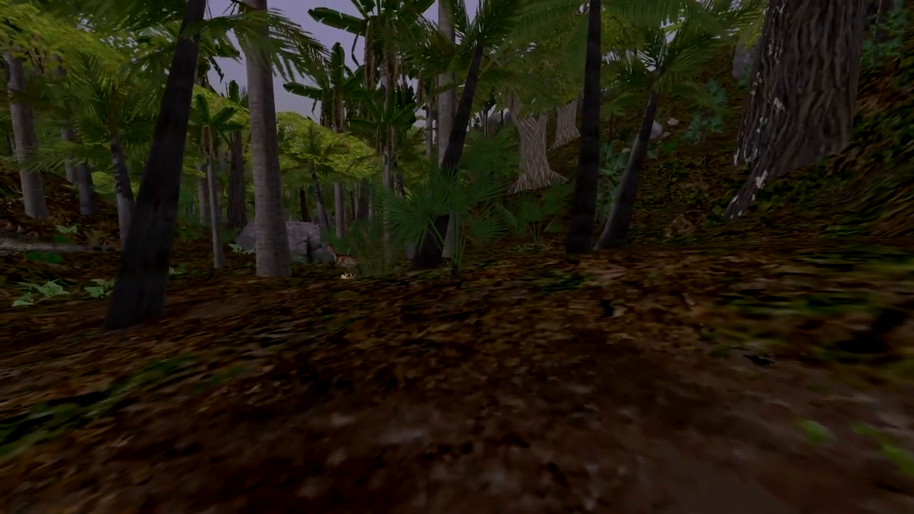
mouse_move(457, 257)
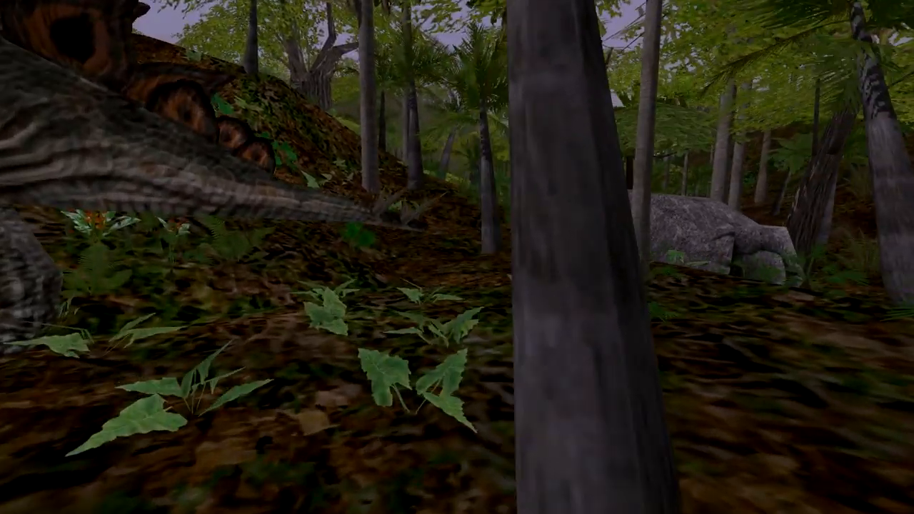
mouse_move(457, 257)
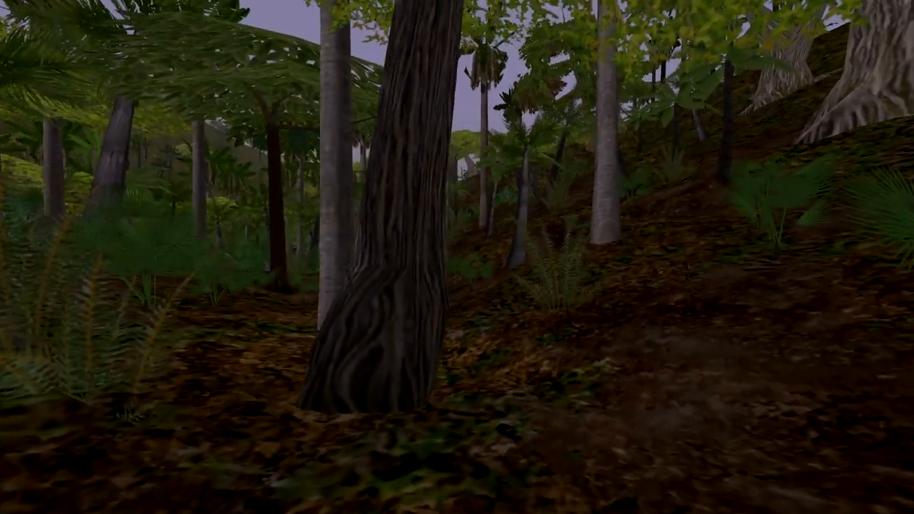
mouse_move(457, 257)
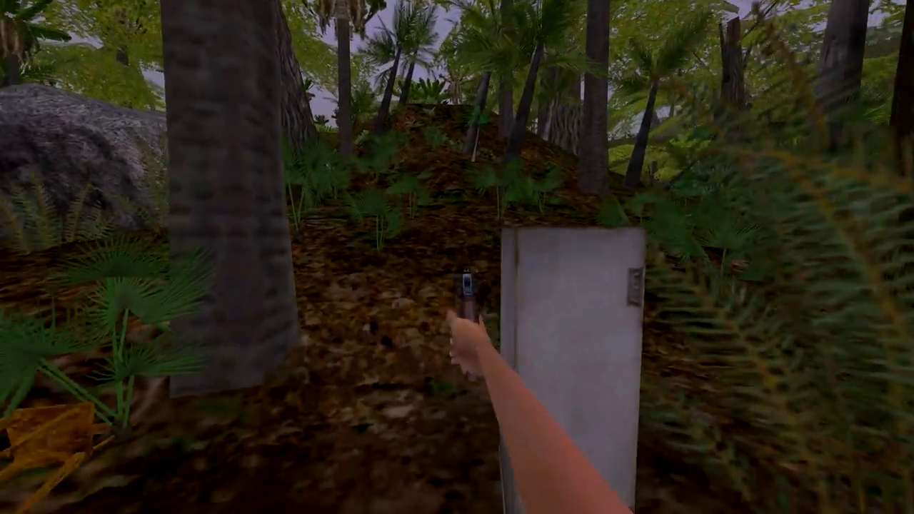
mouse_move(456, 257)
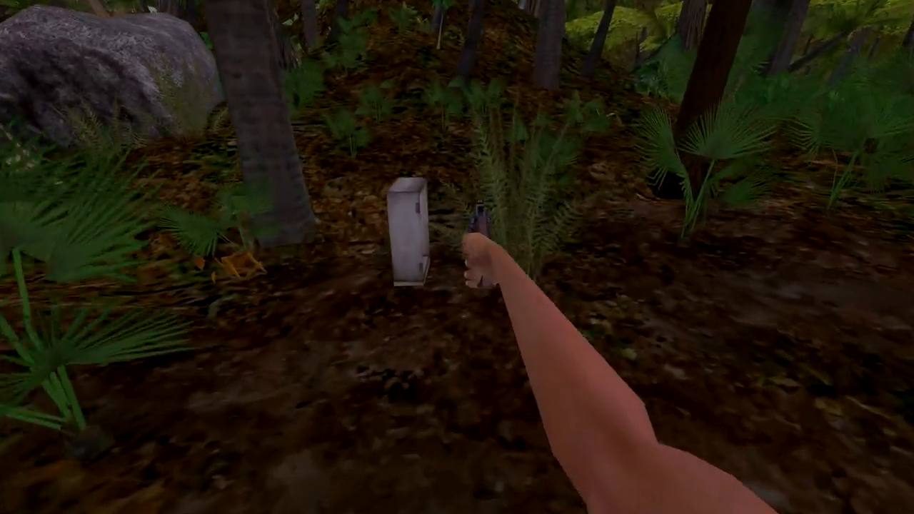
mouse_move(457, 257)
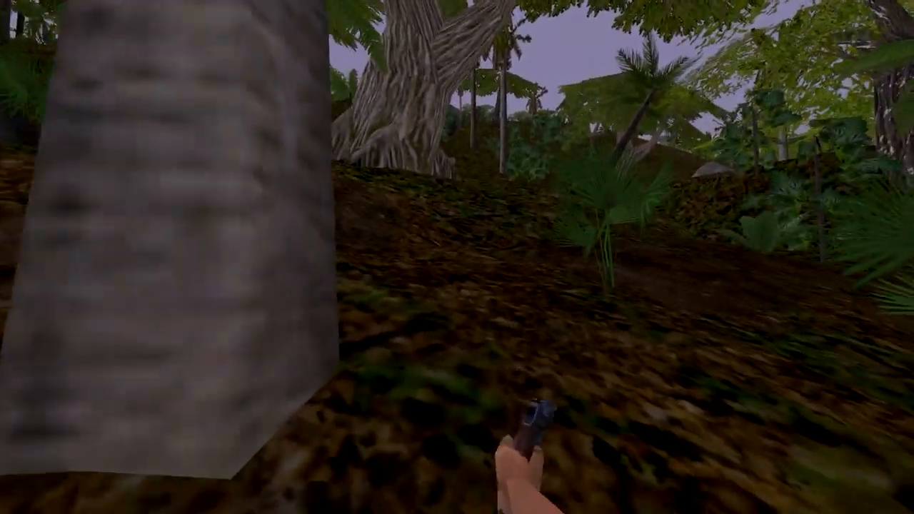
mouse_move(457, 257)
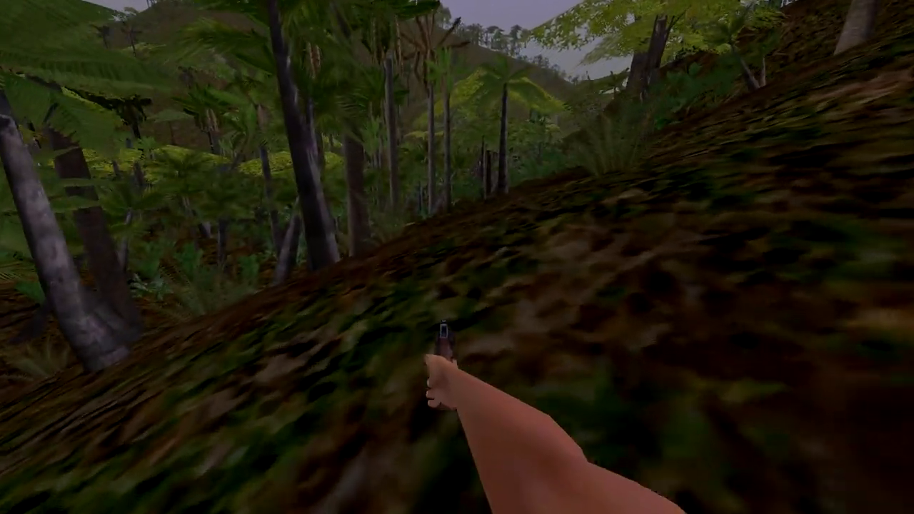
mouse_move(457, 257)
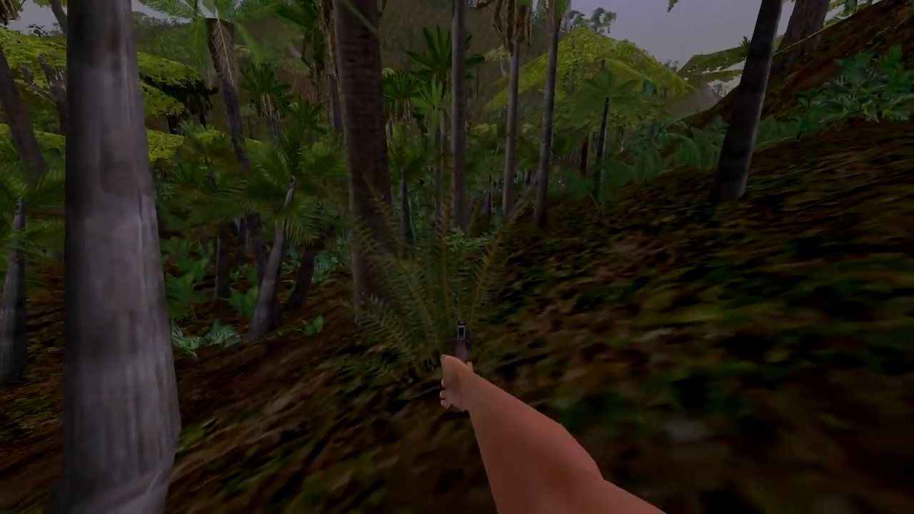
mouse_move(457, 256)
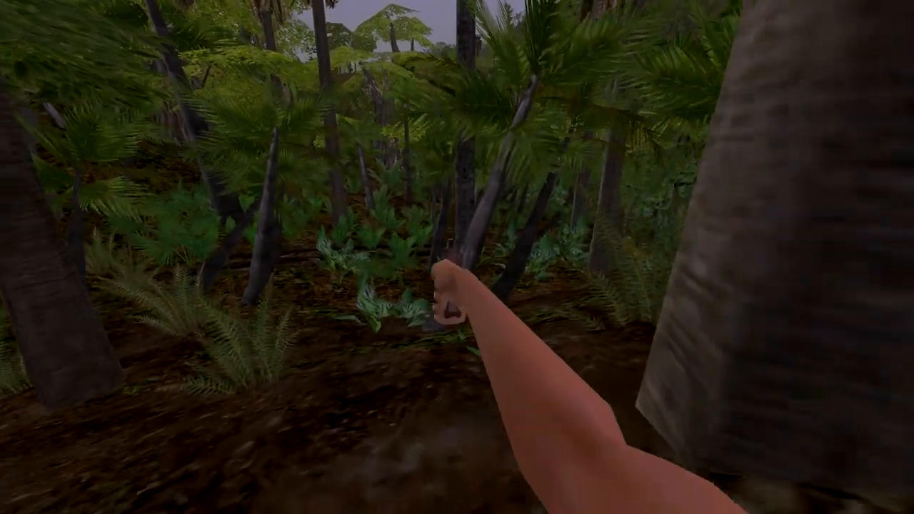
mouse_move(456, 257)
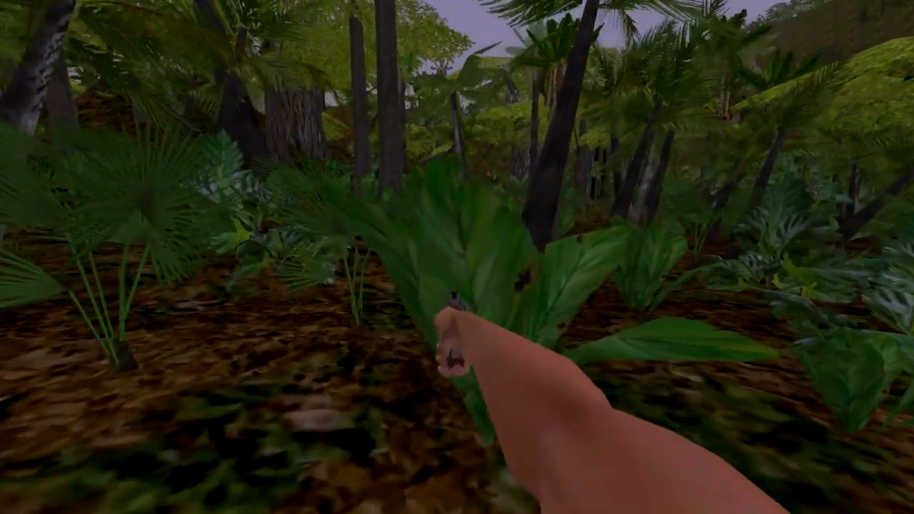
mouse_move(457, 257)
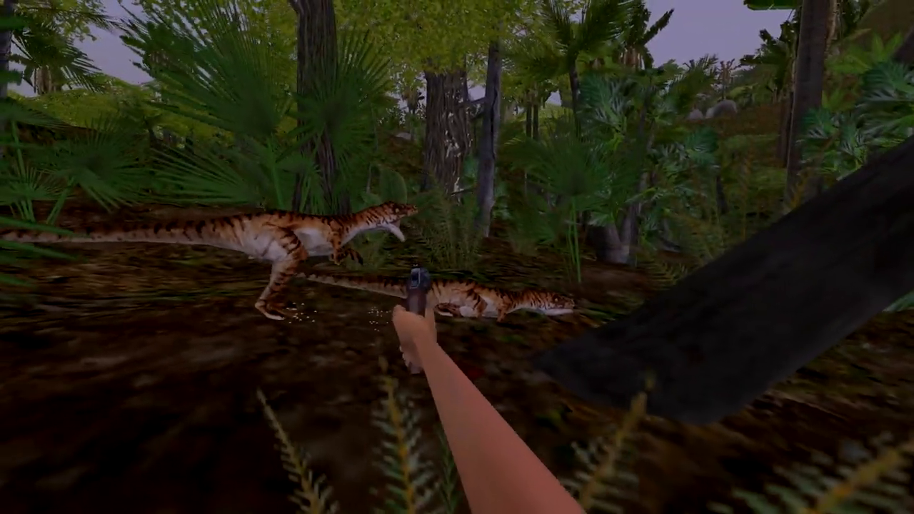
mouse_move(457, 257)
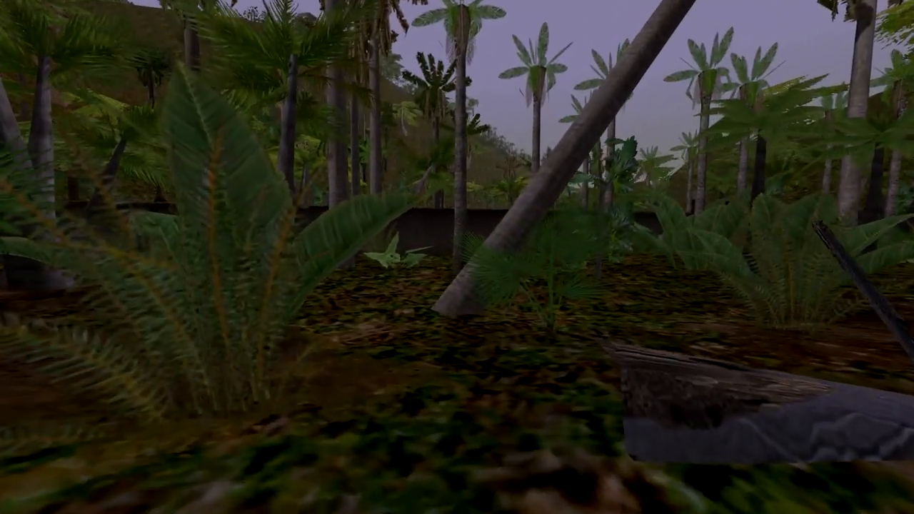
mouse_move(456, 257)
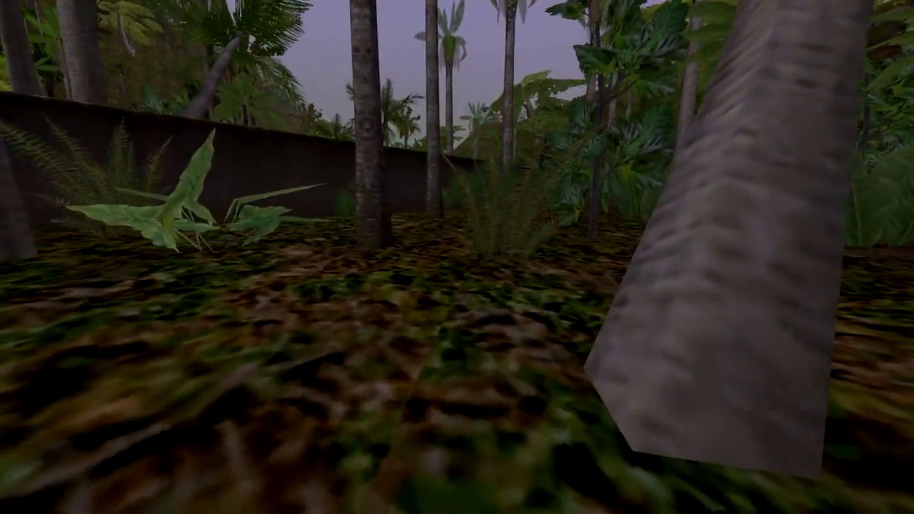
mouse_move(456, 257)
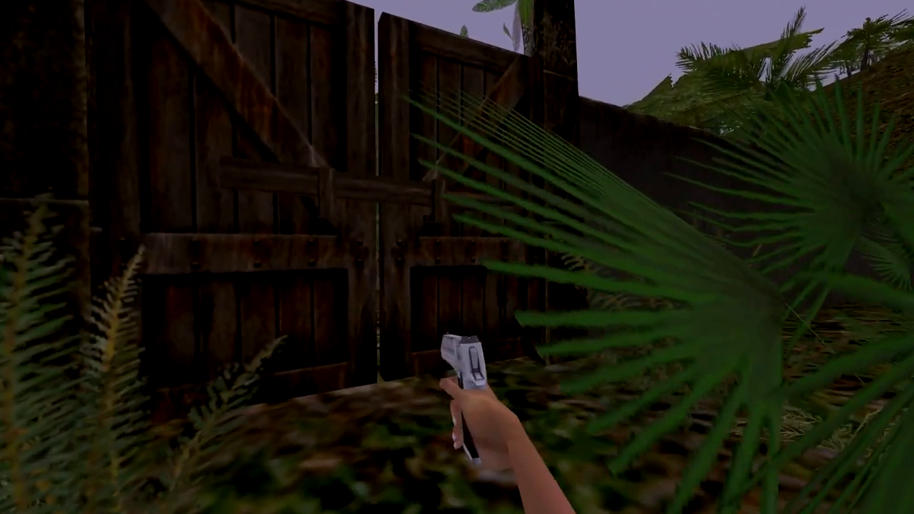
mouse_move(457, 257)
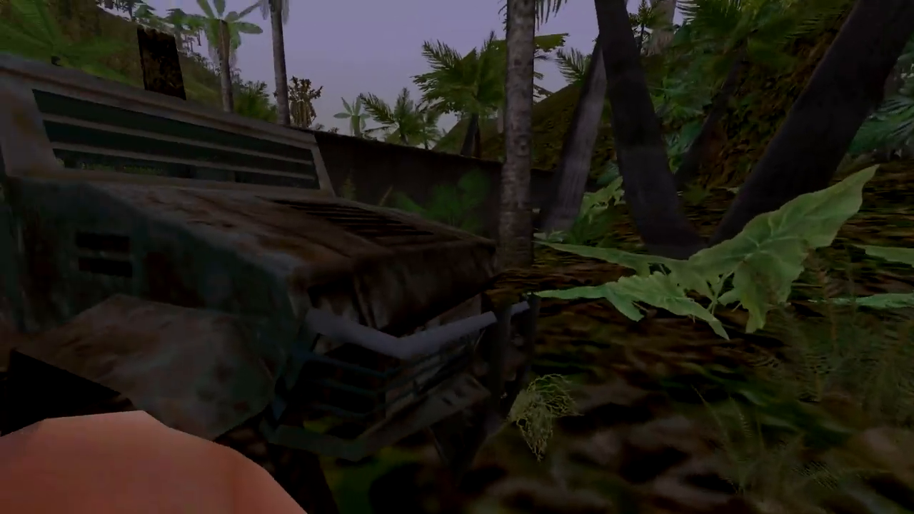
mouse_move(457, 257)
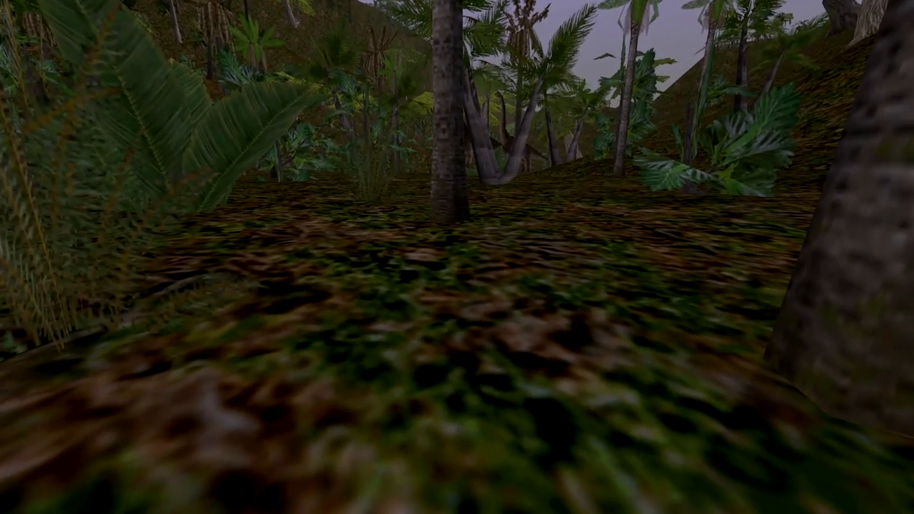
Pause, back out of the saved games list without loading, and resume play.
key(Escape)
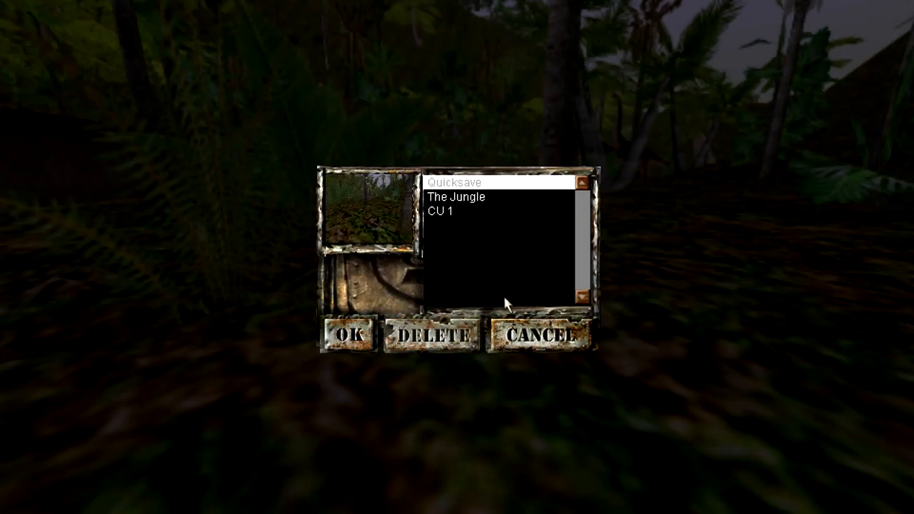
click(537, 334)
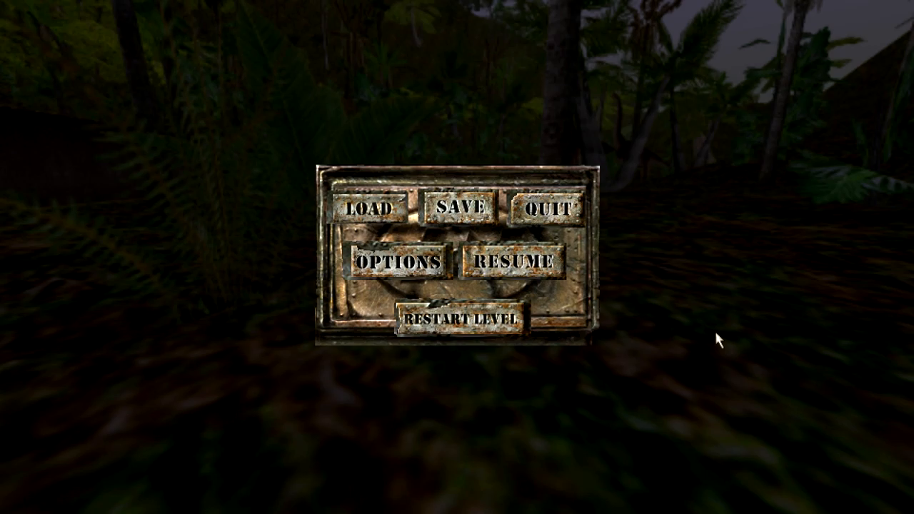
click(508, 260)
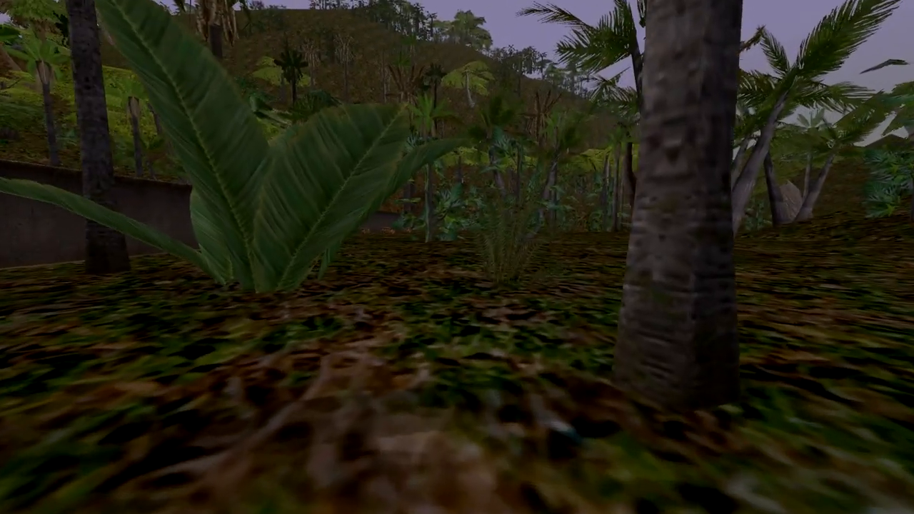
mouse_move(457, 257)
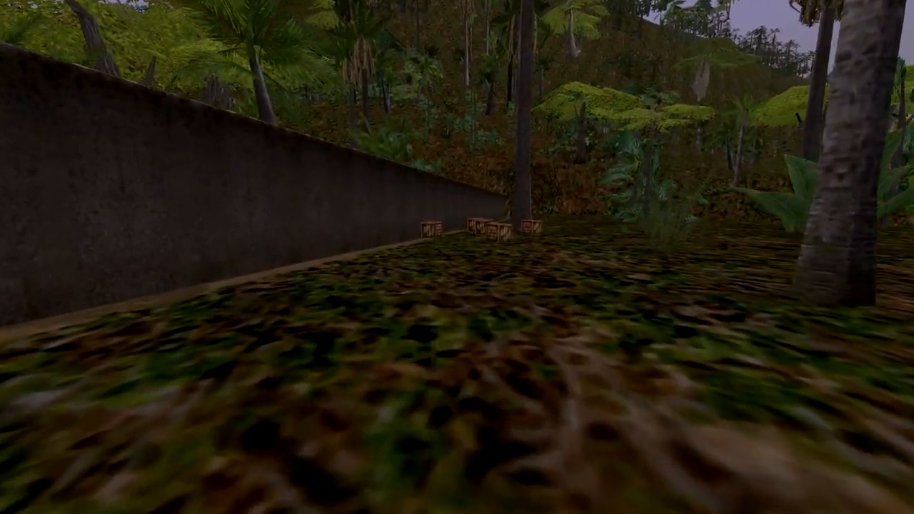
mouse_move(456, 257)
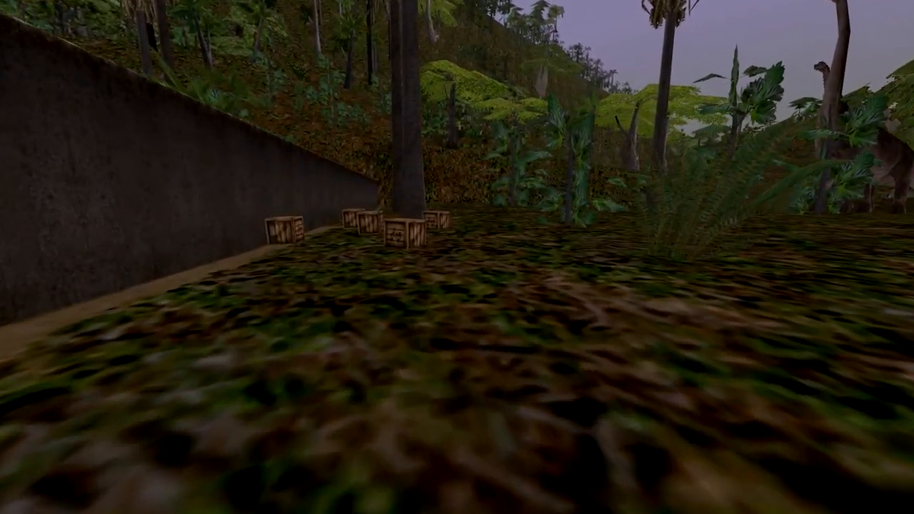
Walk forward along the wall to the cluster of wooden crates.
key(W)
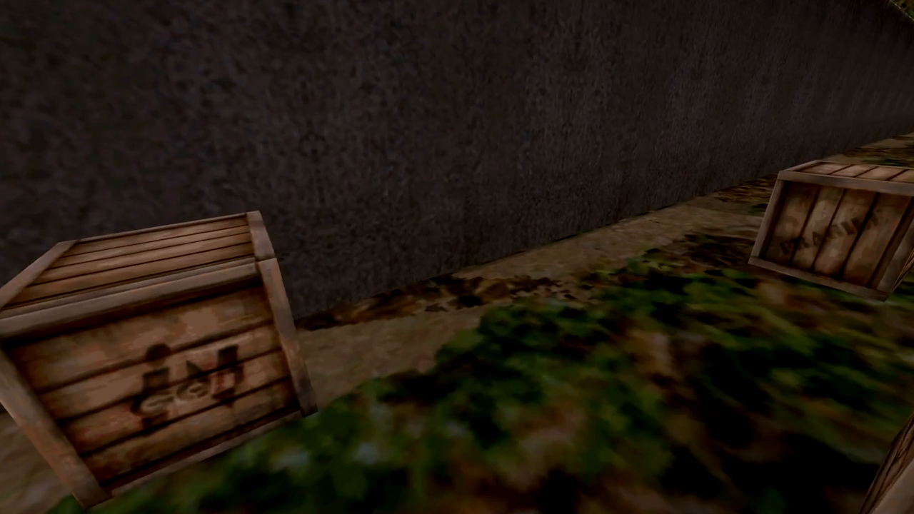
mouse_move(457, 257)
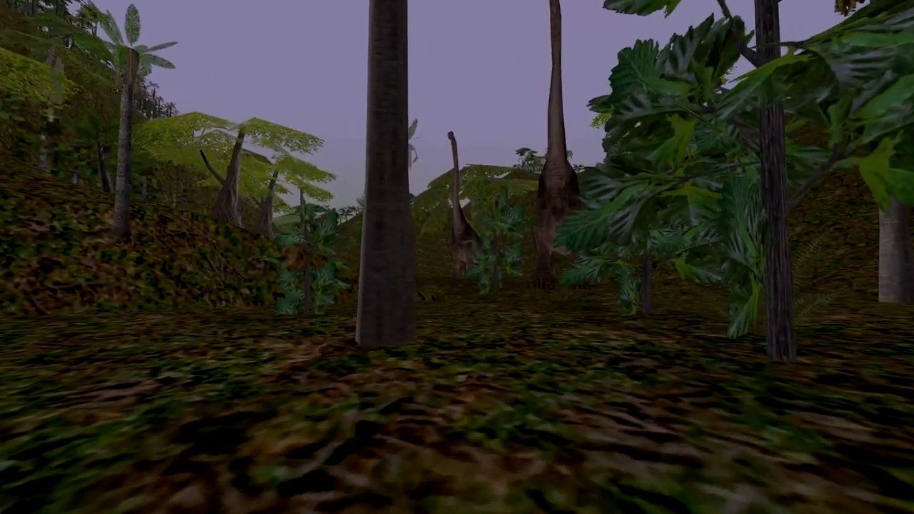
mouse_move(457, 257)
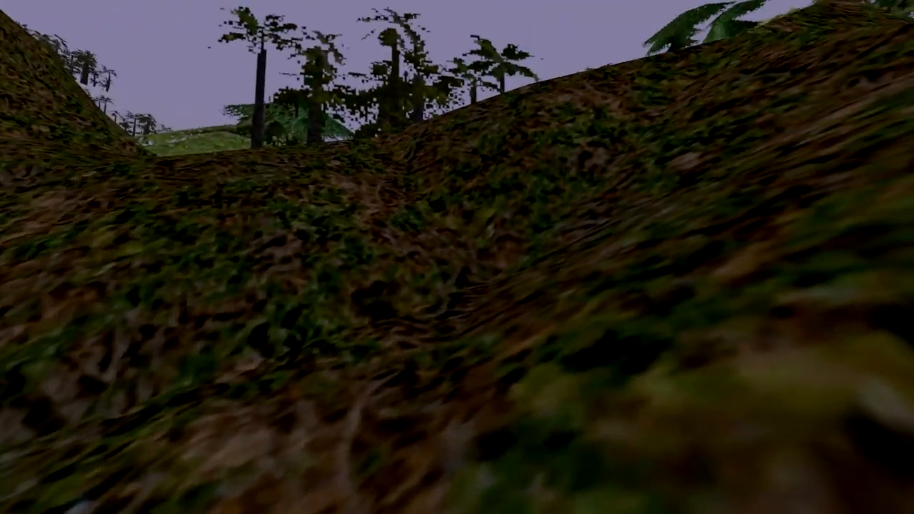
mouse_move(457, 257)
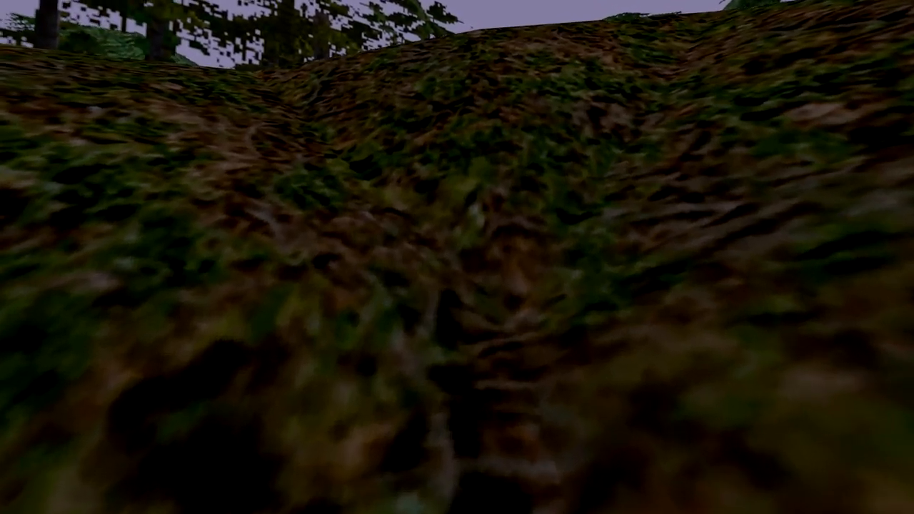
mouse_move(457, 257)
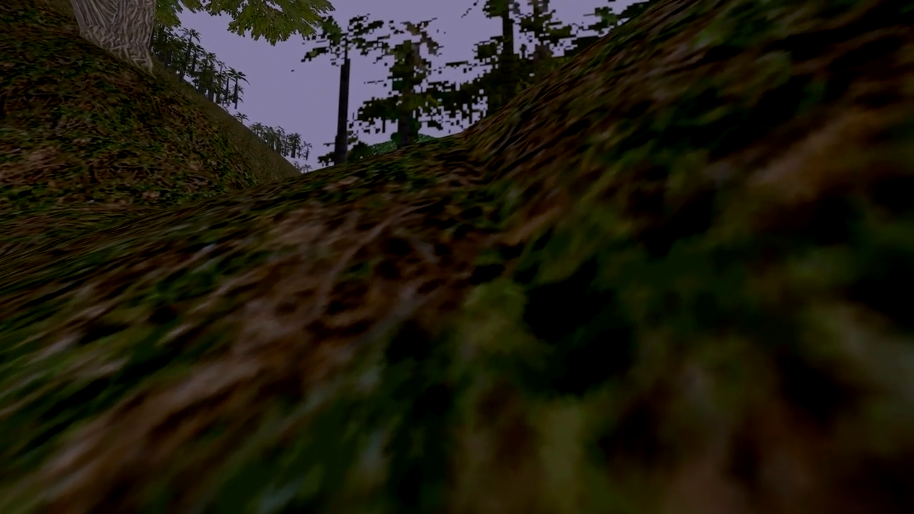
mouse_move(457, 257)
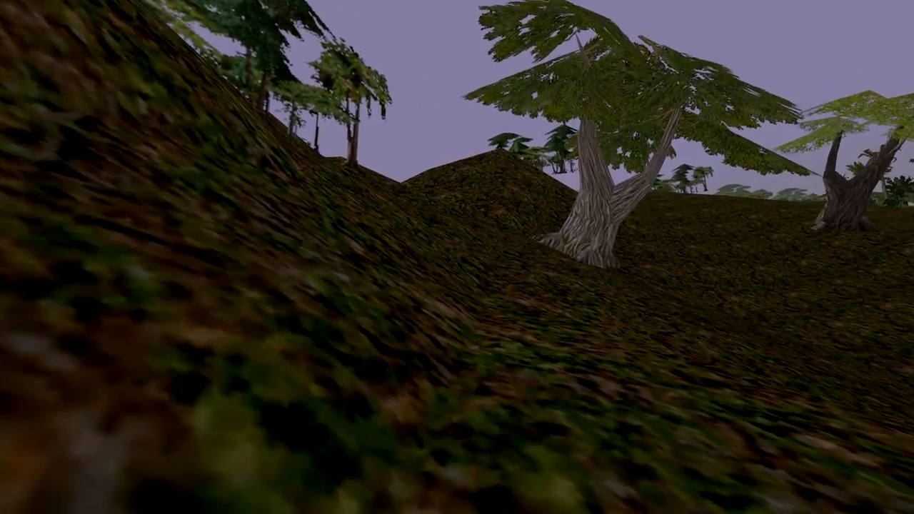
mouse_move(457, 257)
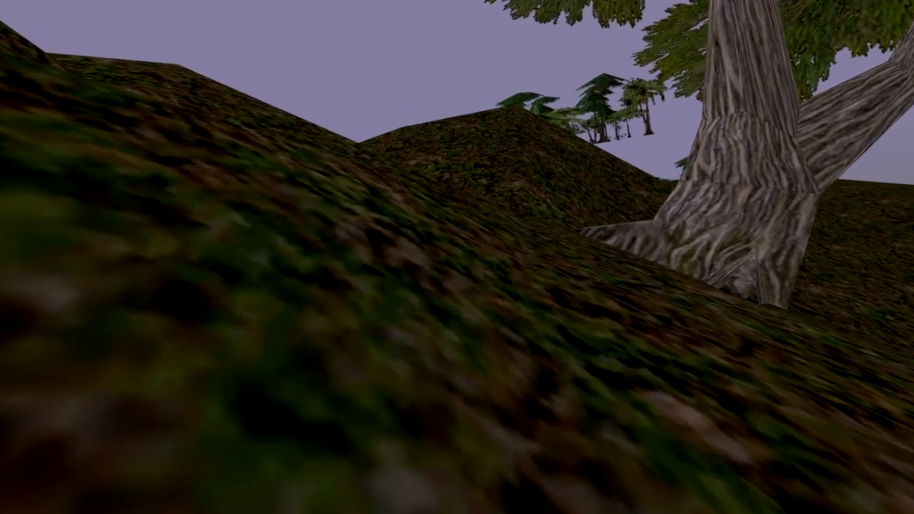
mouse_move(457, 257)
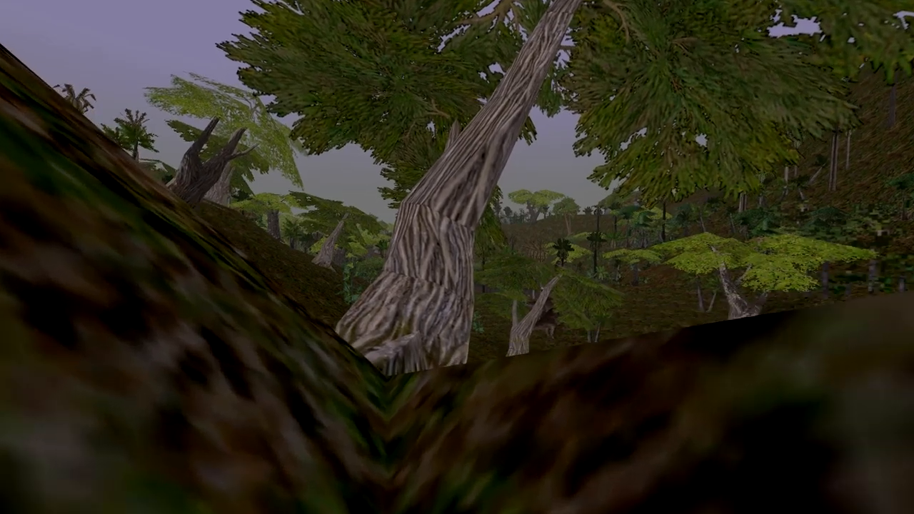
mouse_move(457, 257)
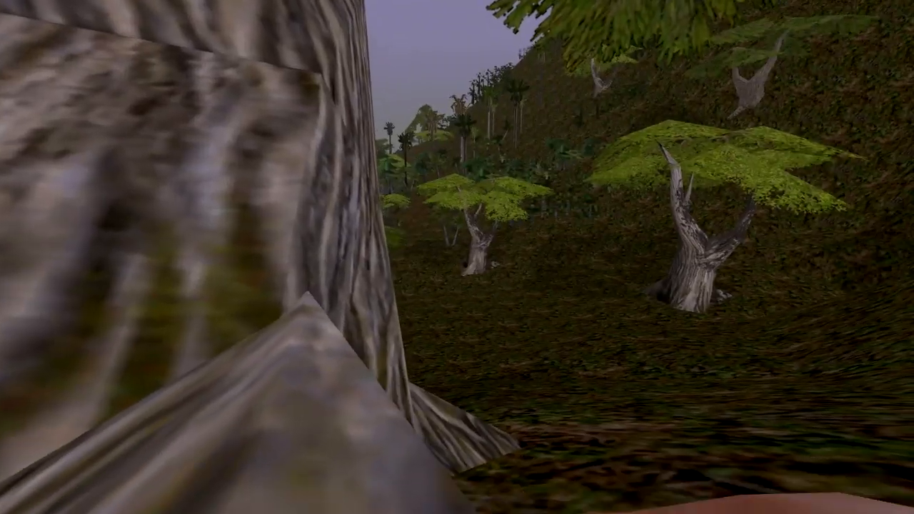
mouse_move(457, 257)
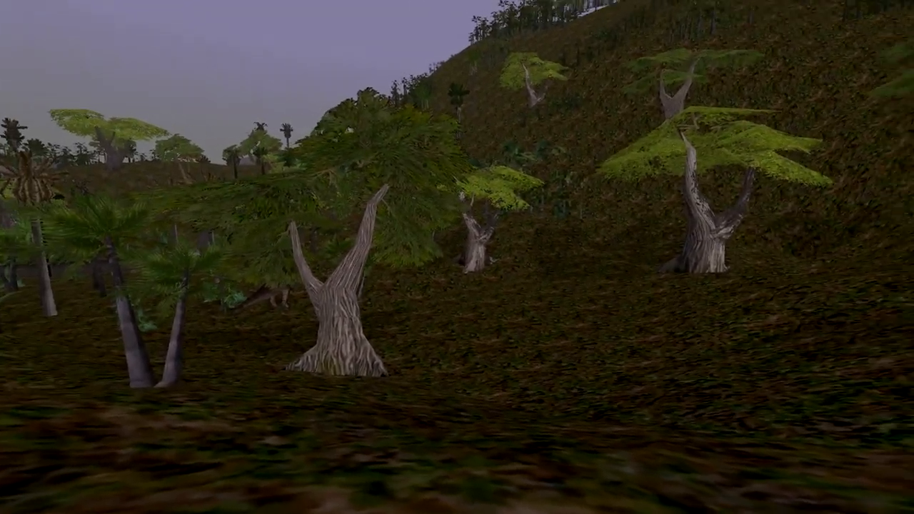
mouse_move(457, 257)
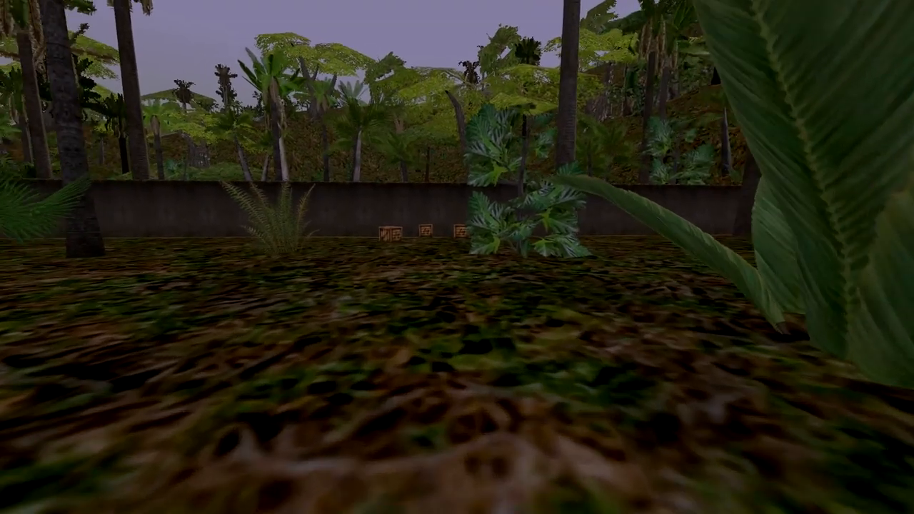
mouse_move(457, 257)
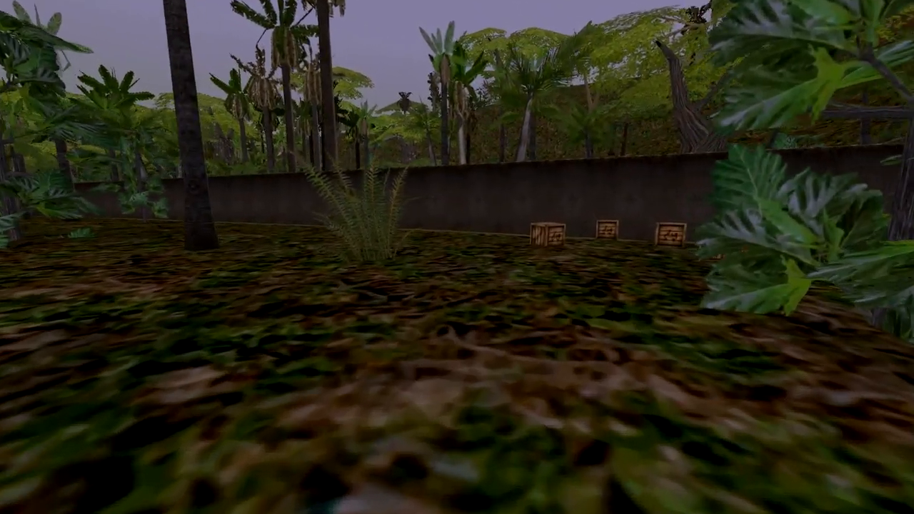
mouse_move(456, 257)
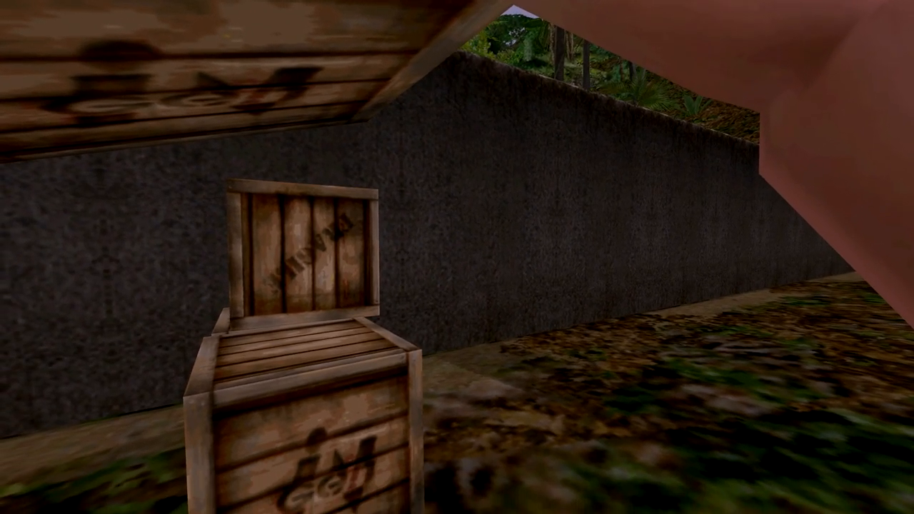
mouse_move(457, 257)
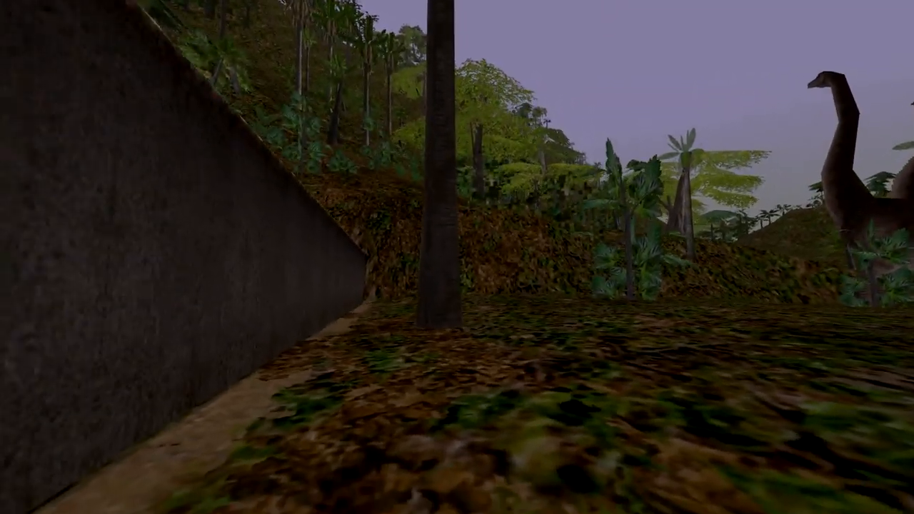
mouse_move(457, 257)
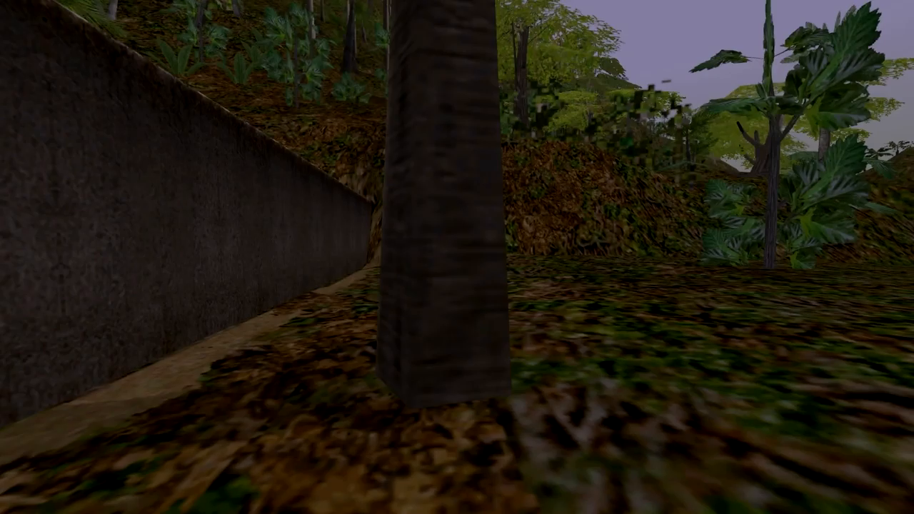
mouse_move(457, 257)
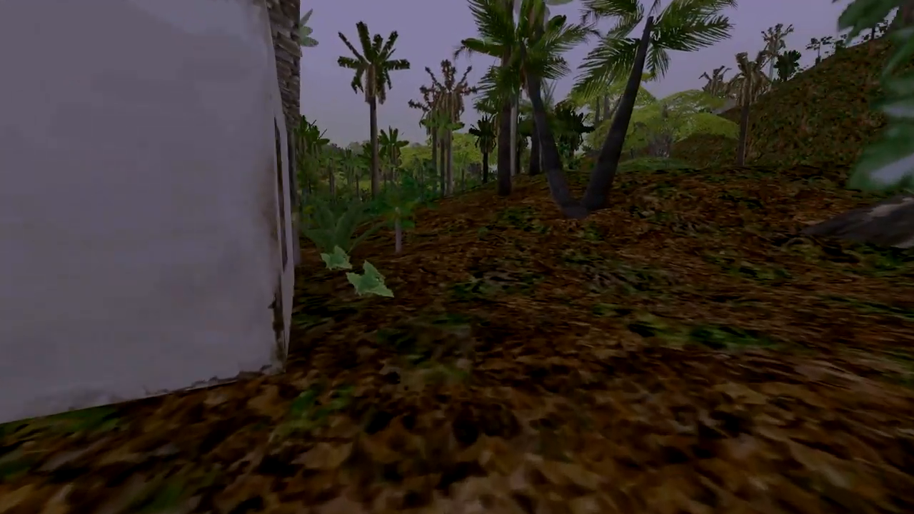
mouse_move(457, 257)
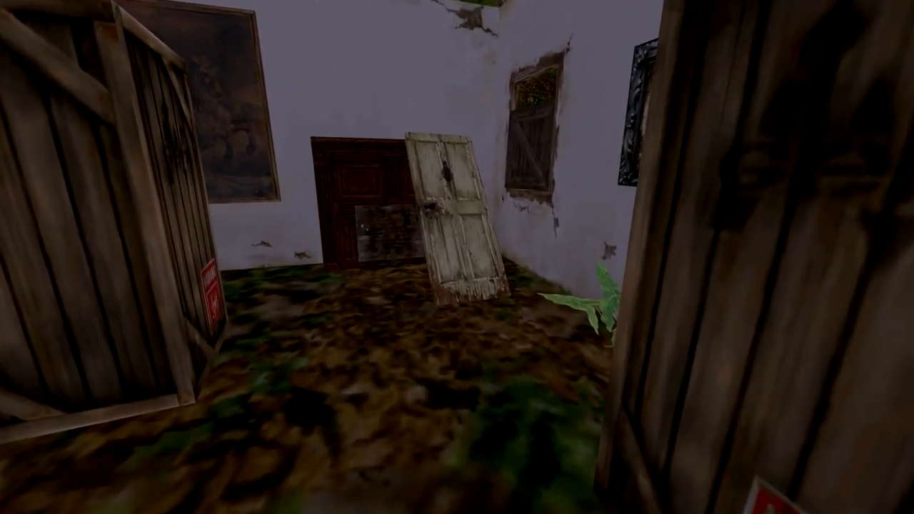
mouse_move(456, 257)
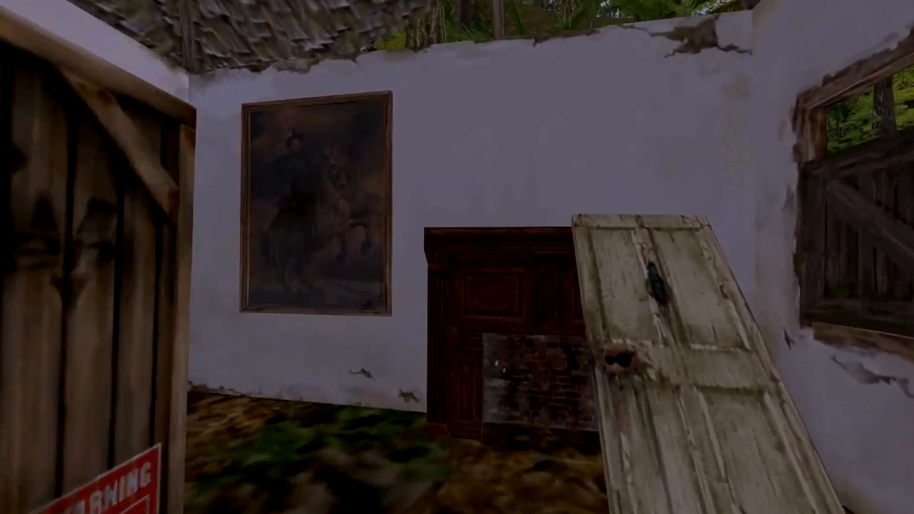